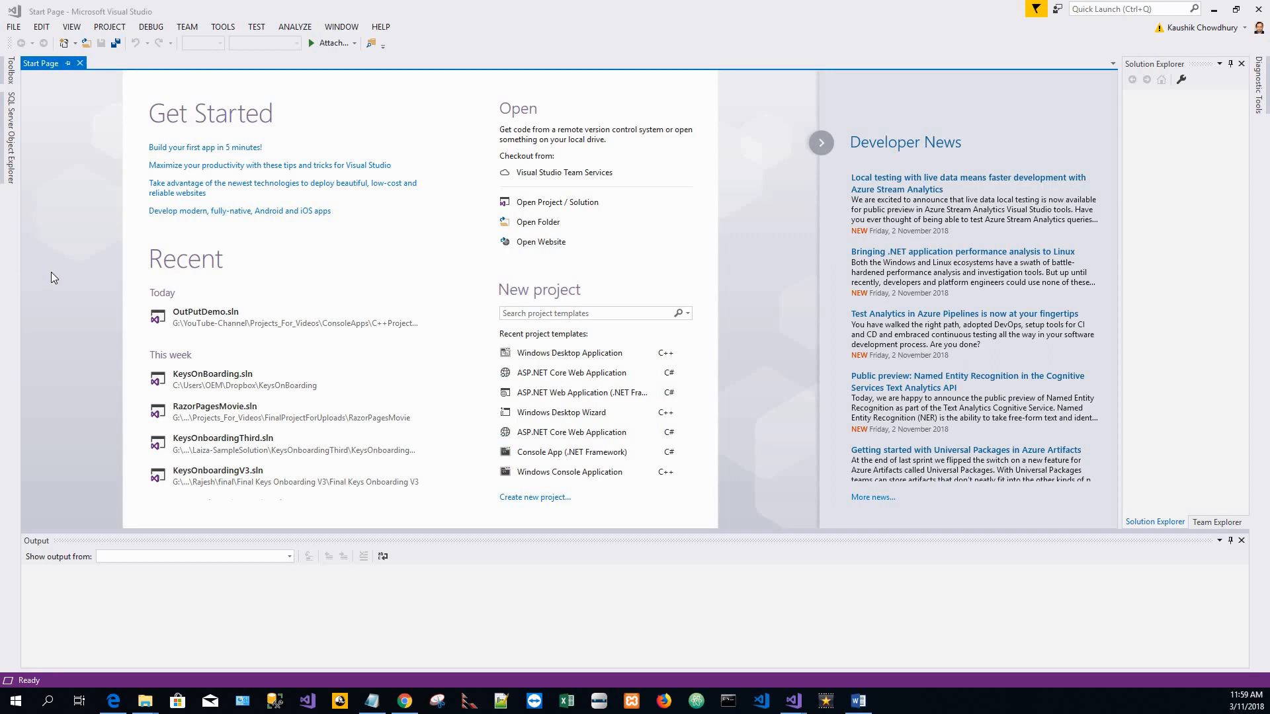
Start a new project using the Visual C++ Windows Desktop Wizard template.
left_click(13, 27)
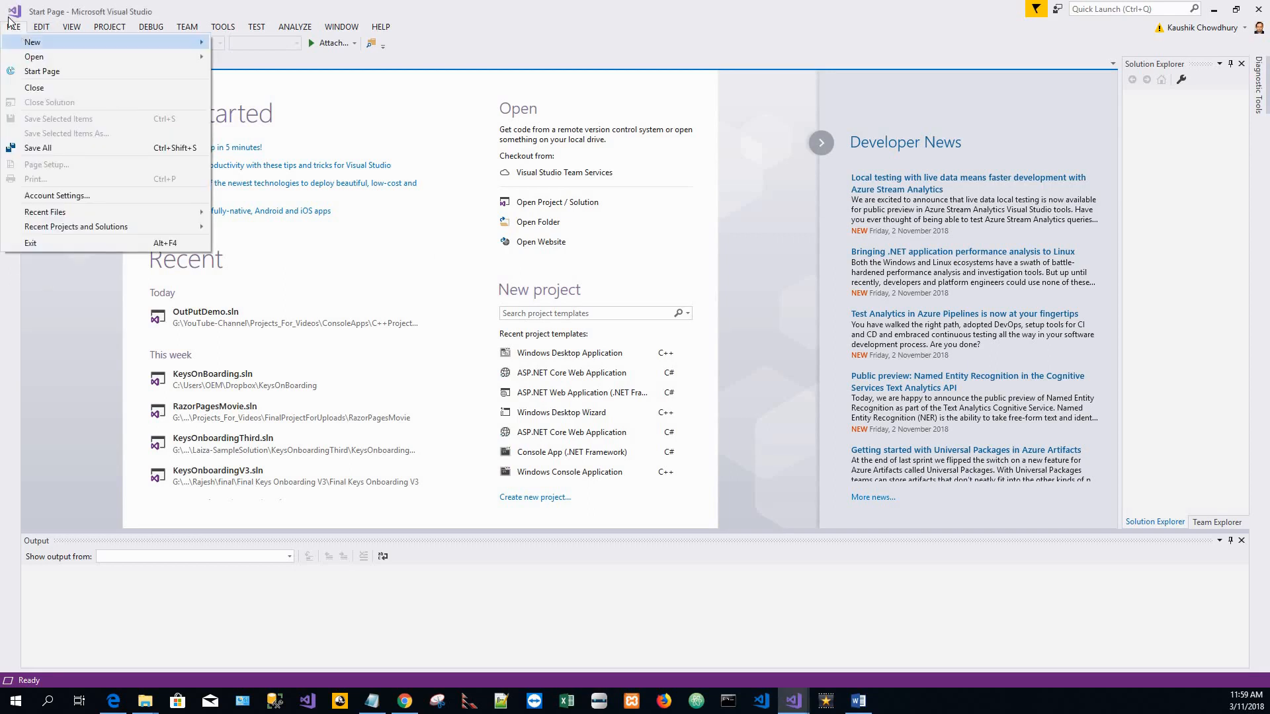
mouse_move(32, 41)
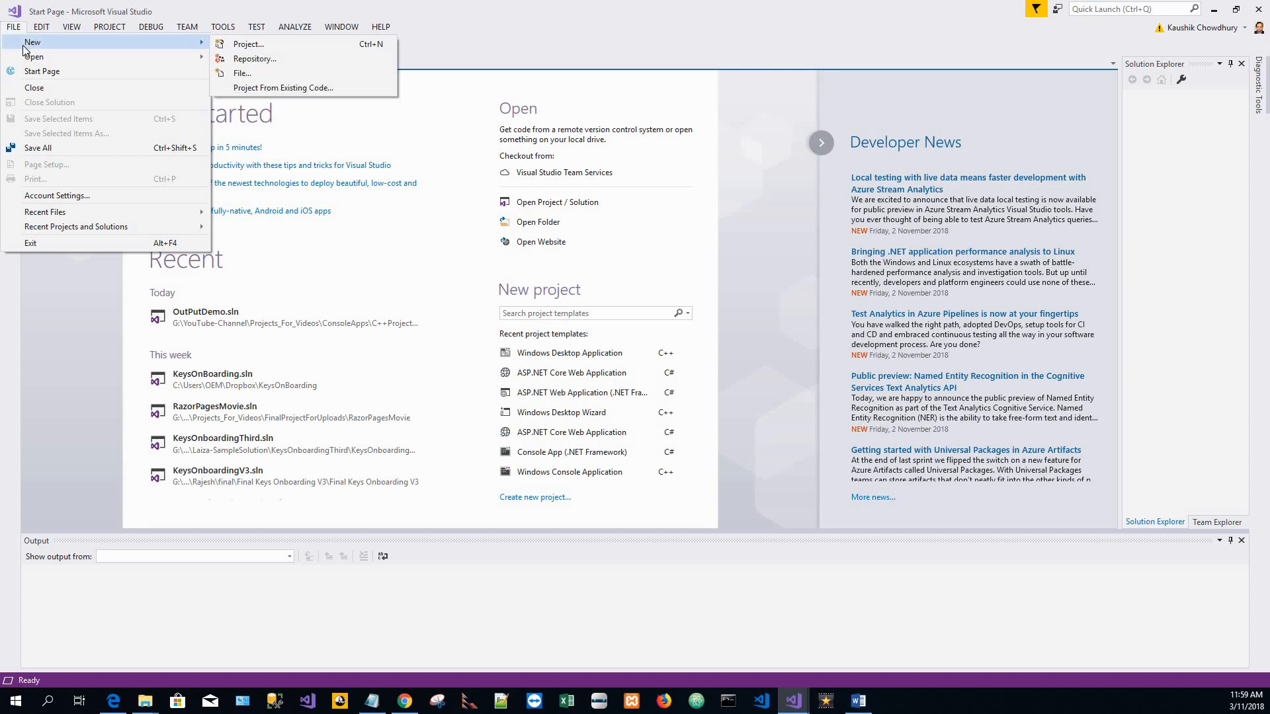
mouse_move(185, 38)
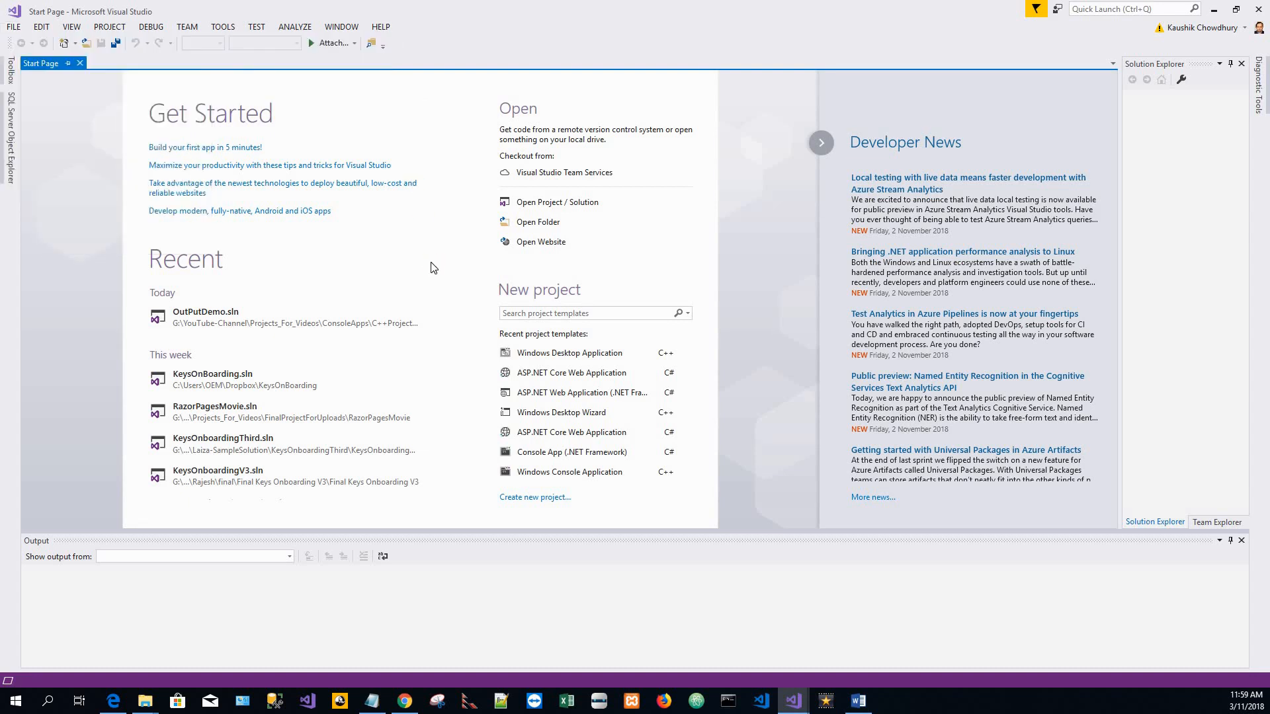
left_click(535, 496)
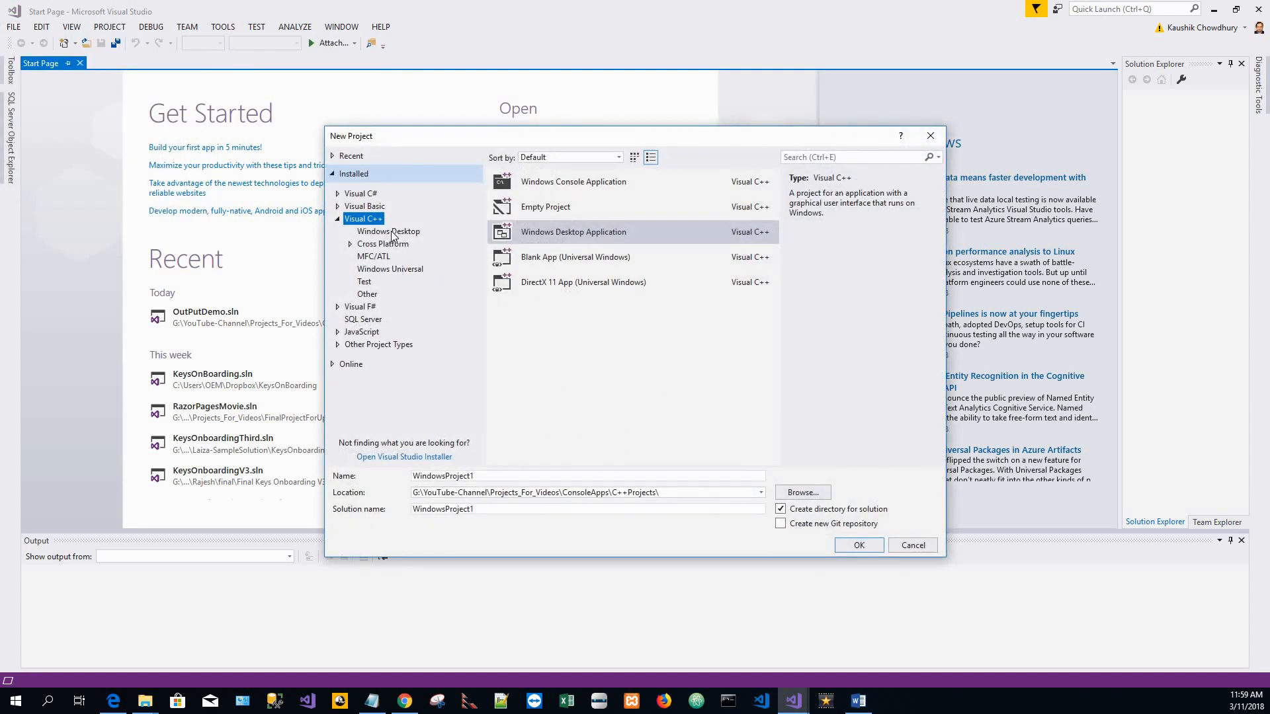
left_click(389, 231)
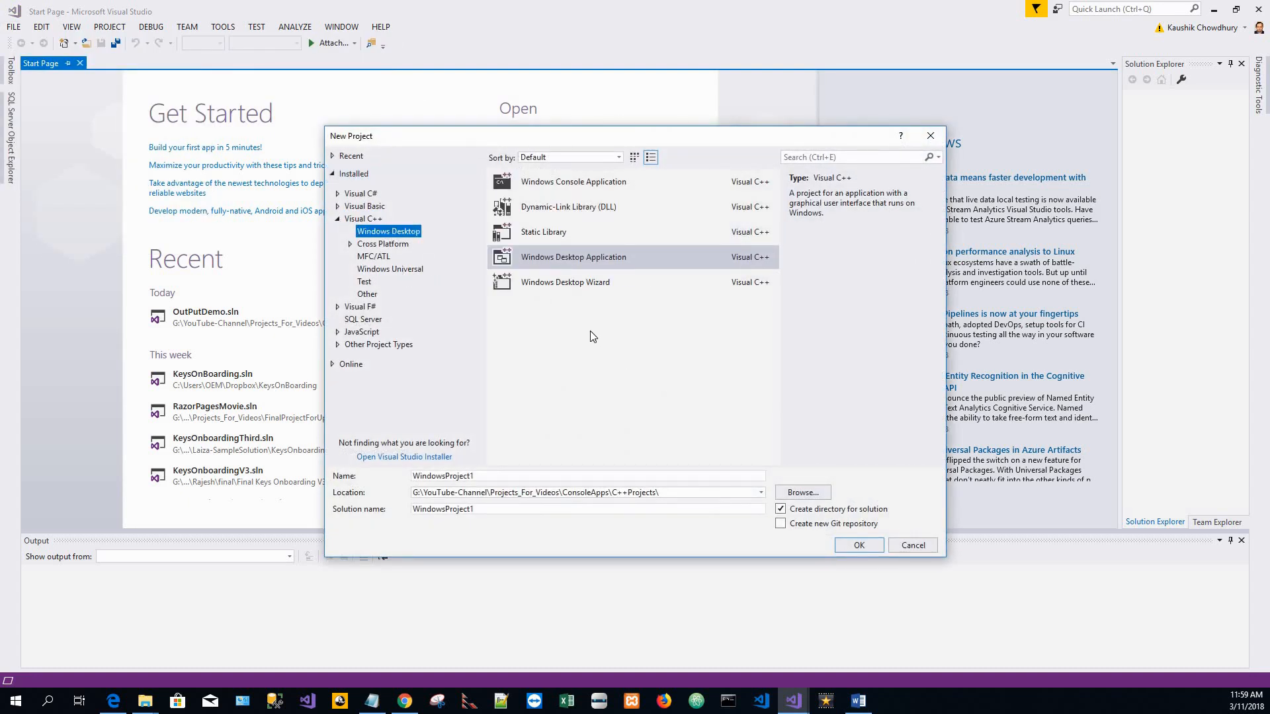
left_click(565, 282)
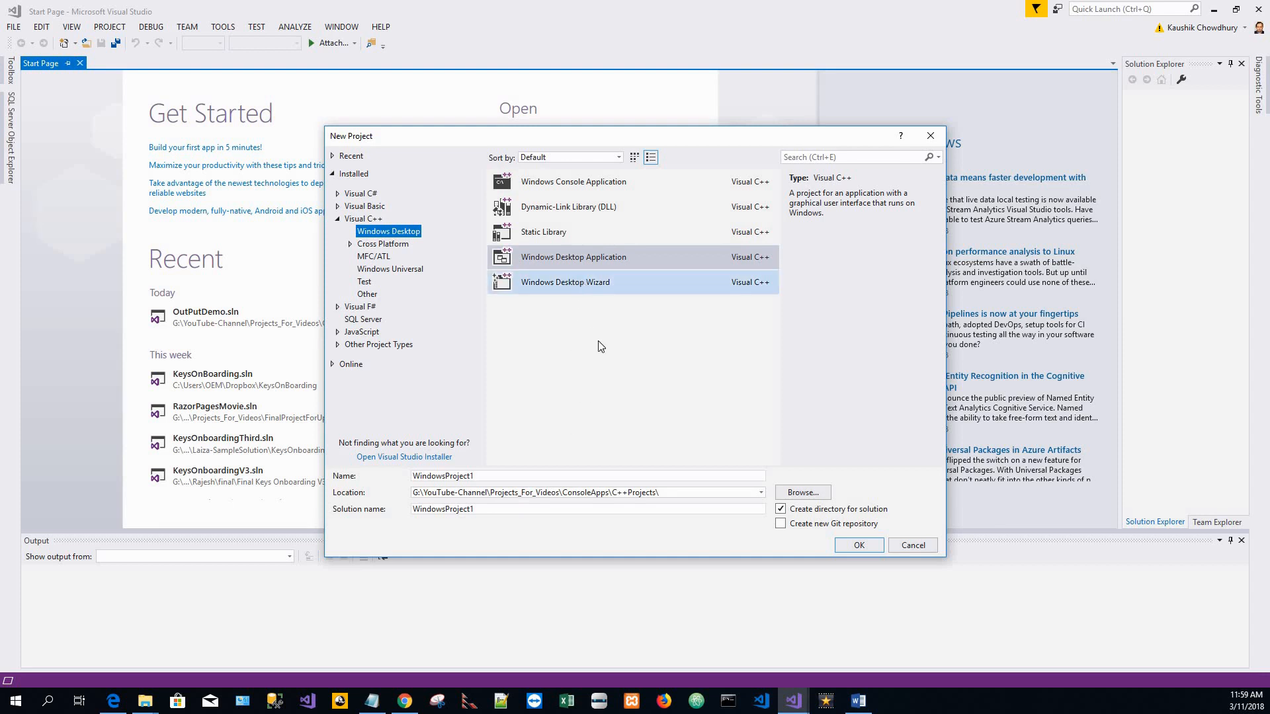
Name the project OutputStreamDemo and confirm to create it.
left_click(564, 281)
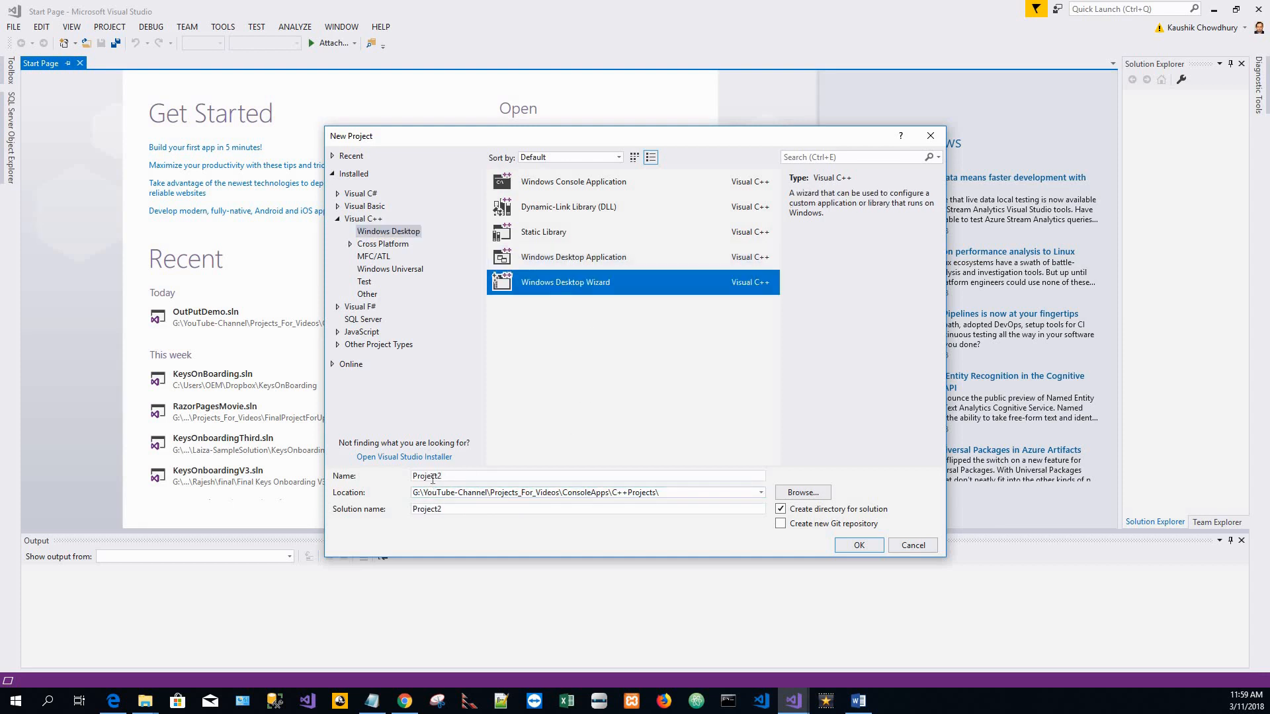
left_click(585, 475)
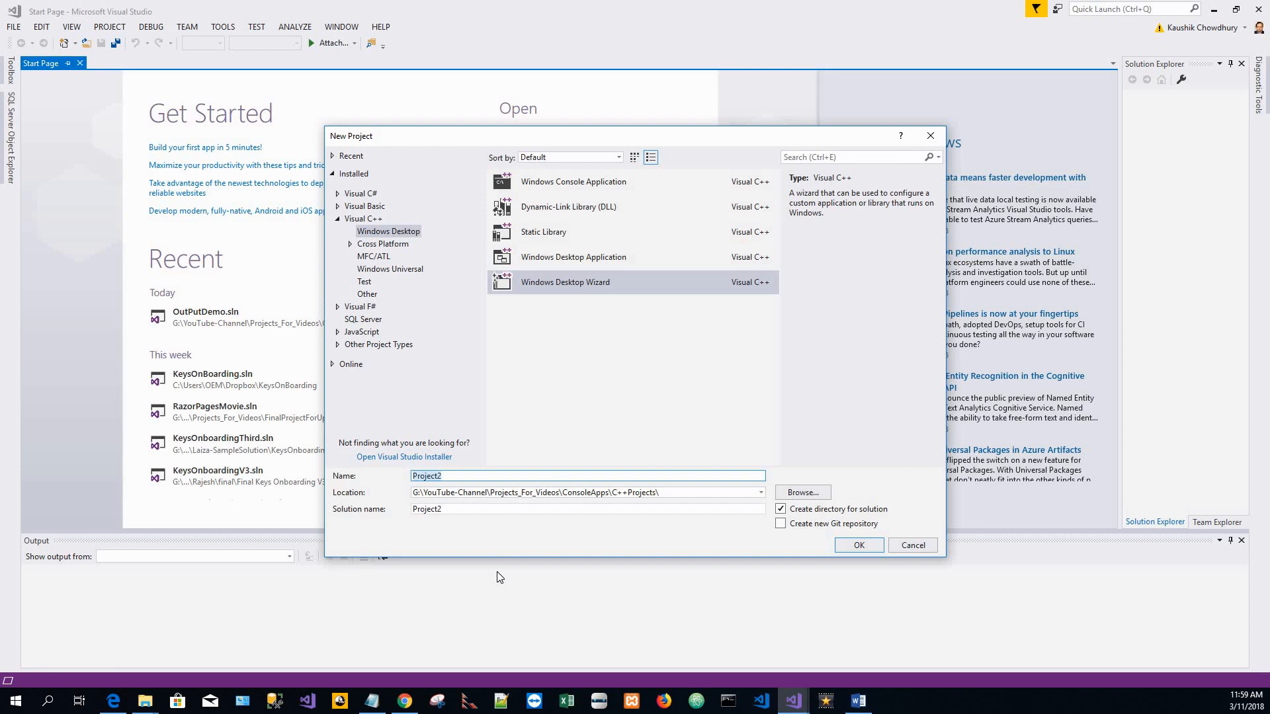
type("OutputStr")
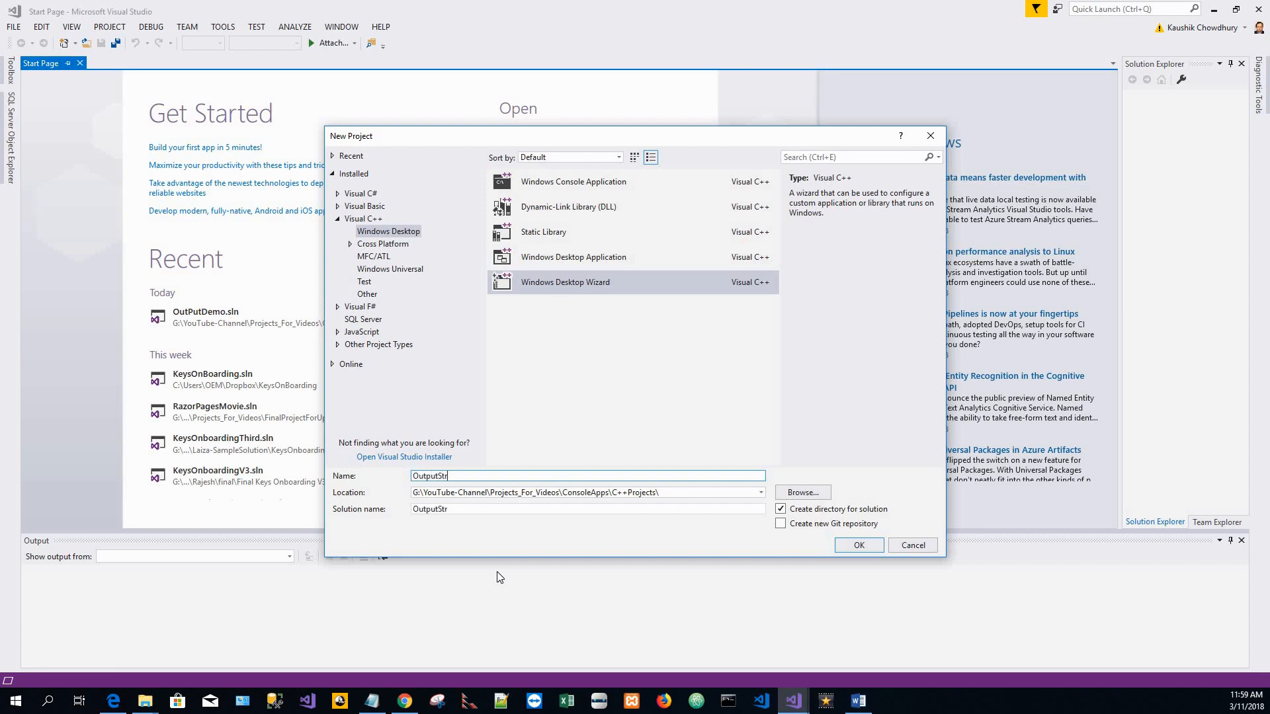
type("eam")
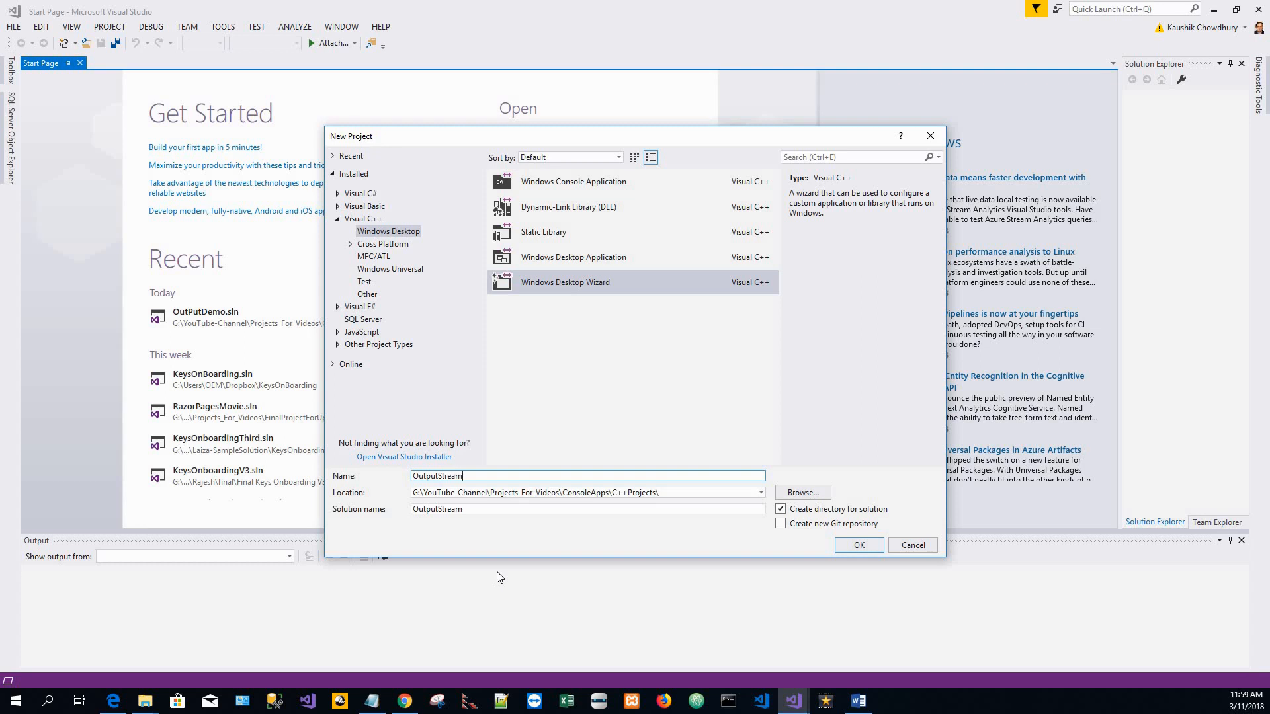
type("Demo")
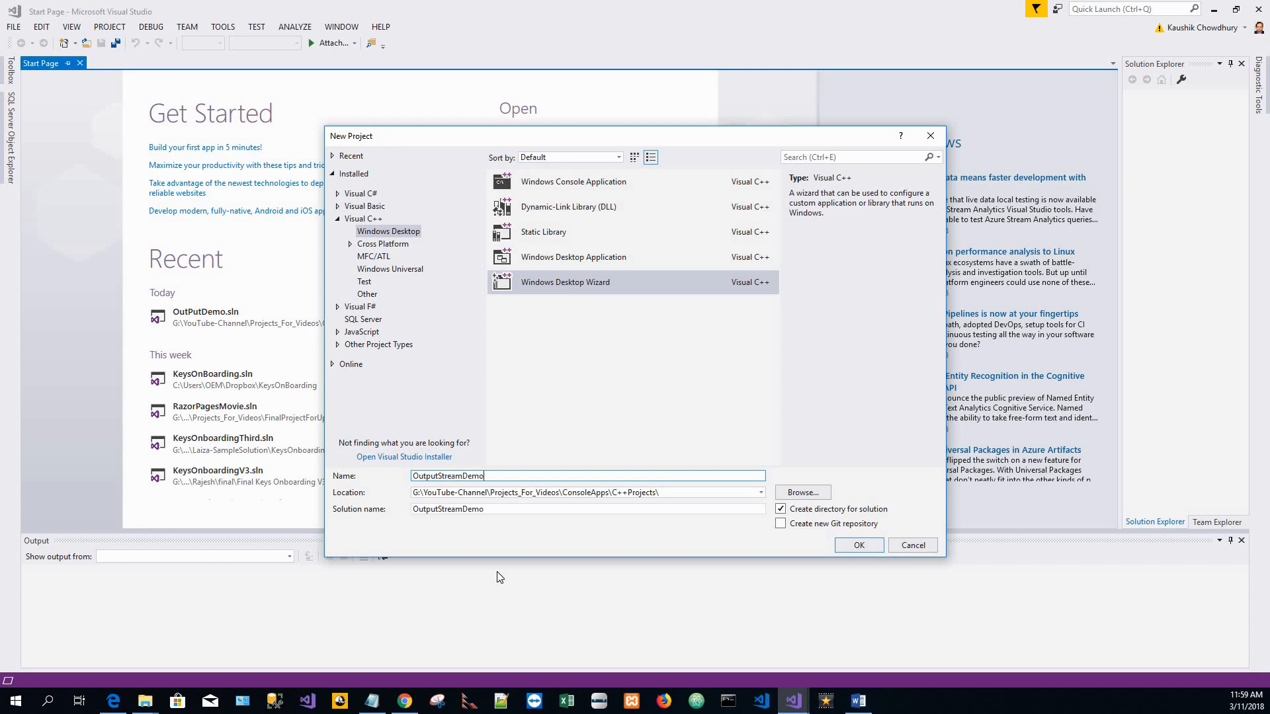
left_click(857, 545)
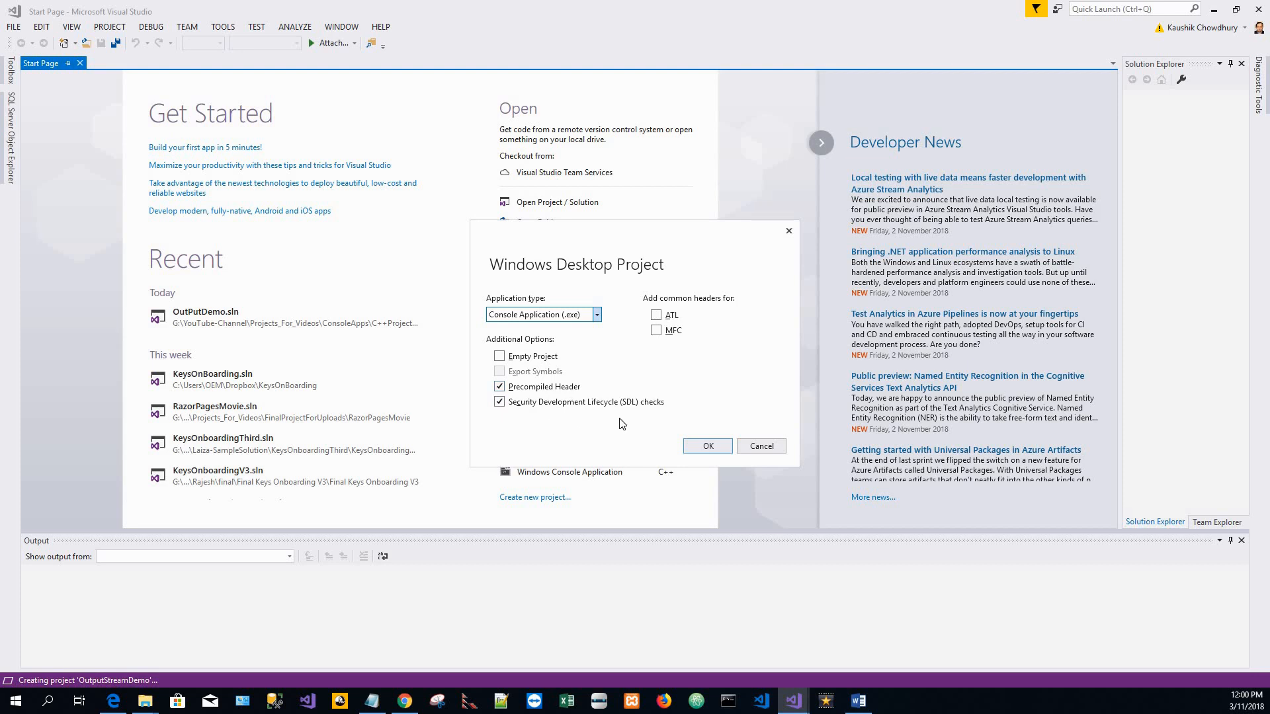
Accept the Console Application settings with Precompiled Header to generate the project.
left_click(705, 445)
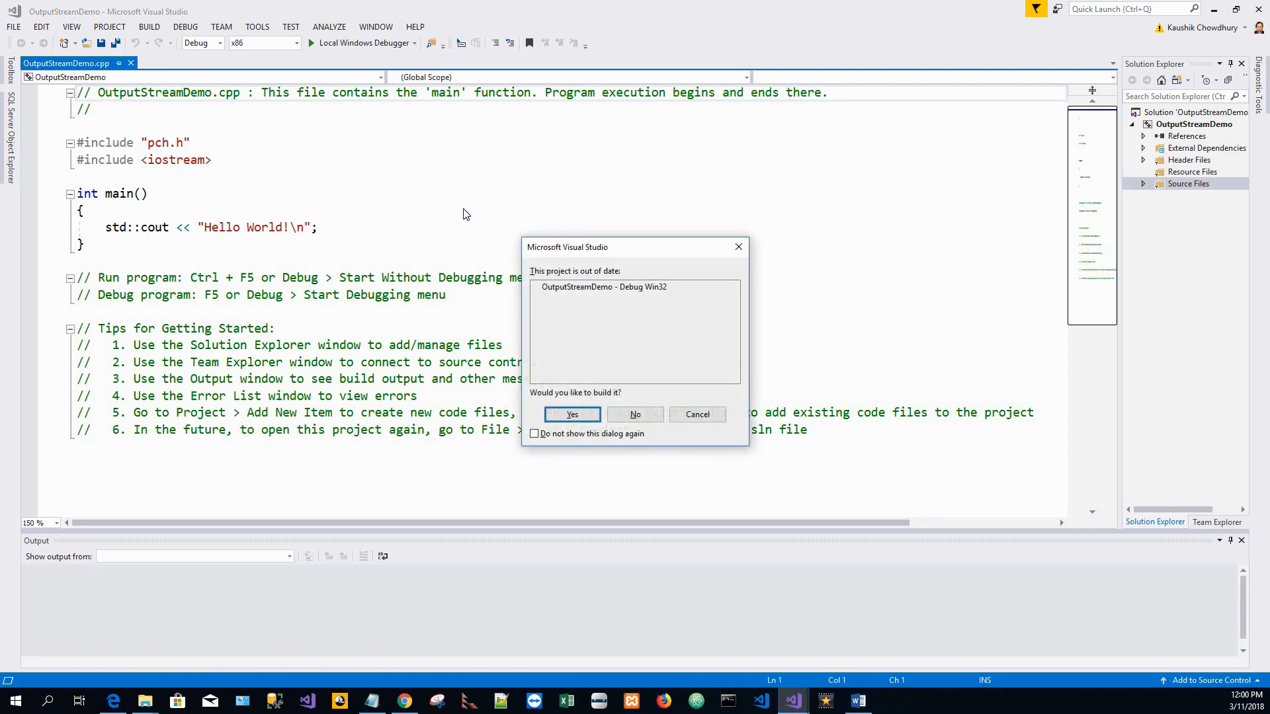
Build the out-of-date project, run it printing Hello World!, and close the console.
left_click(572, 414)
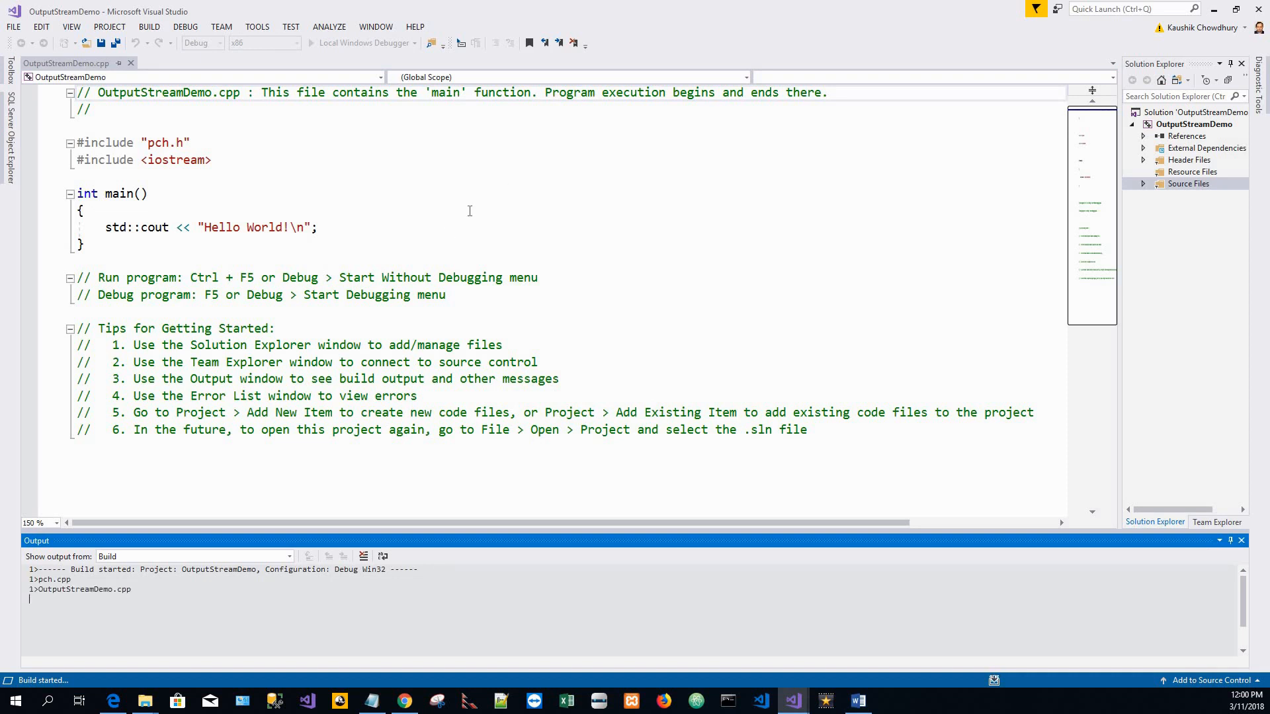
mouse_move(475, 207)
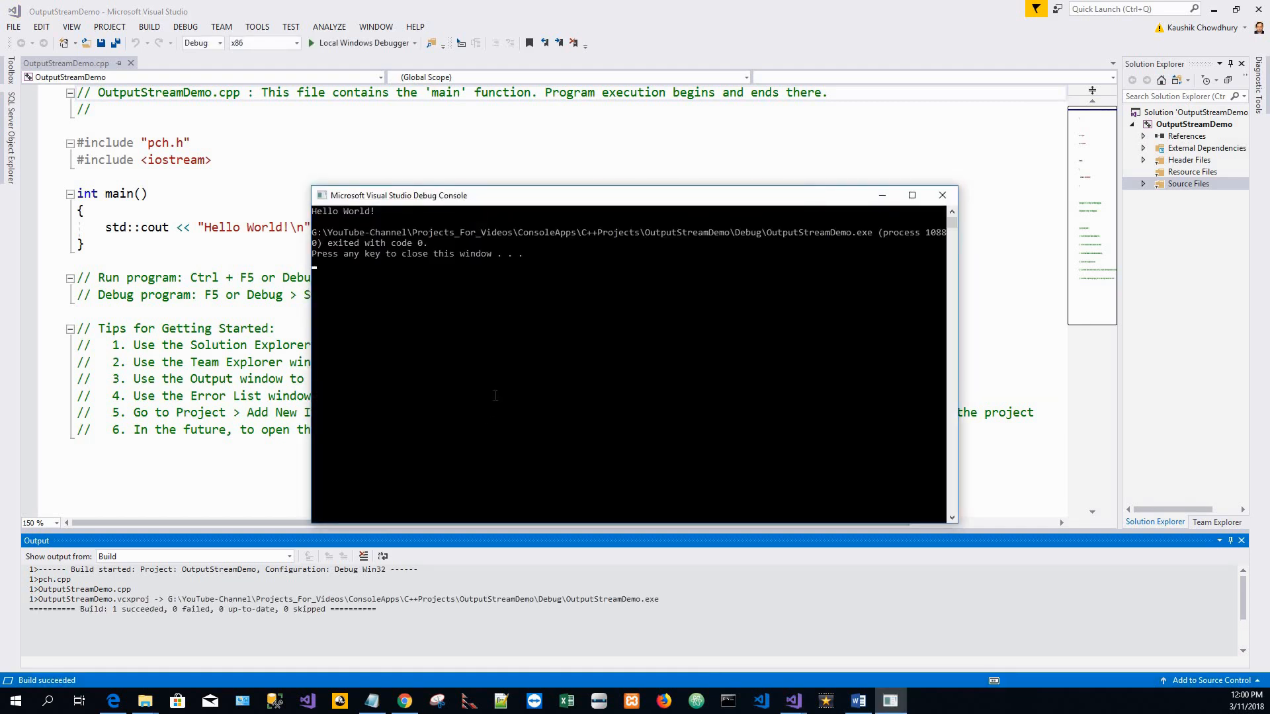
key("enter")
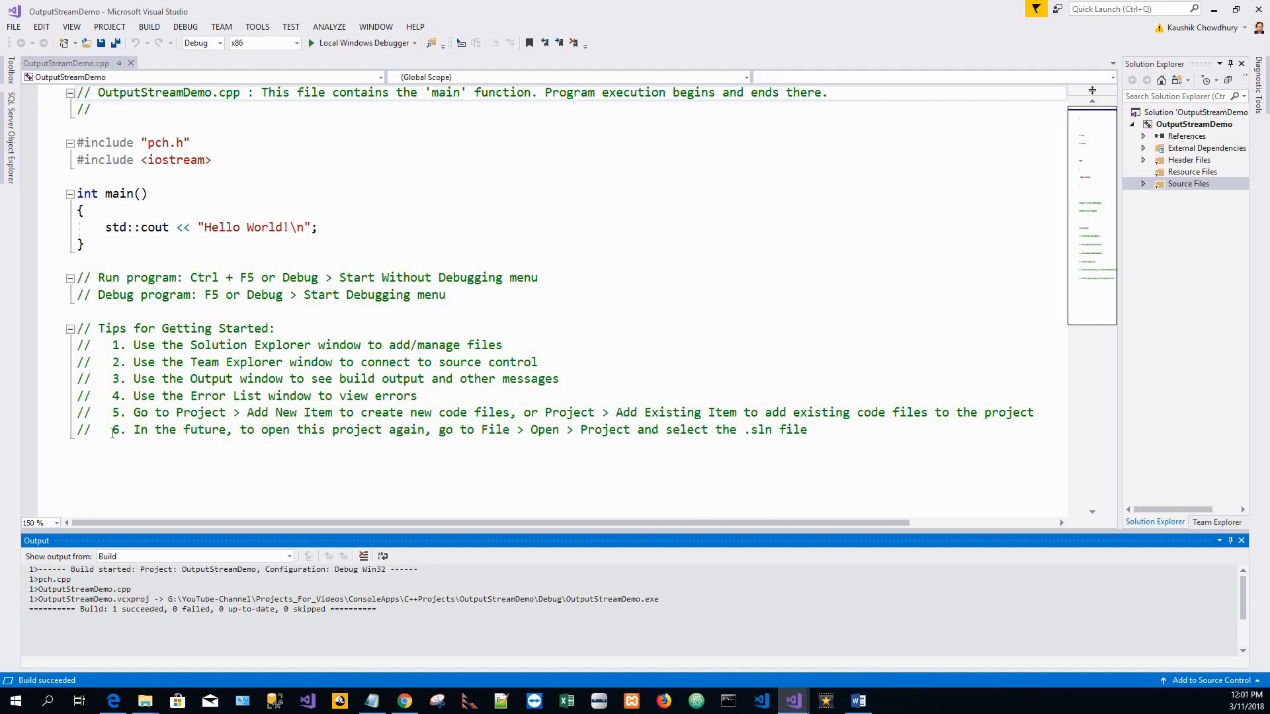
Delete the template comments and pch.h include, then add 'using namespace std;' under iostream.
left_click_drag(99, 277, 77, 446)
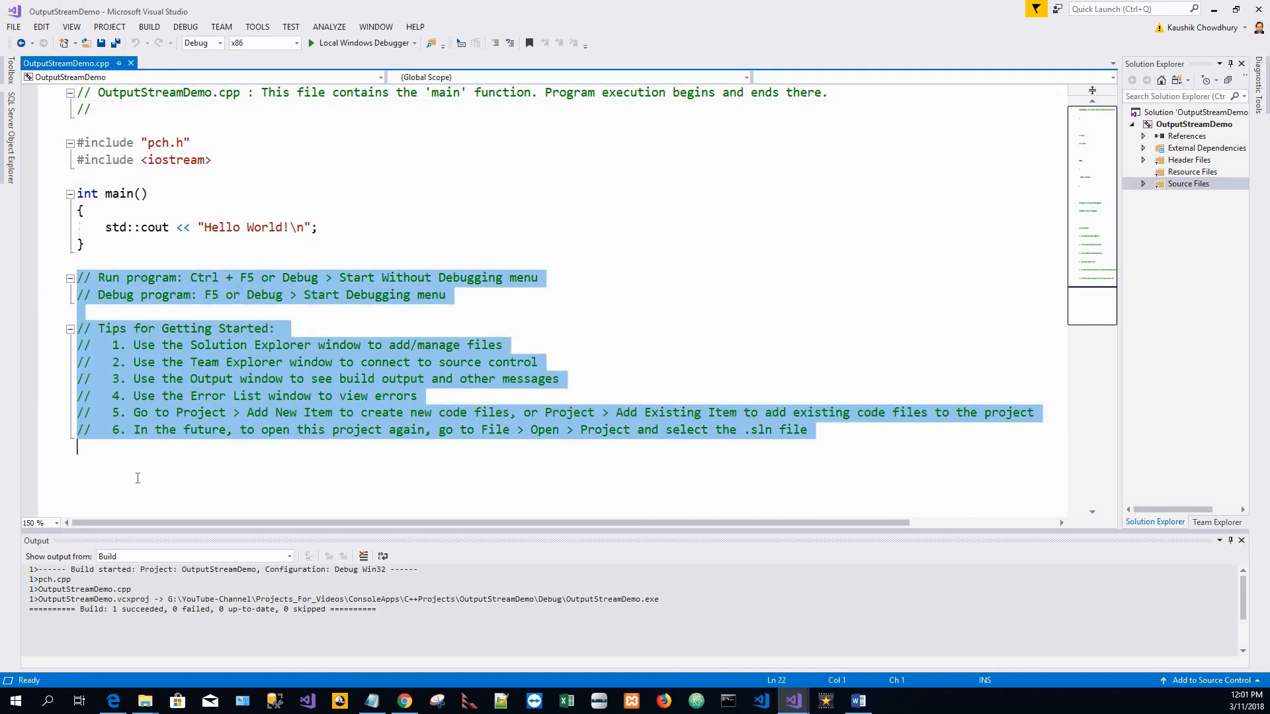
key("Delete")
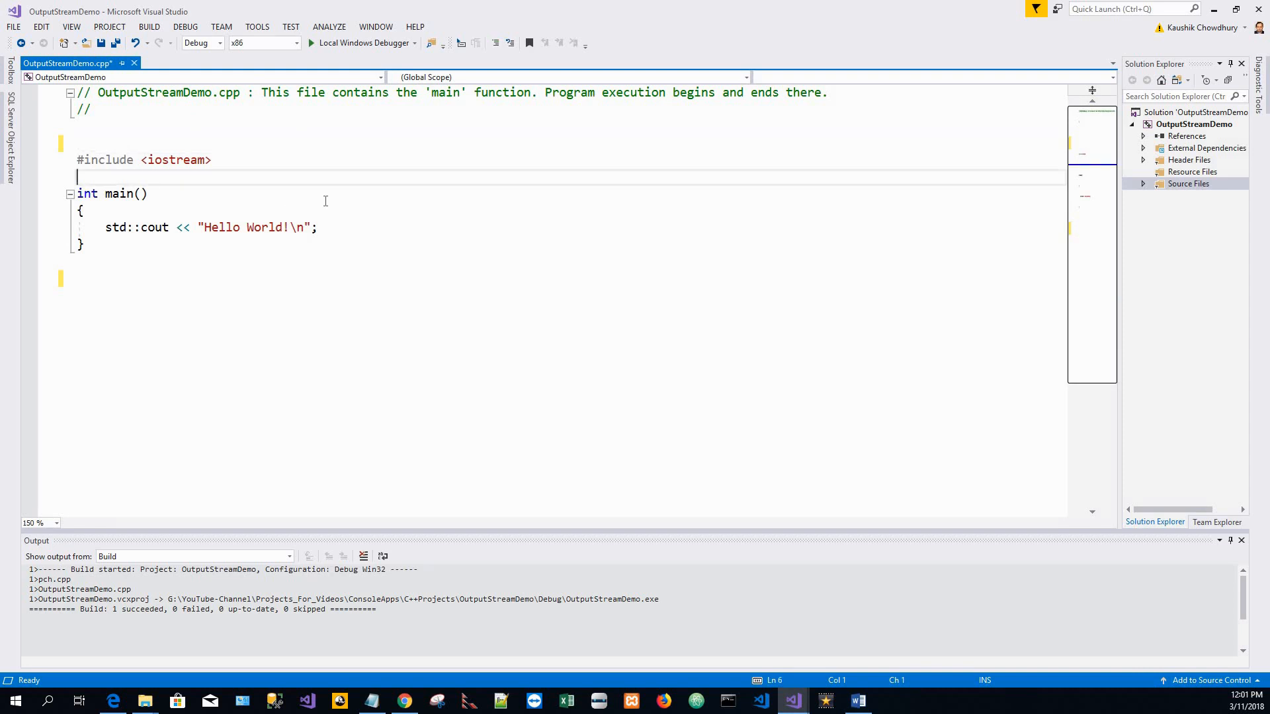
type("using")
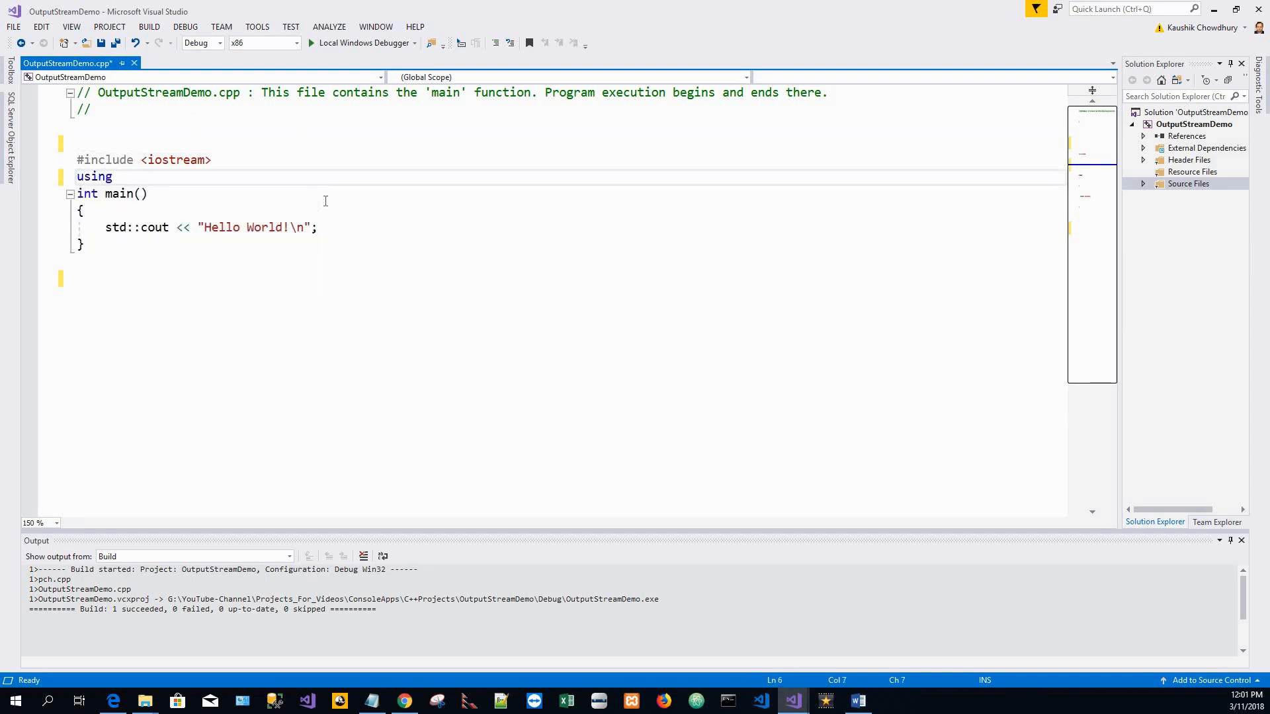
type("namespace")
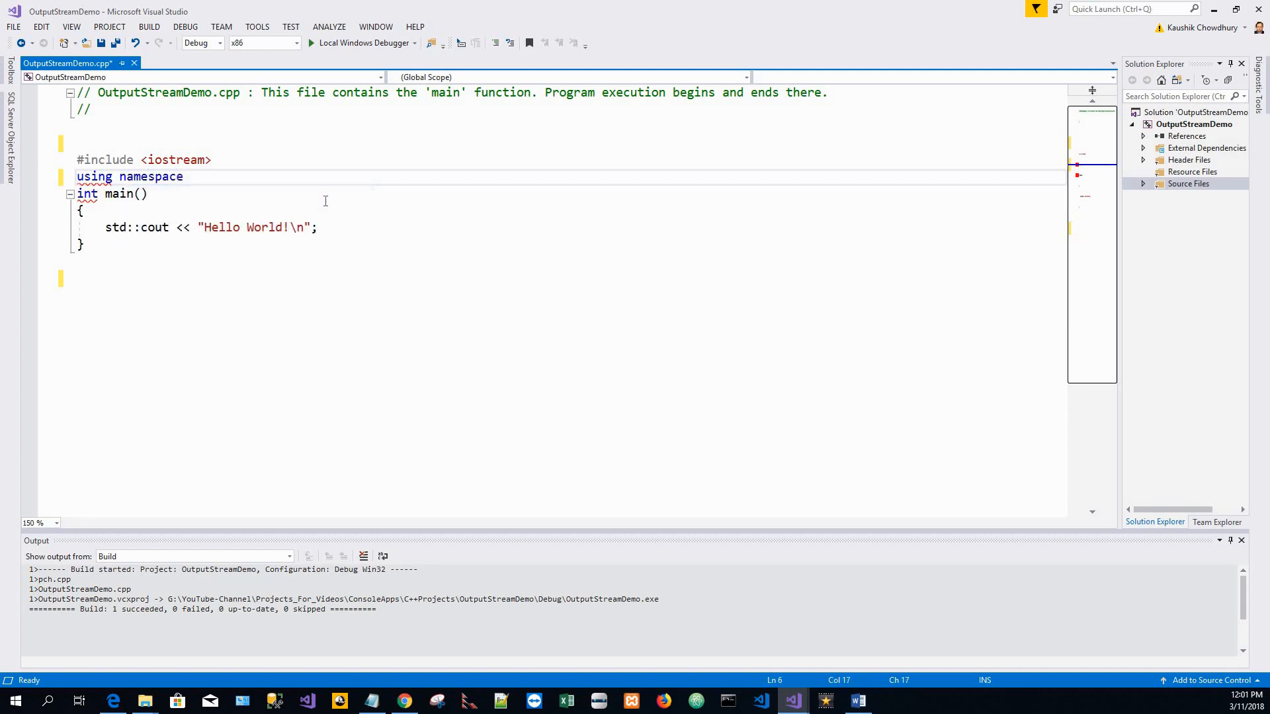
type("std;")
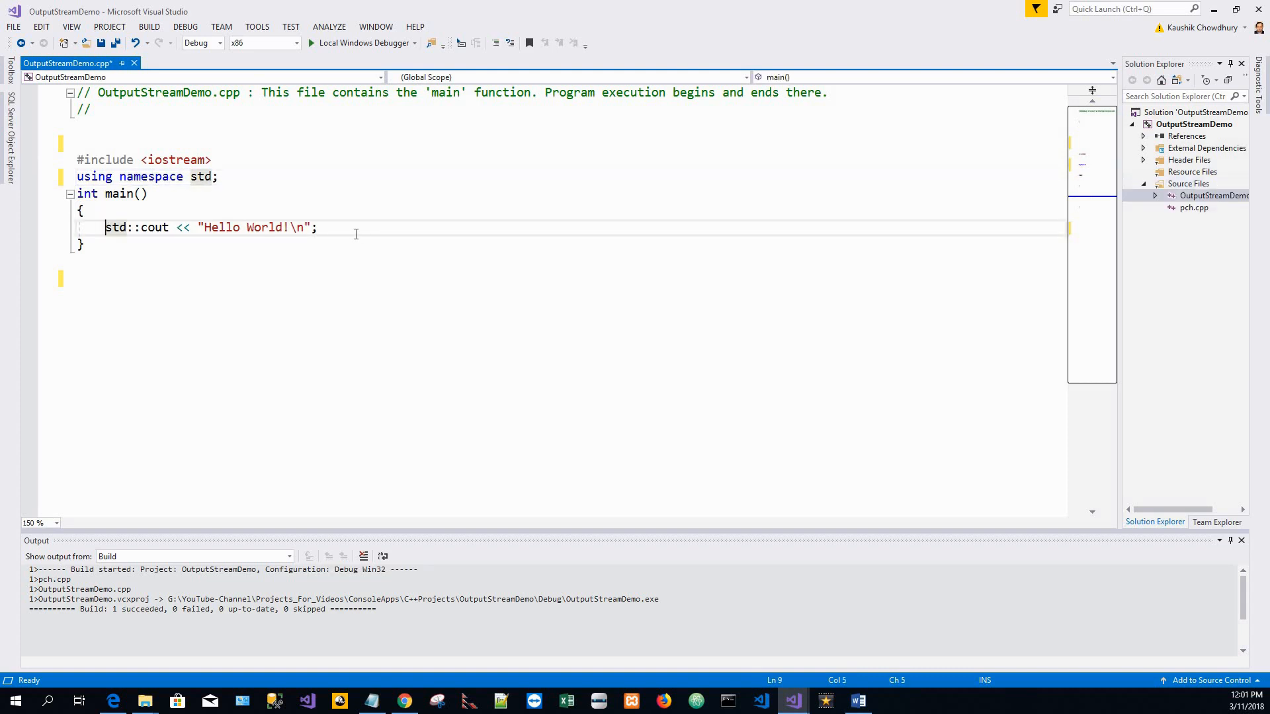
mouse_move(340, 227)
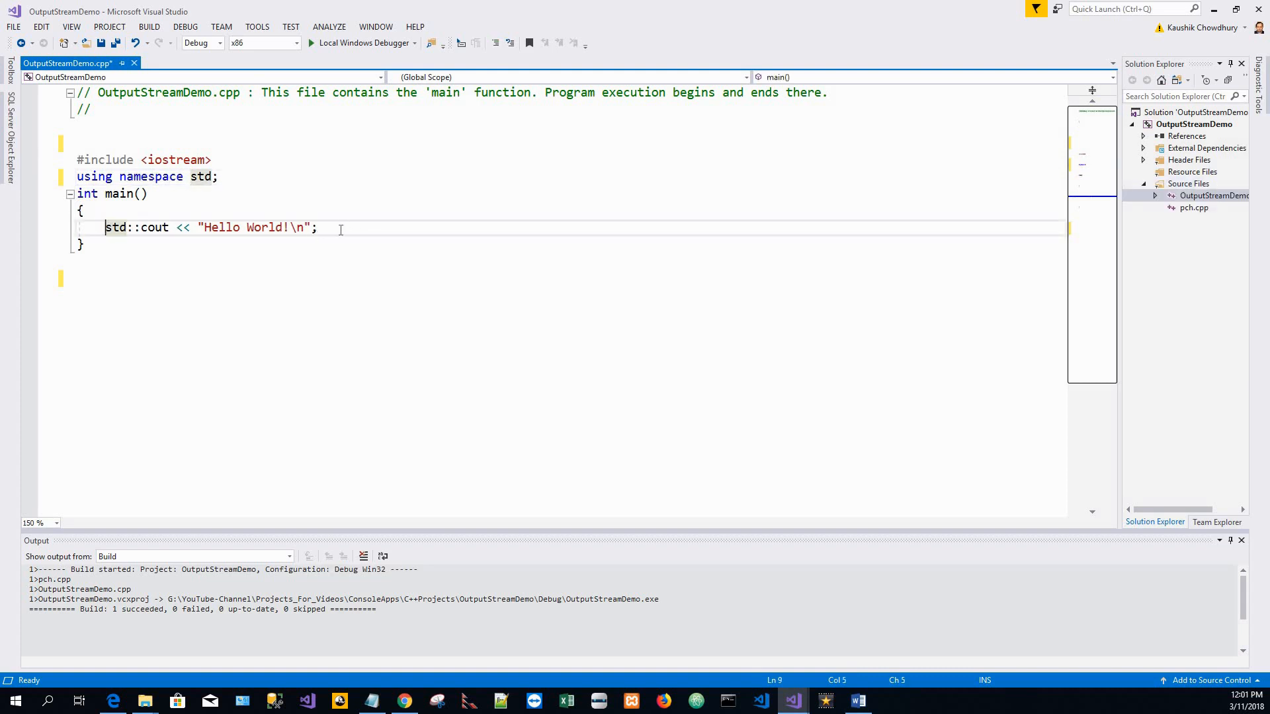
Remove the std:: prefix so the Hello World line uses plain cout.
left_click(323, 226)
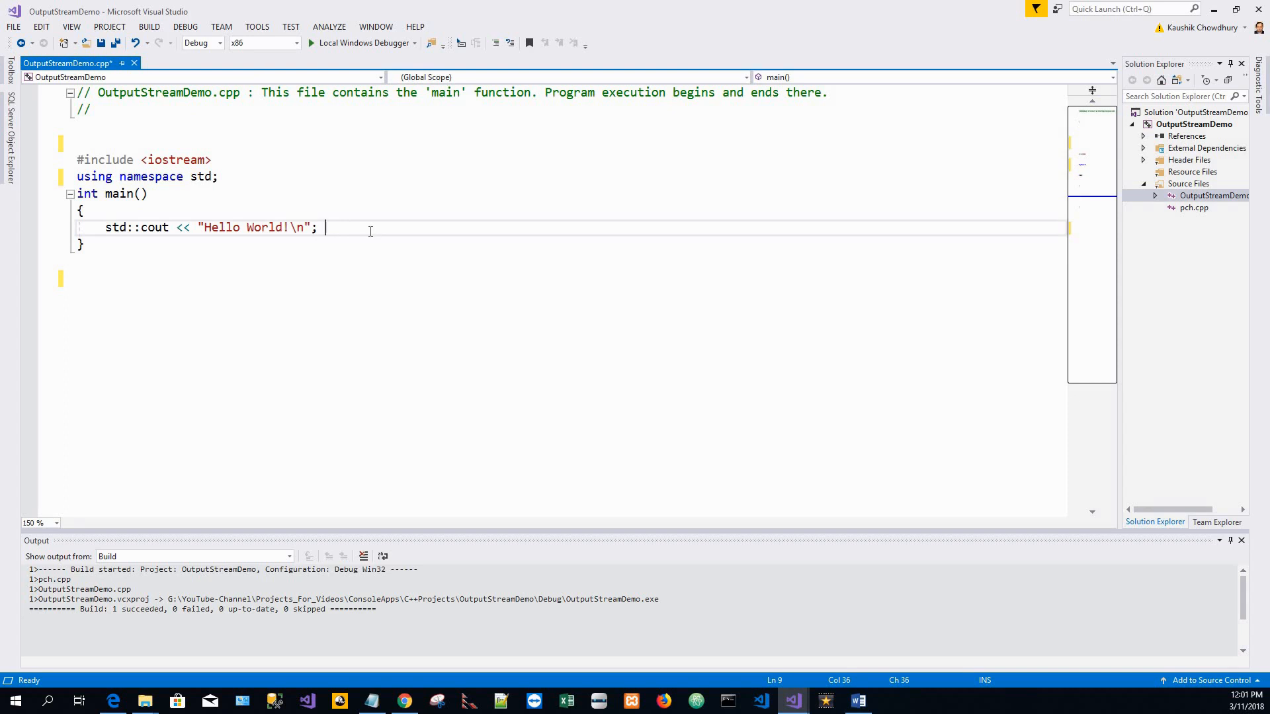
mouse_move(147, 226)
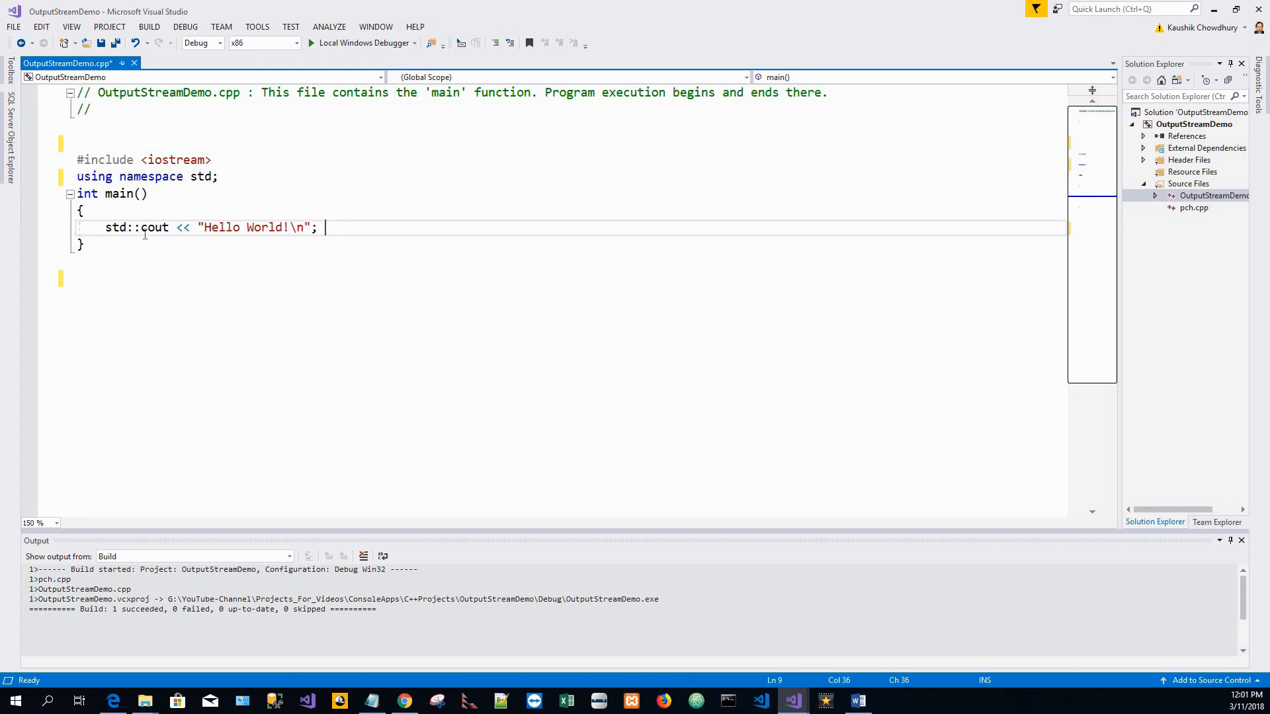
double_click(153, 227)
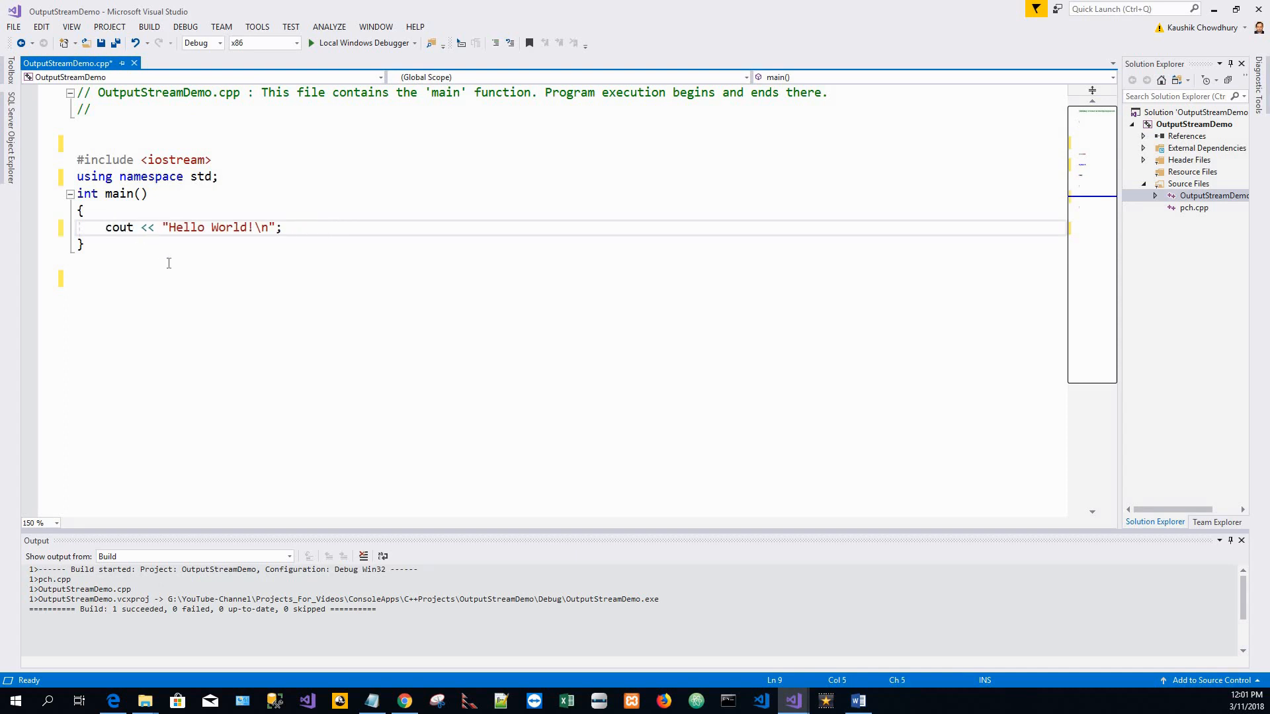
mouse_move(226, 227)
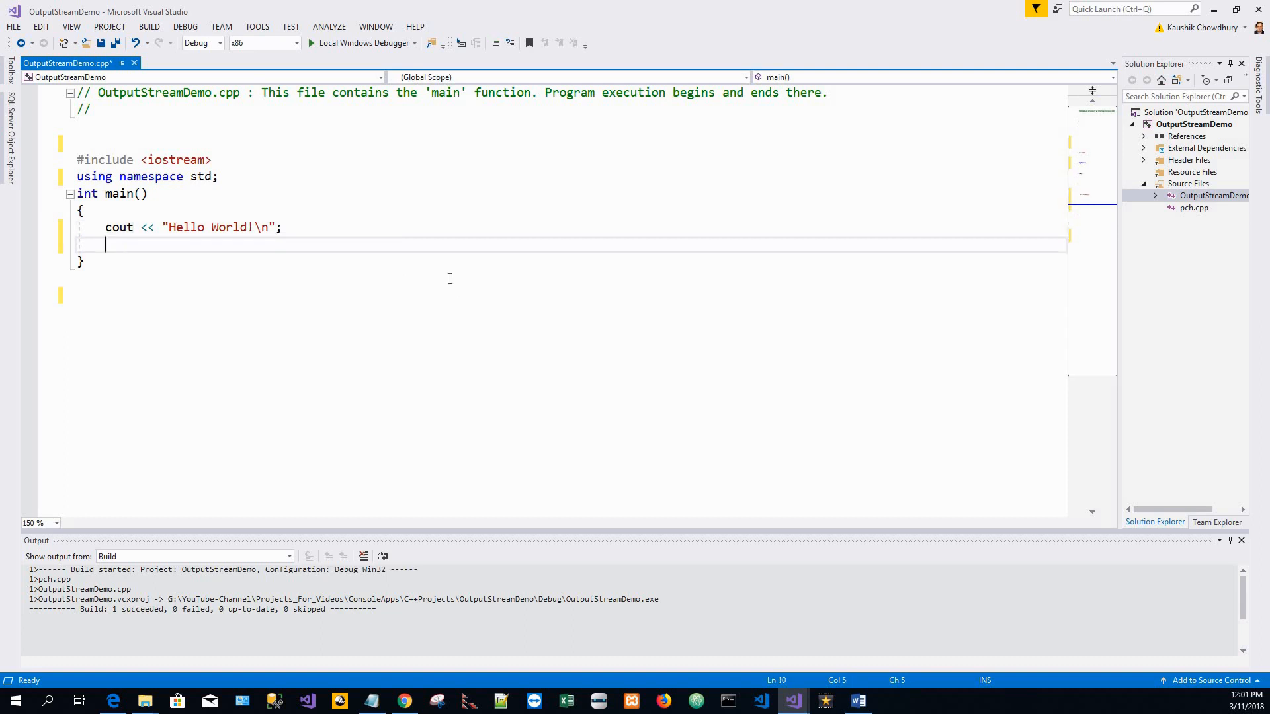
Write cout << "This number is 89 :" << 89 << "\n"; after the Hello World line.
type("c")
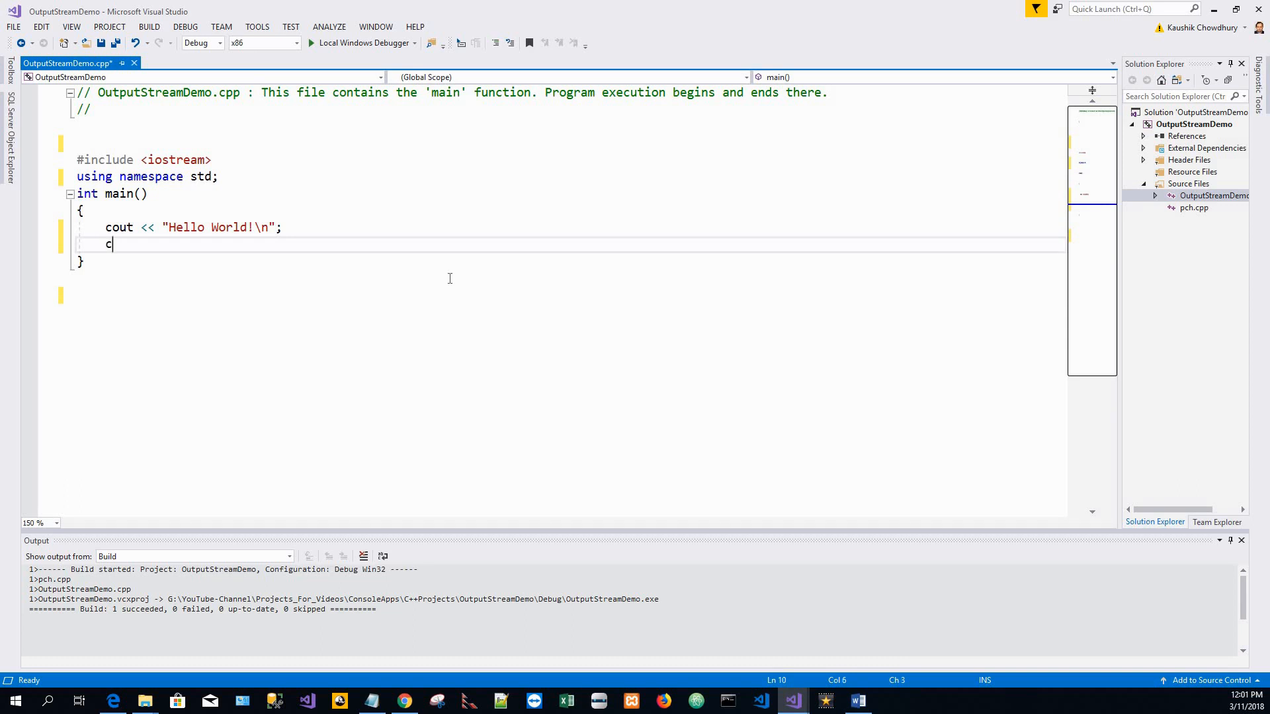
type("out")
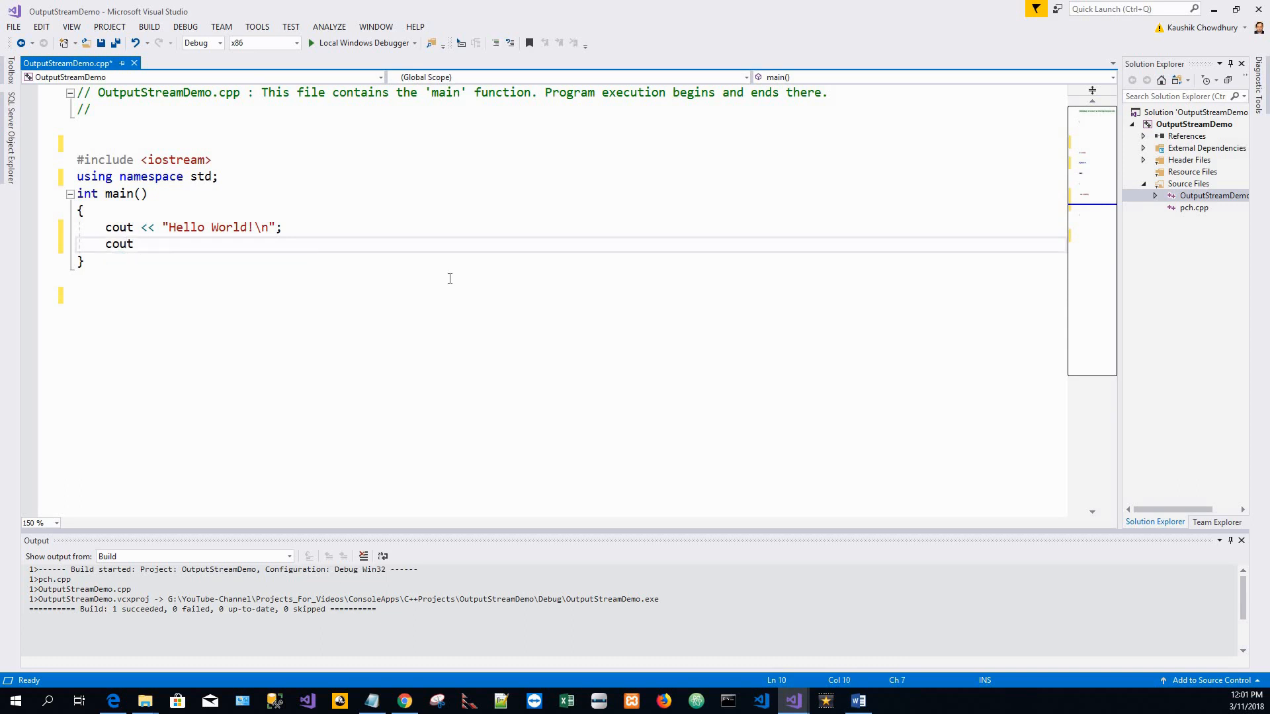
type("<<")
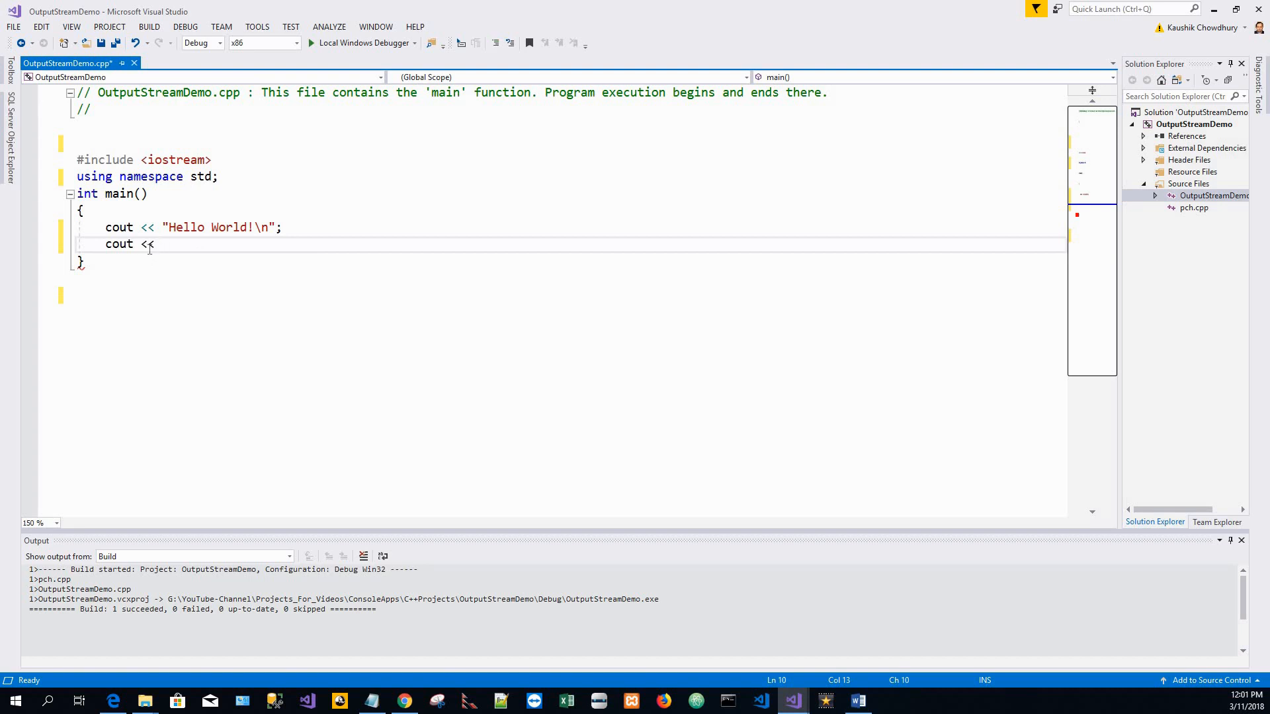
mouse_move(206, 269)
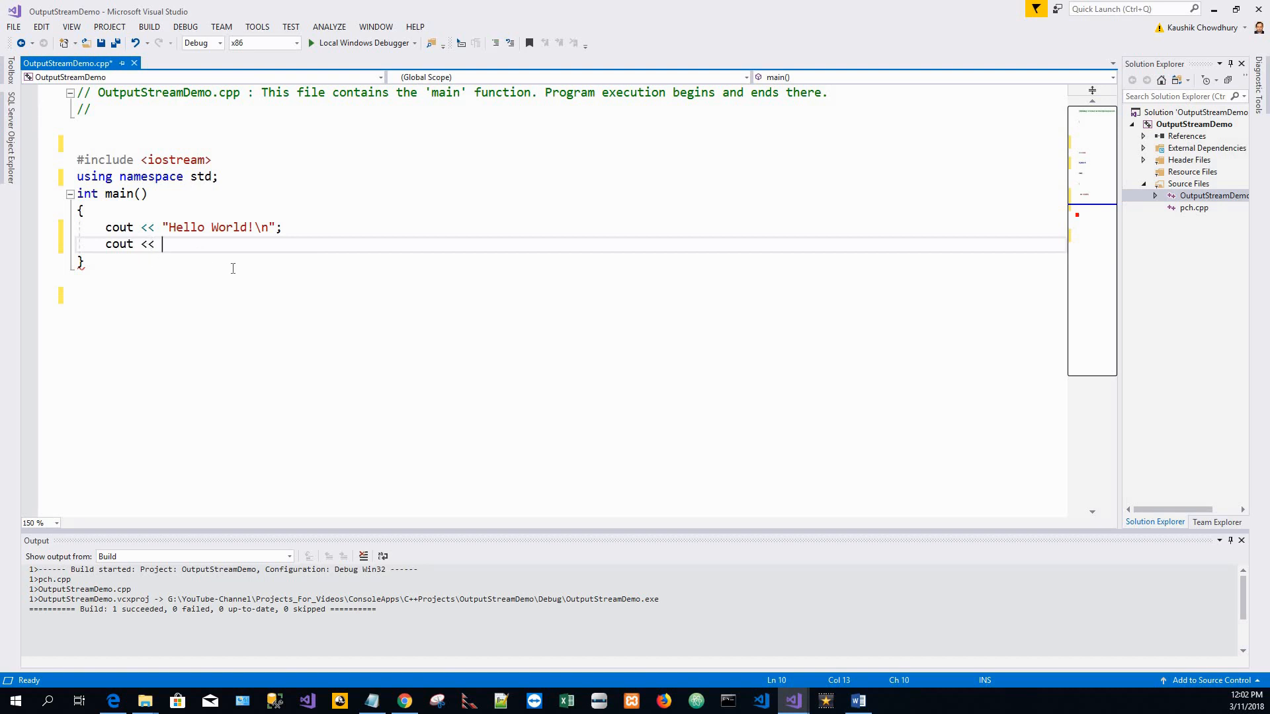
type("\"This")
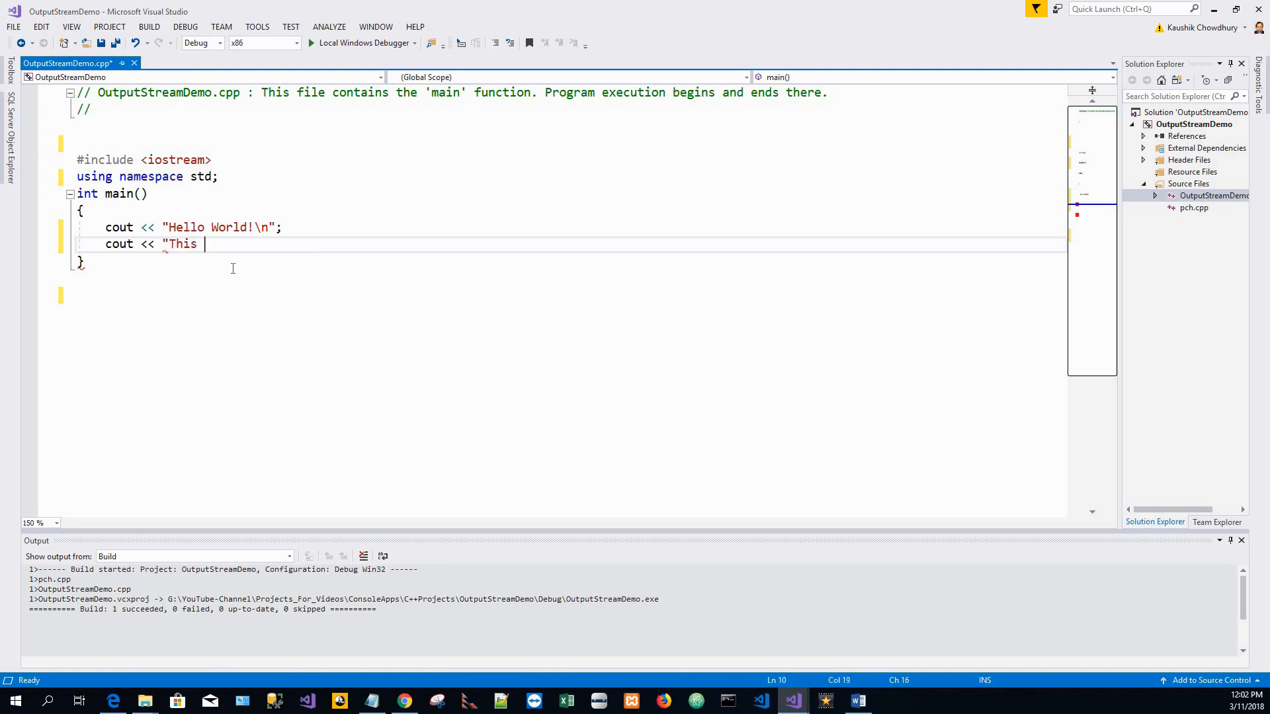
type("number id")
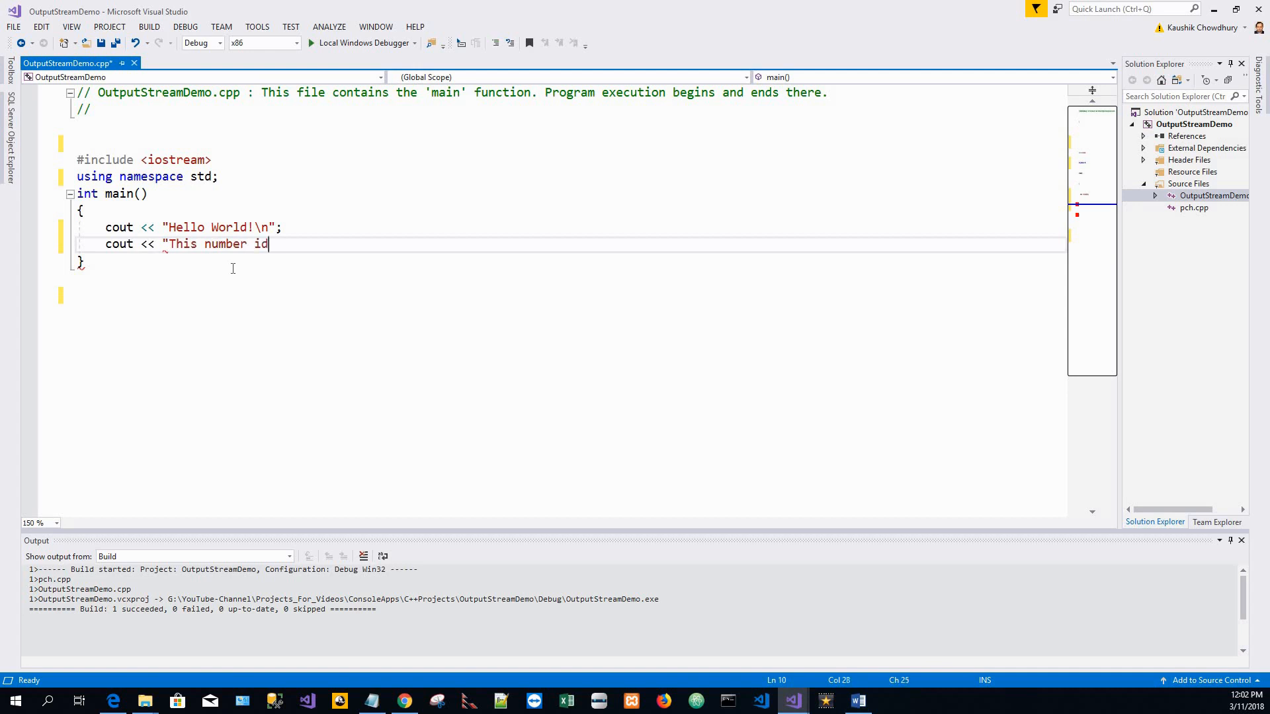
type("s 89")
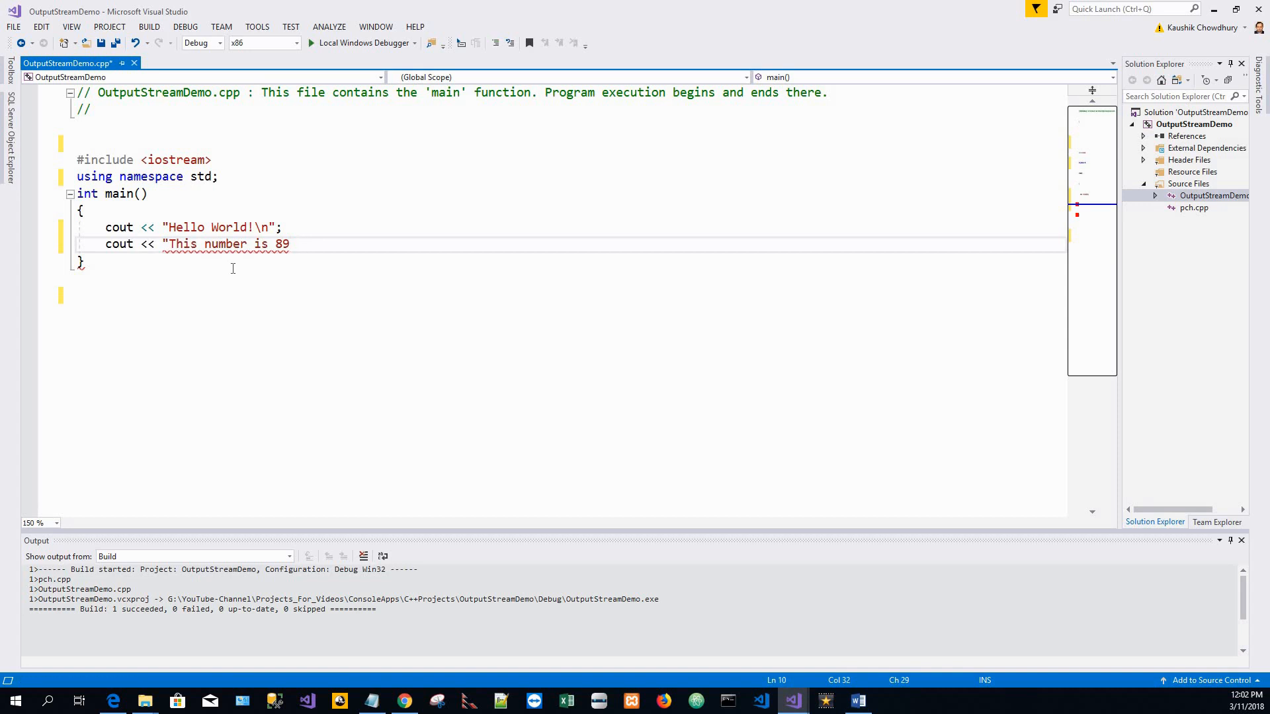
type(":\"")
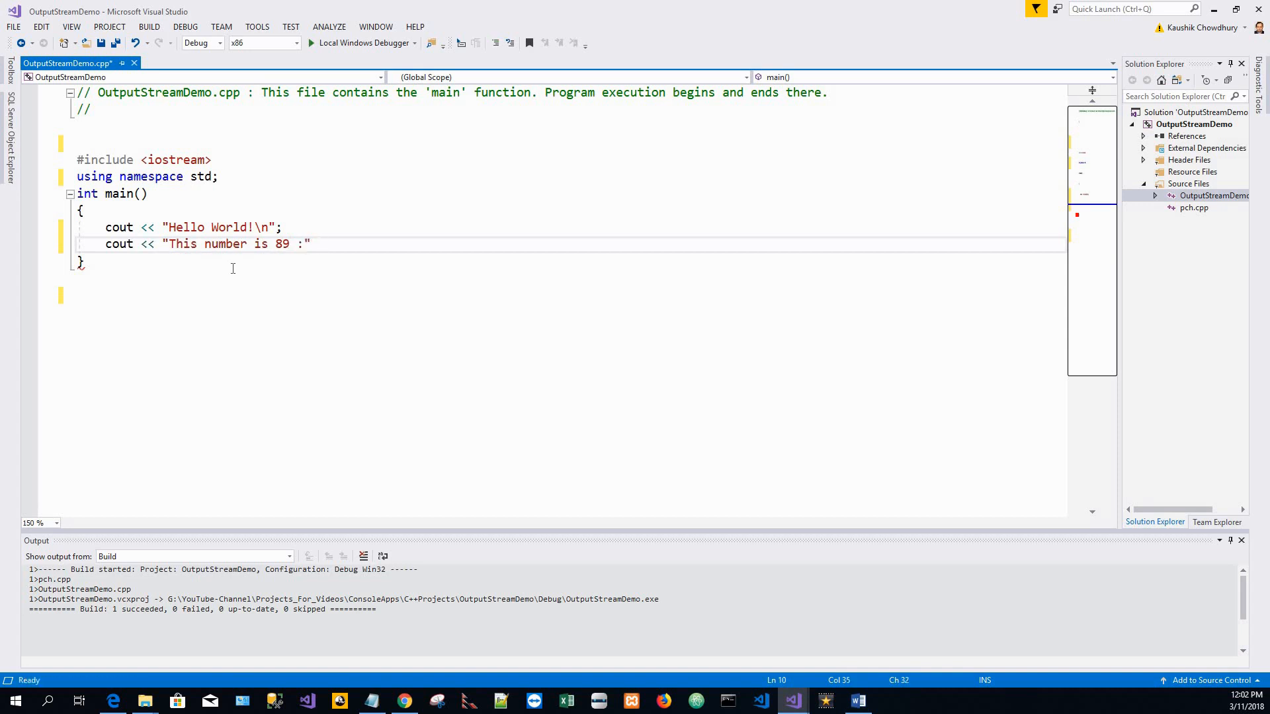
type("<<")
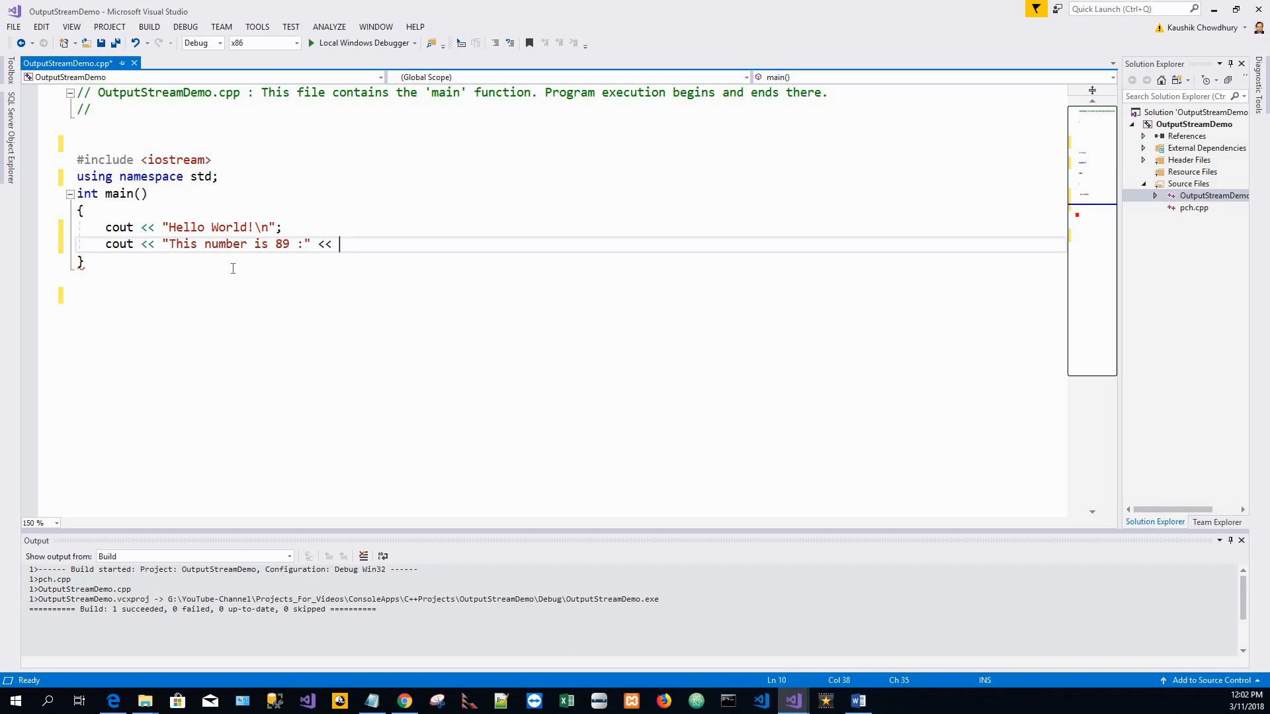
type("89")
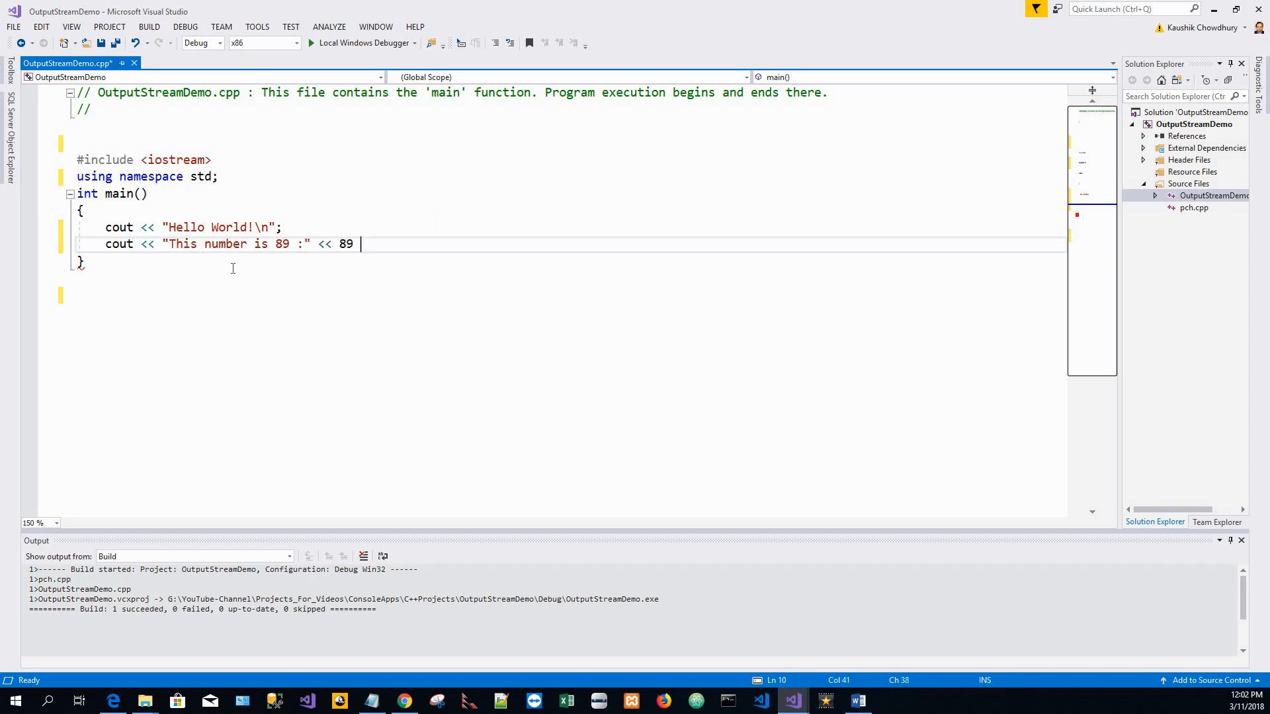
type("<< \"")
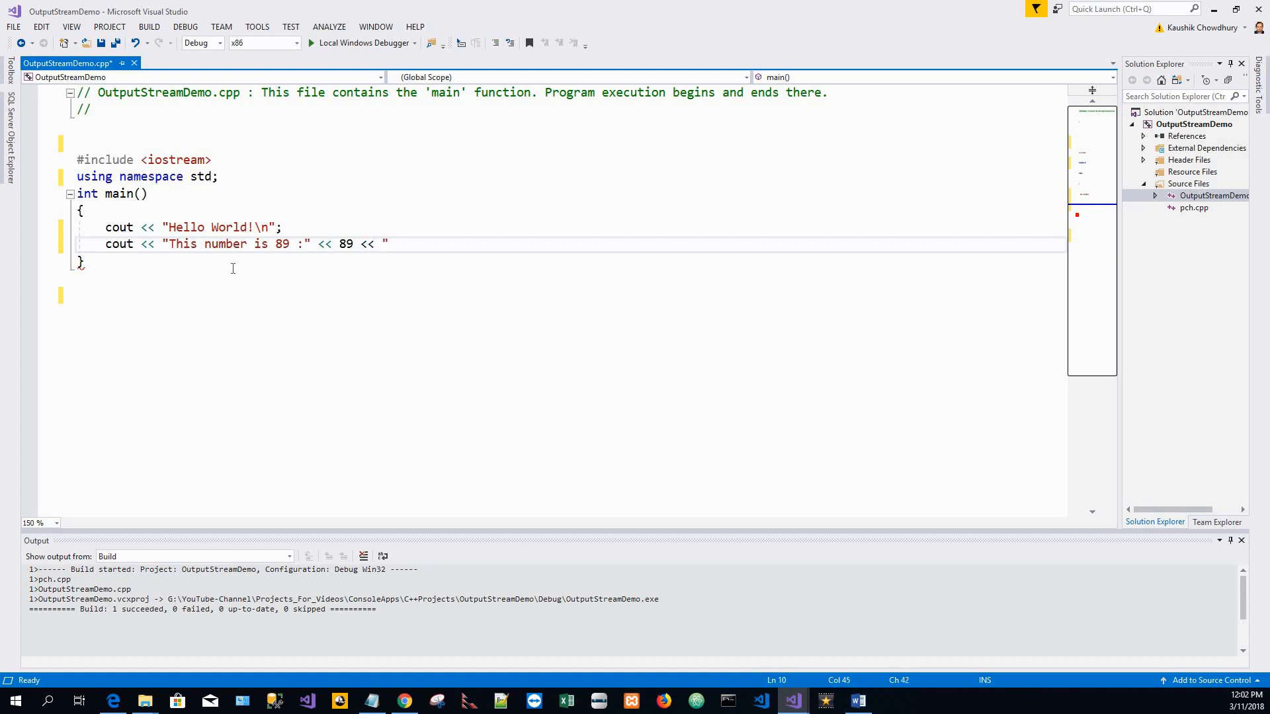
type("\\")
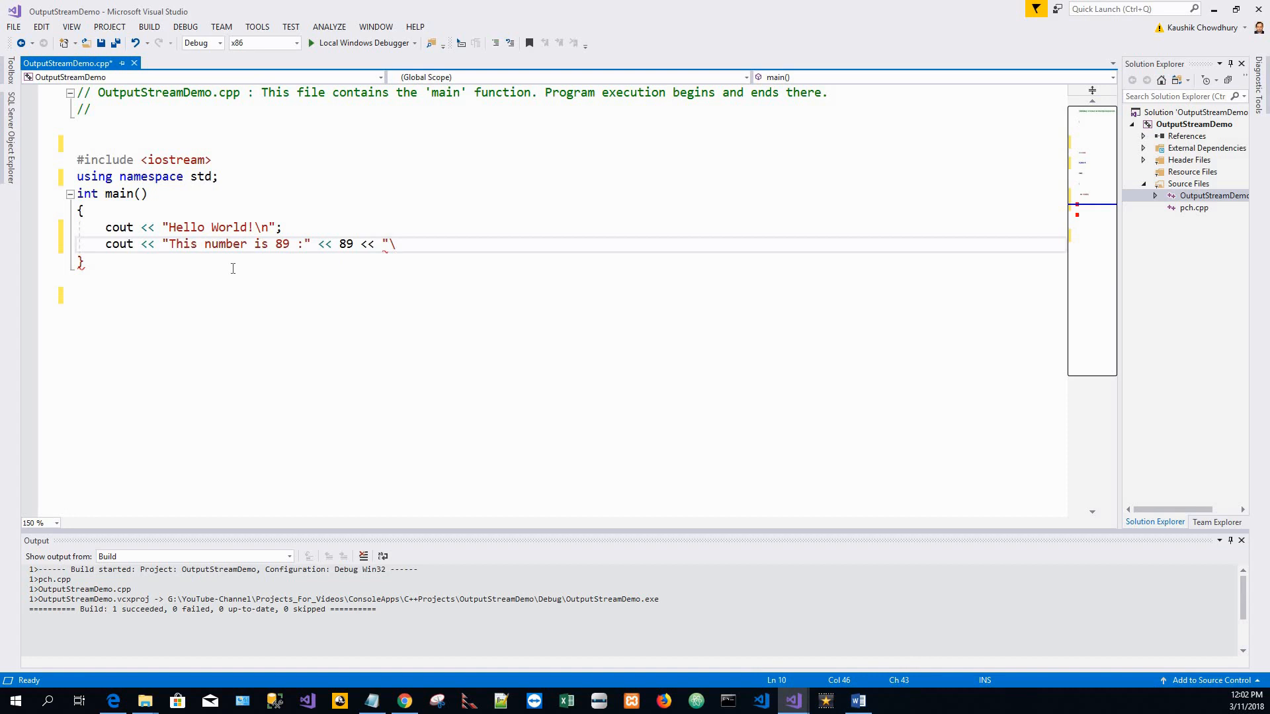
type("n\";")
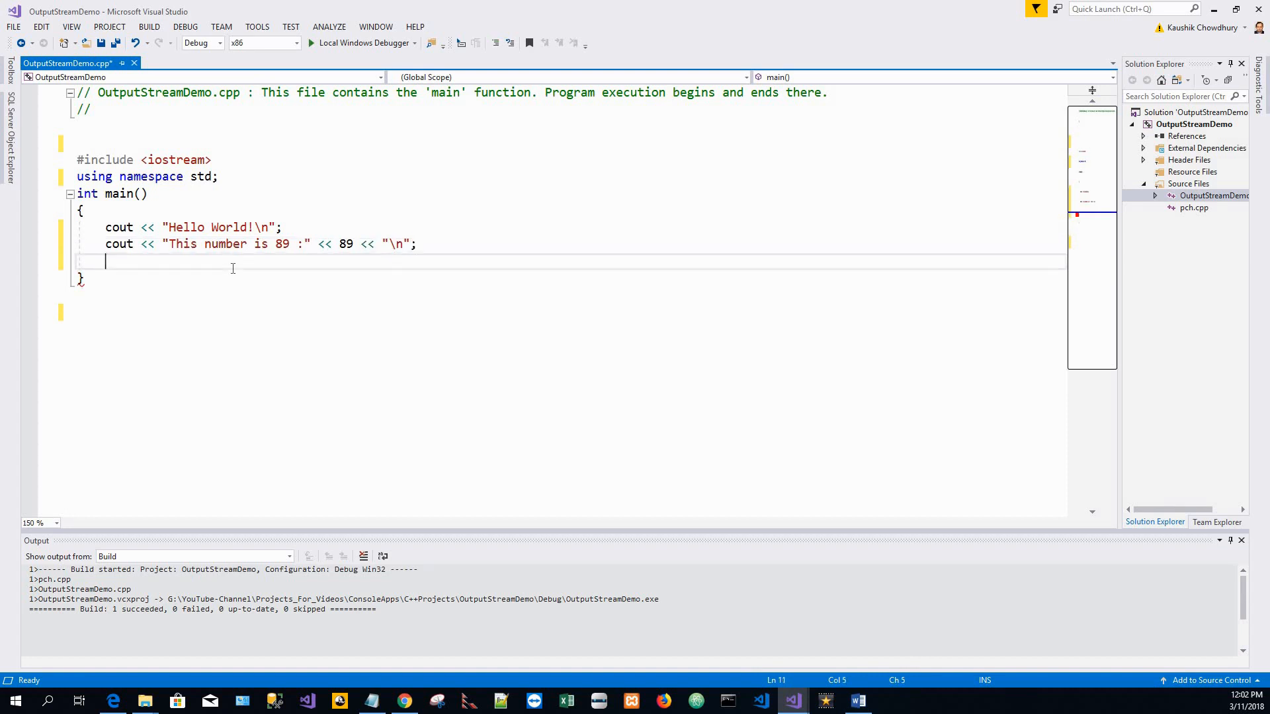
mouse_move(169, 299)
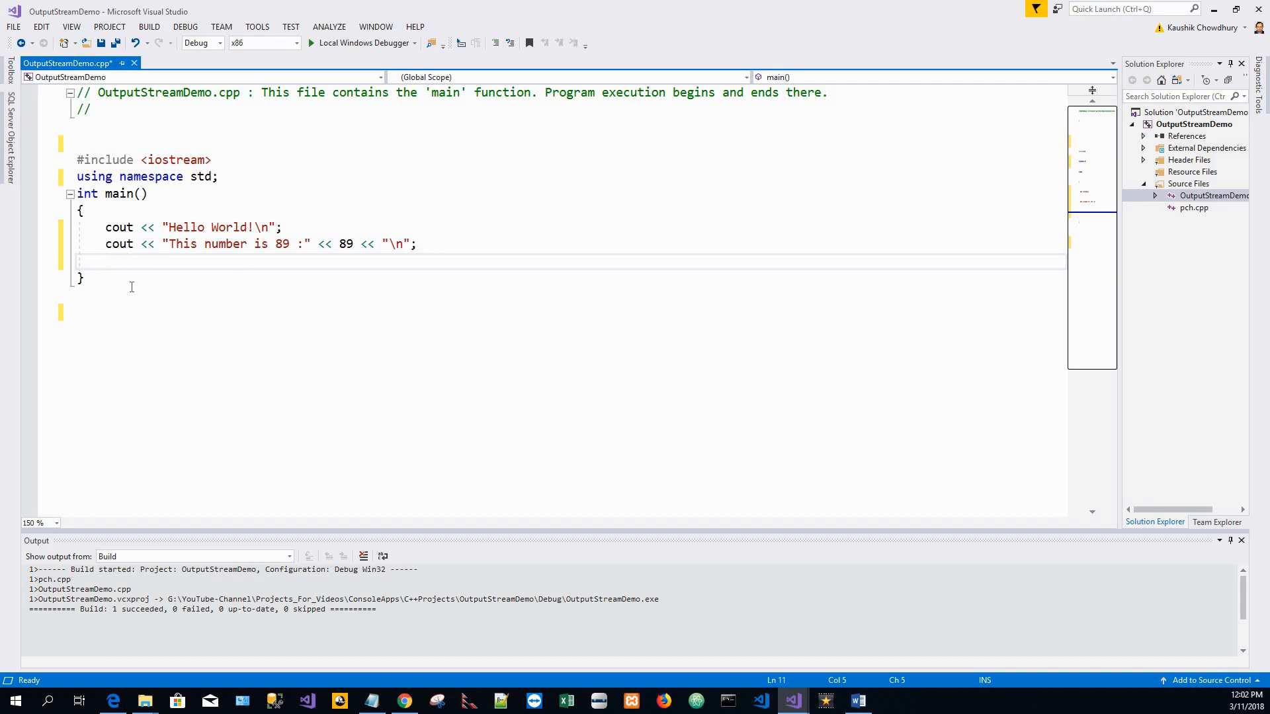
Write a cout statement printing "The manipulator endl ".
type("cout")
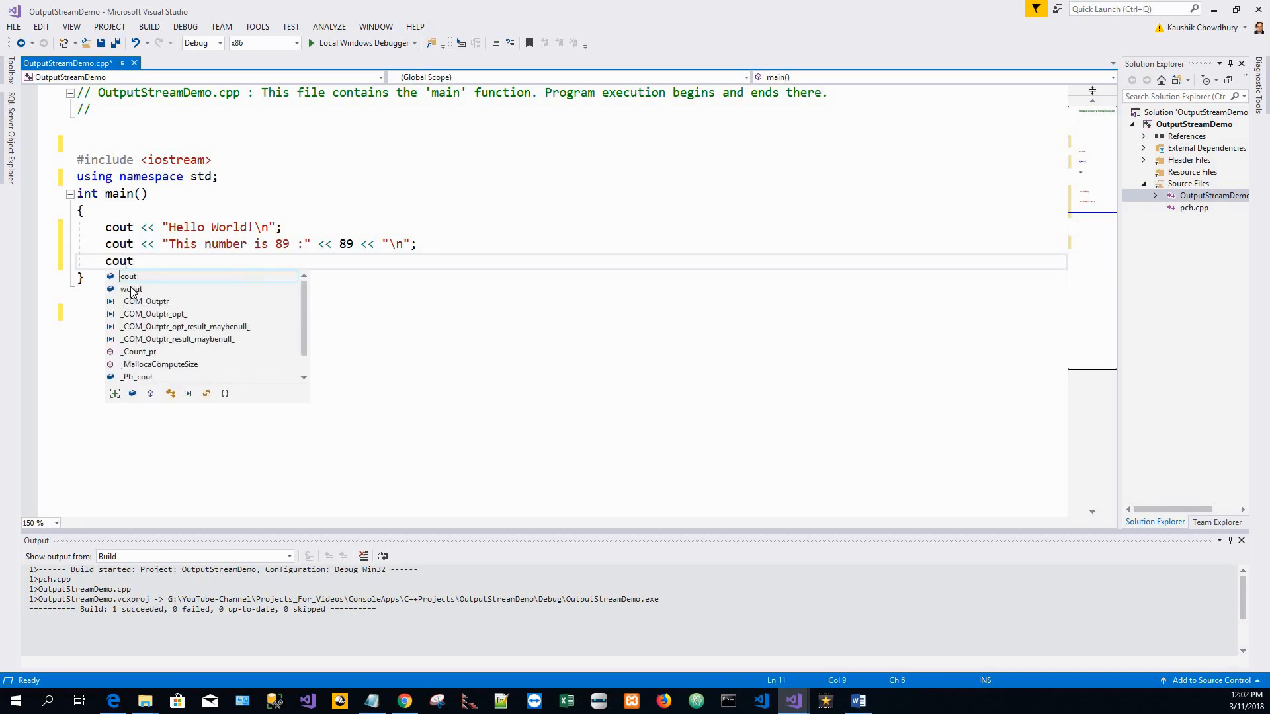
type("<")
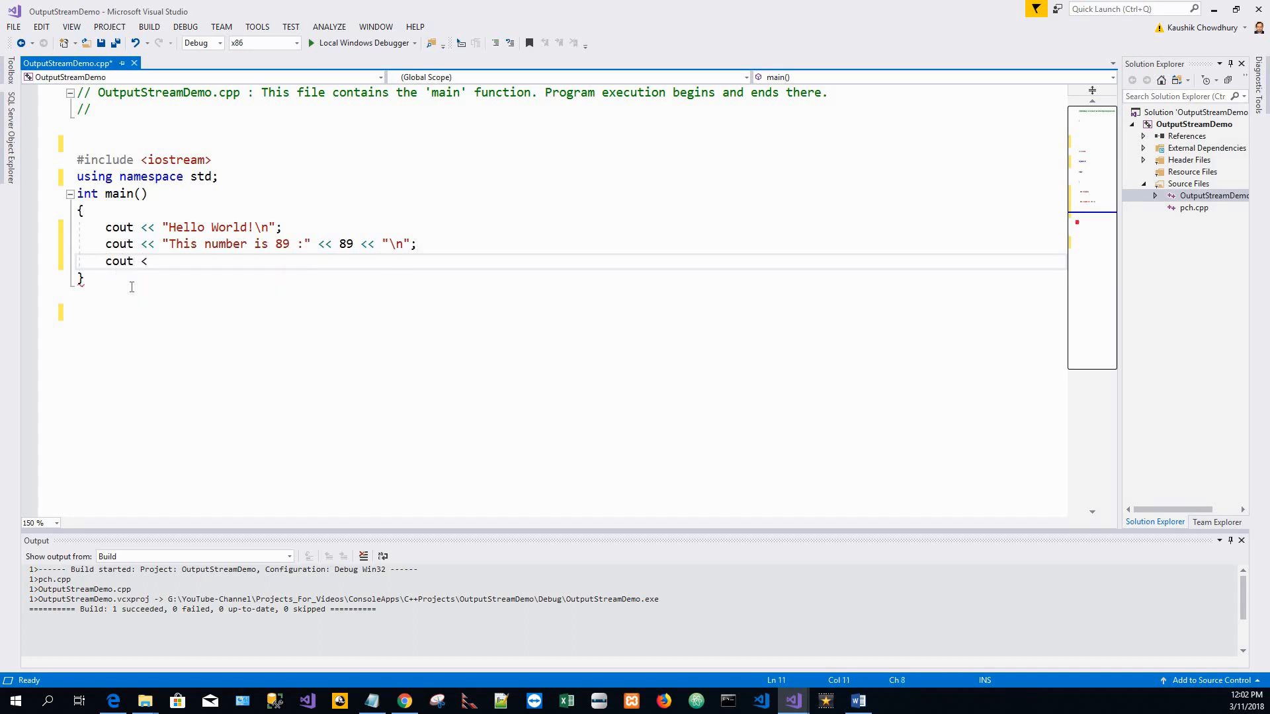
type("<")
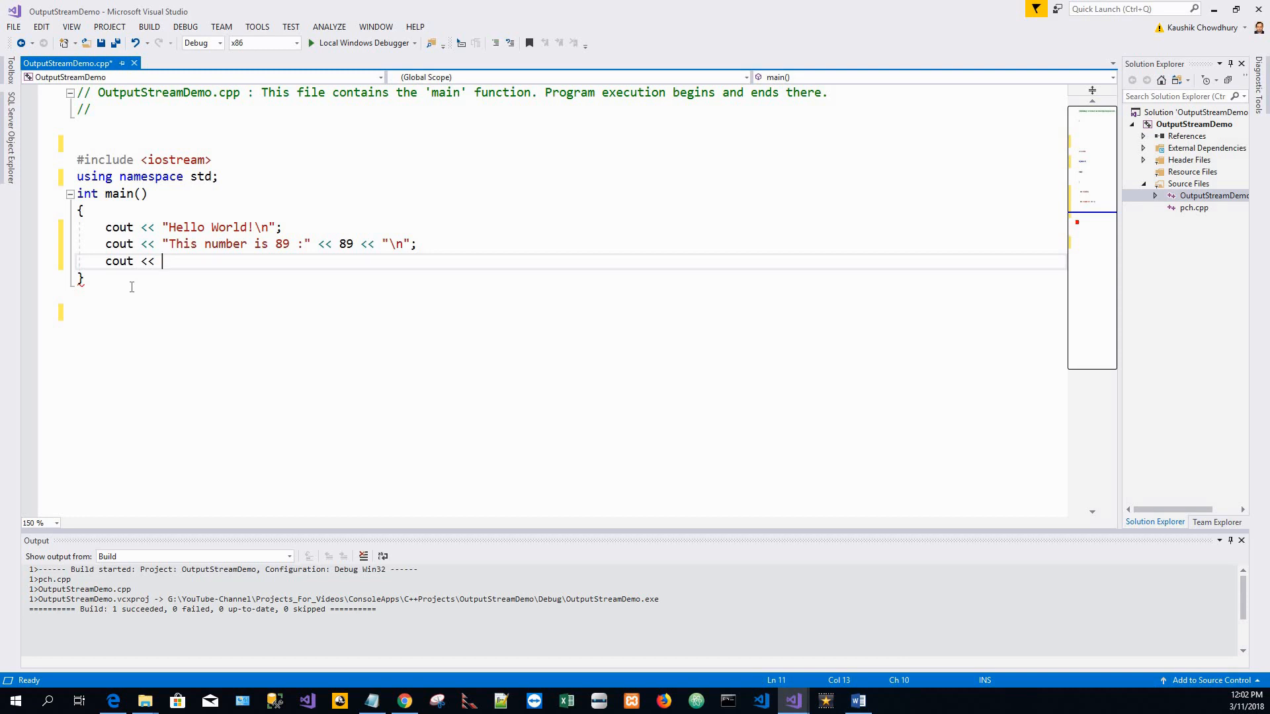
type("\"The")
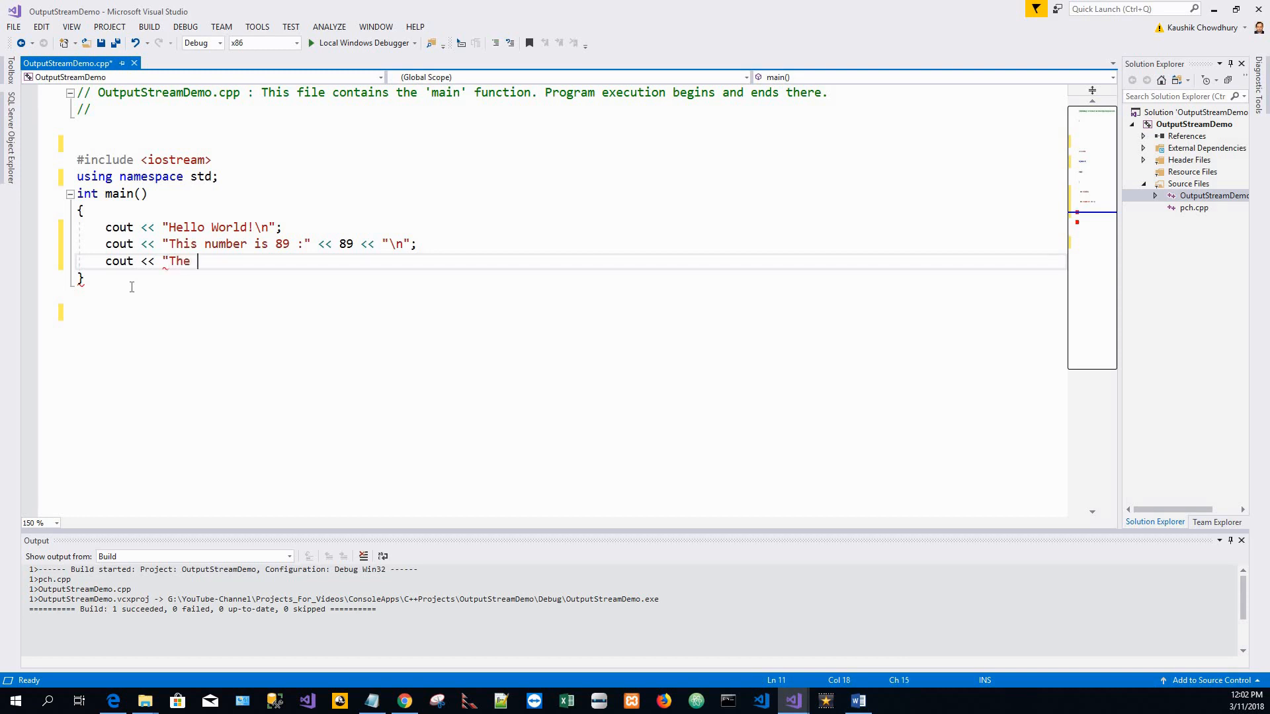
type("manipula")
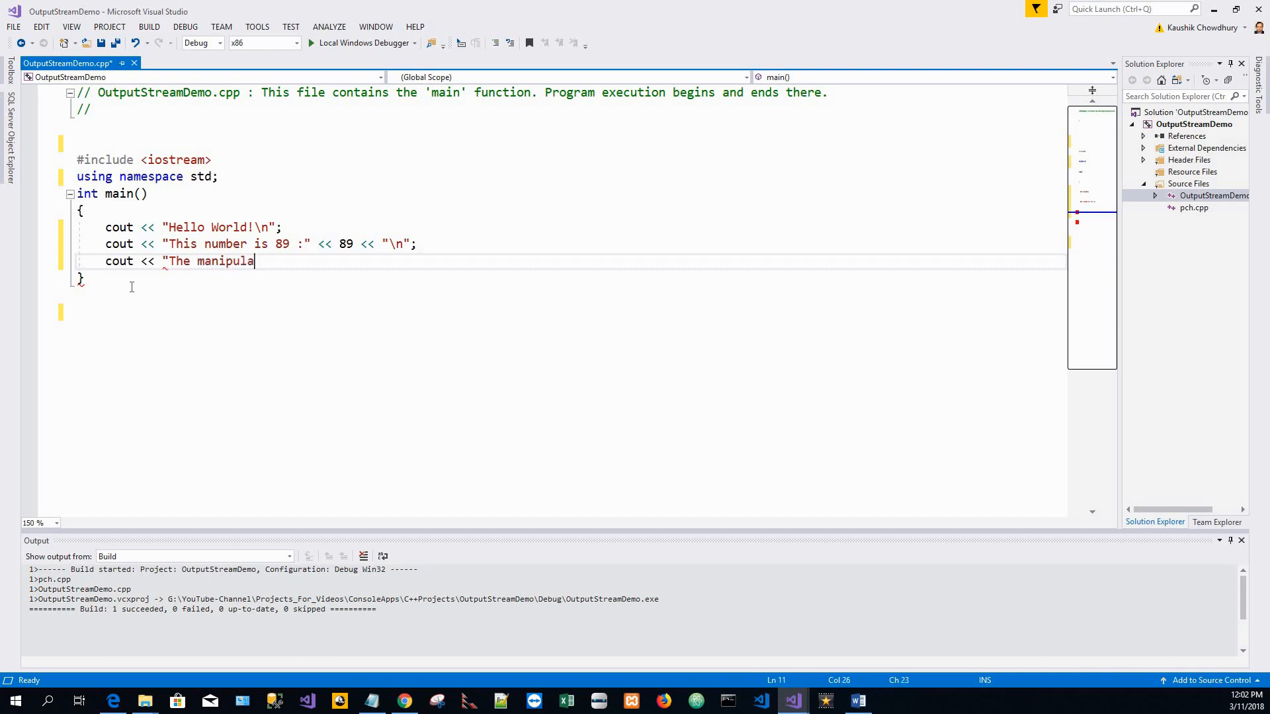
type("tor")
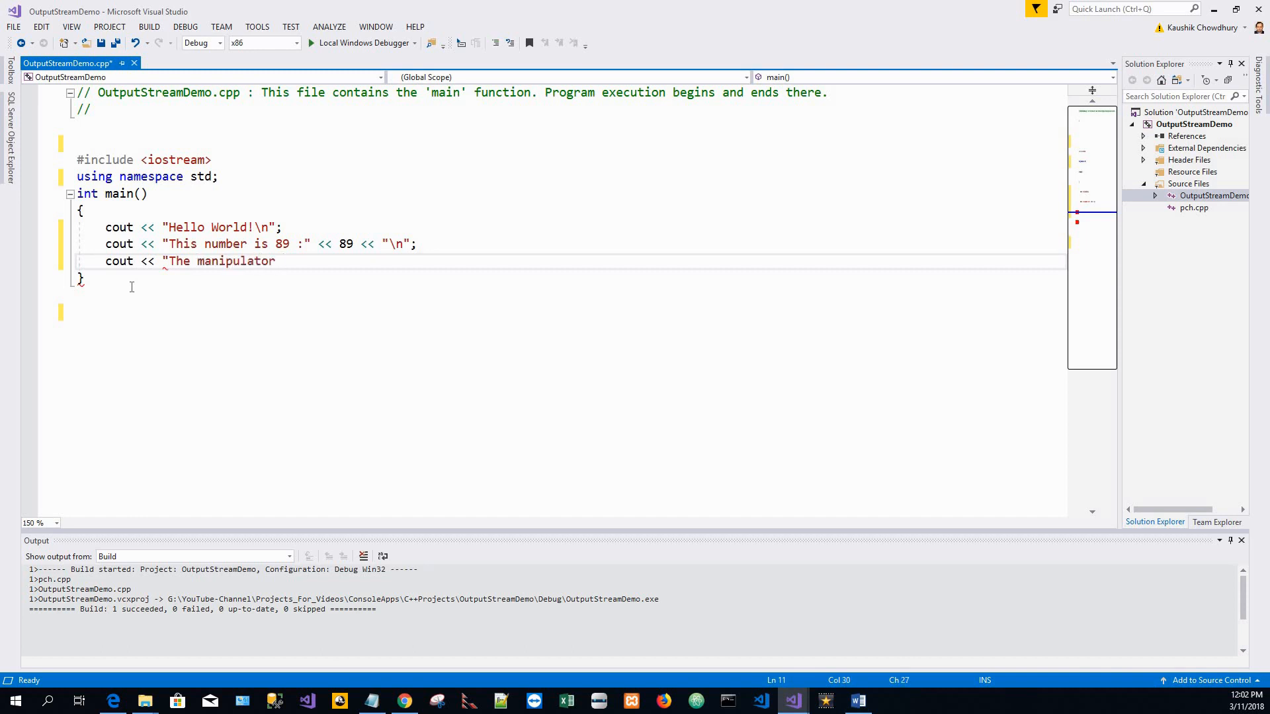
type("endl \";")
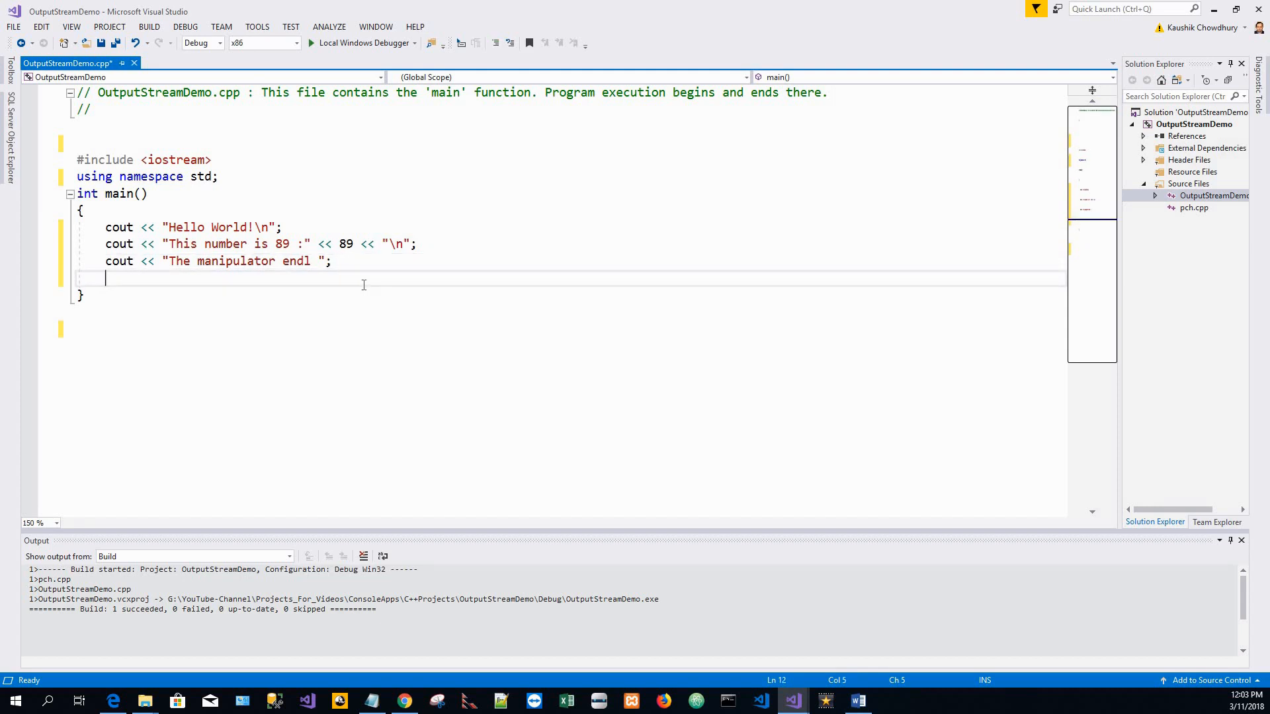
Write a cout statement printing " writes a new line to the screen. ".
type("cou")
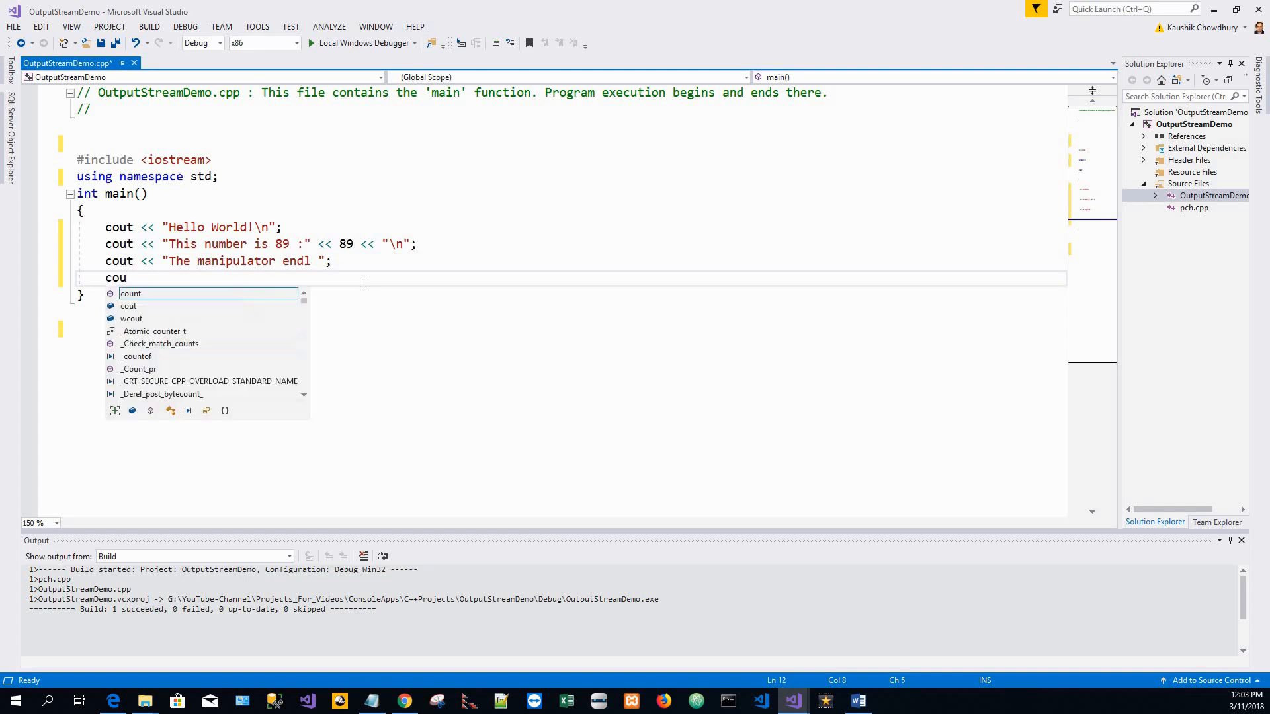
type("t <<")
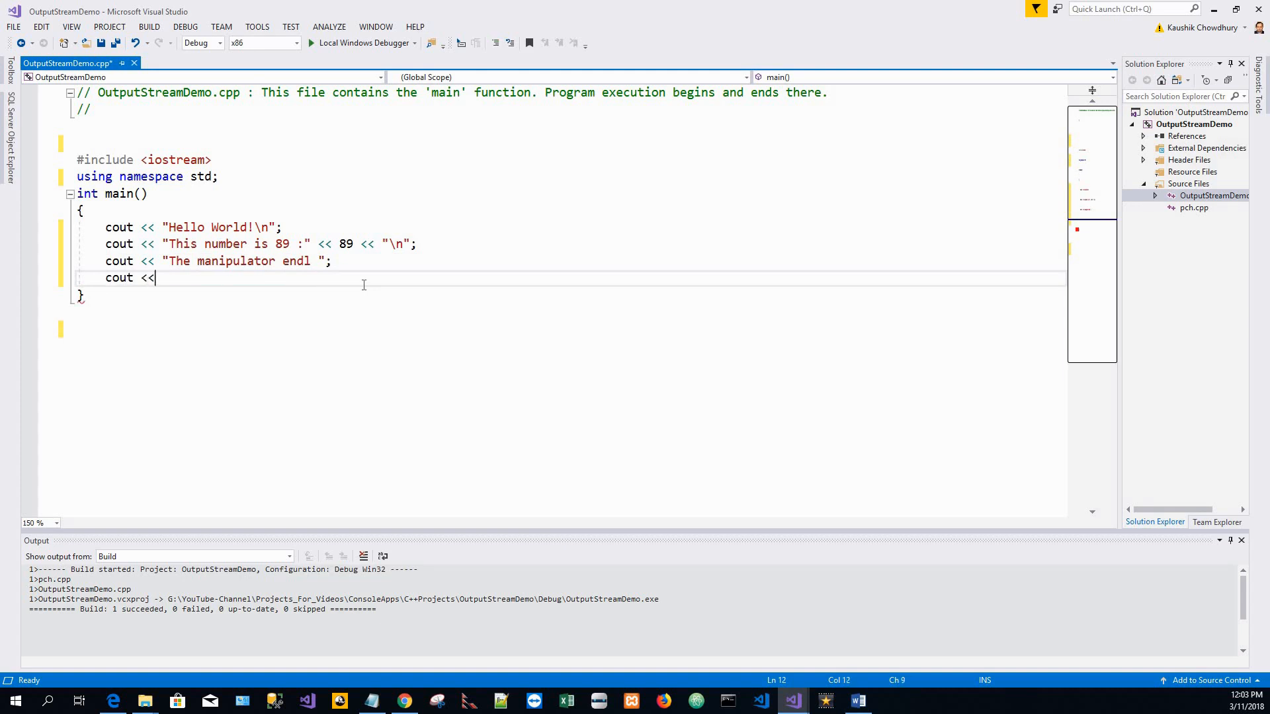
type("\" \"")
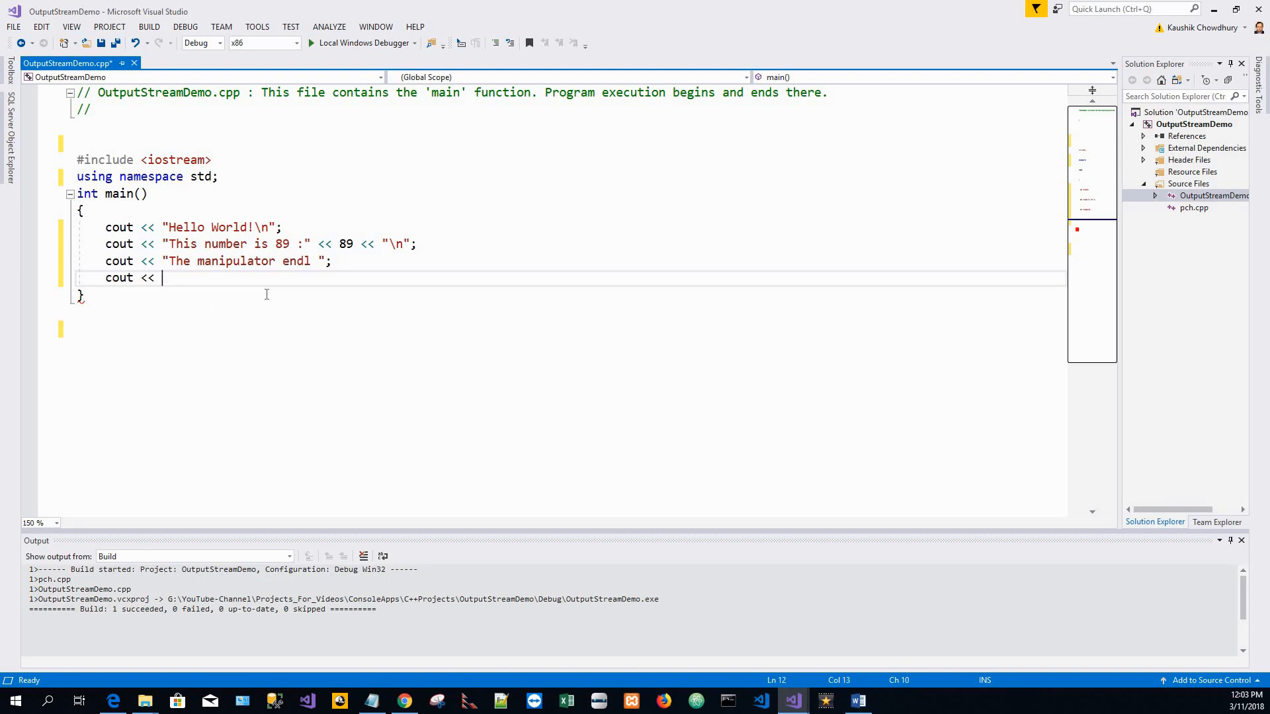
type("\" wr")
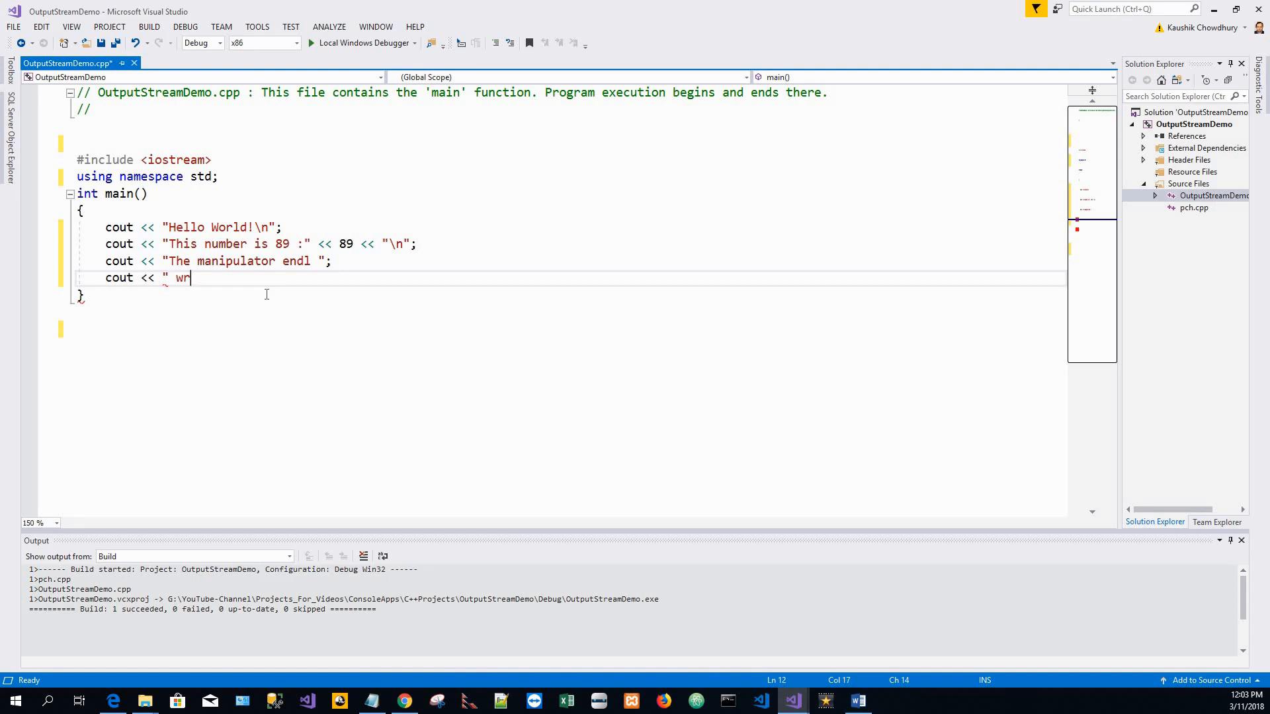
type("ites")
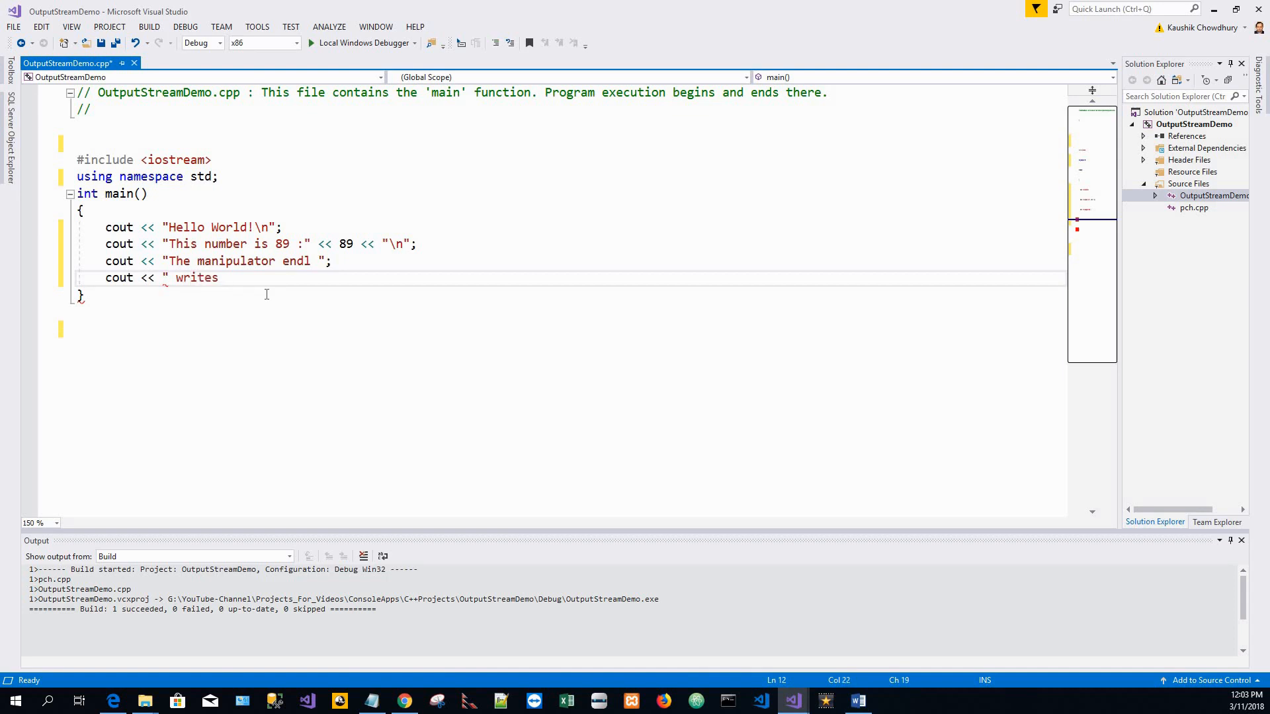
type("a new")
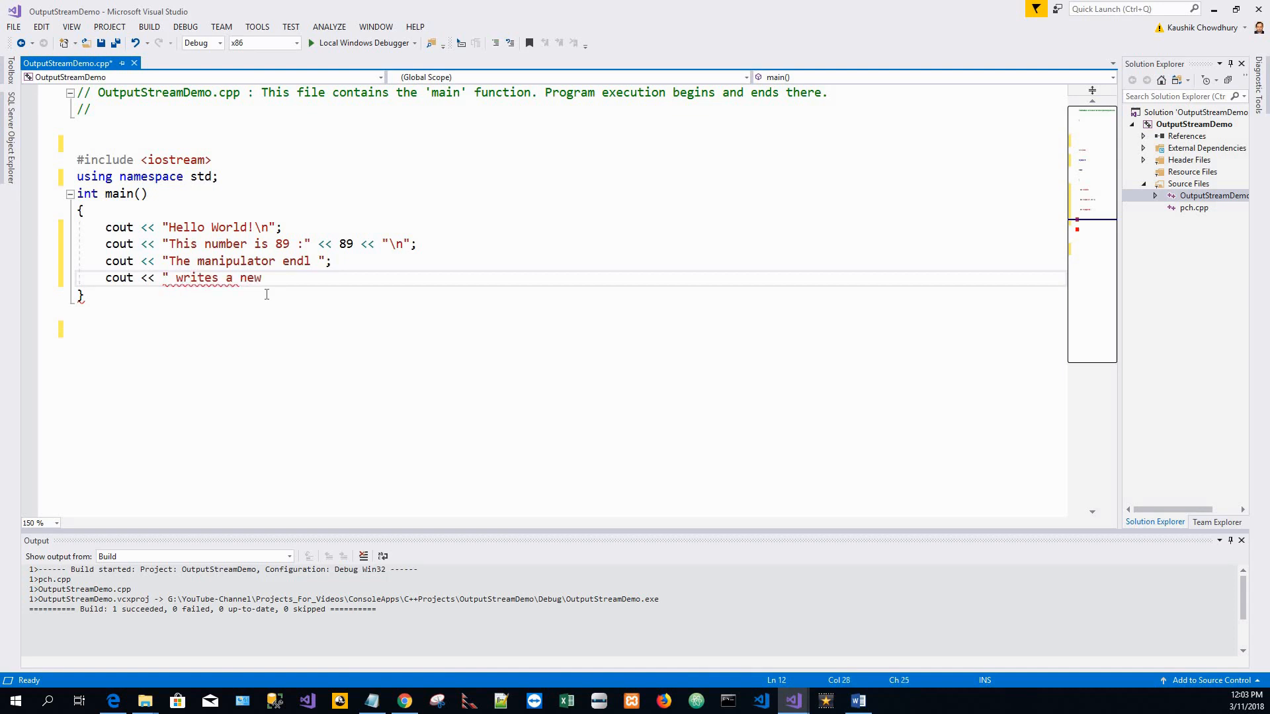
type("line to the")
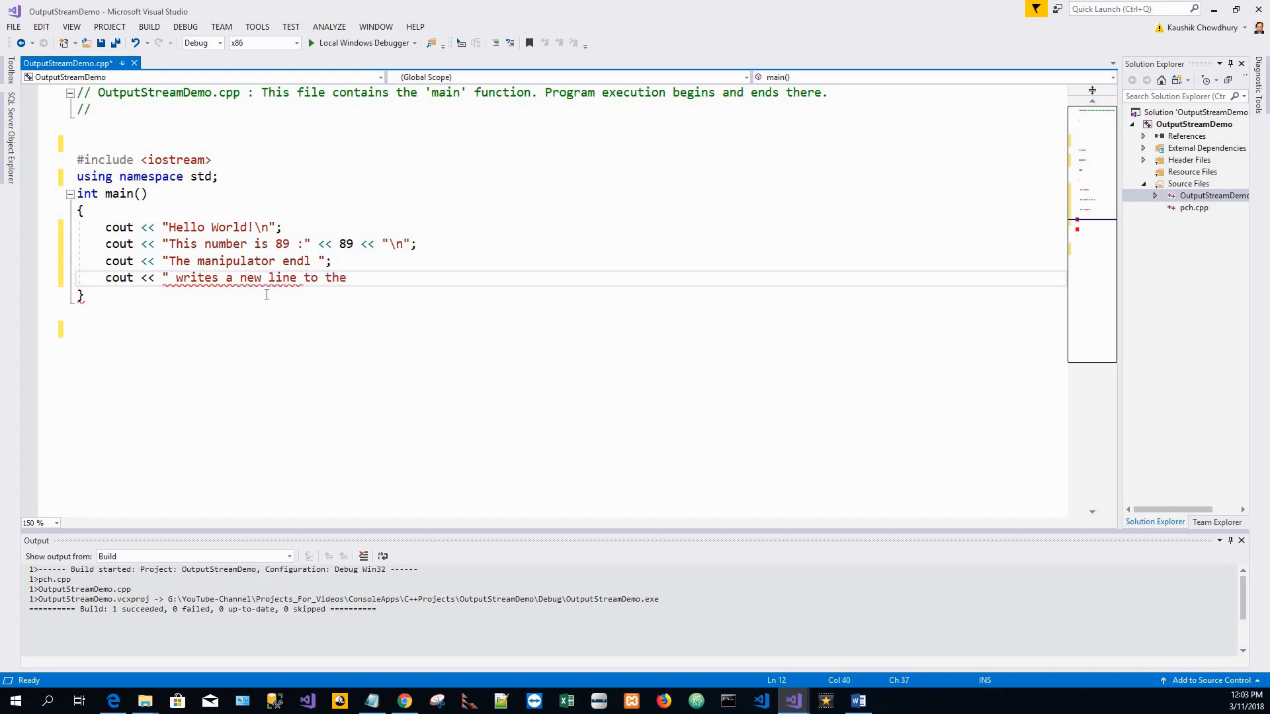
type("sc")
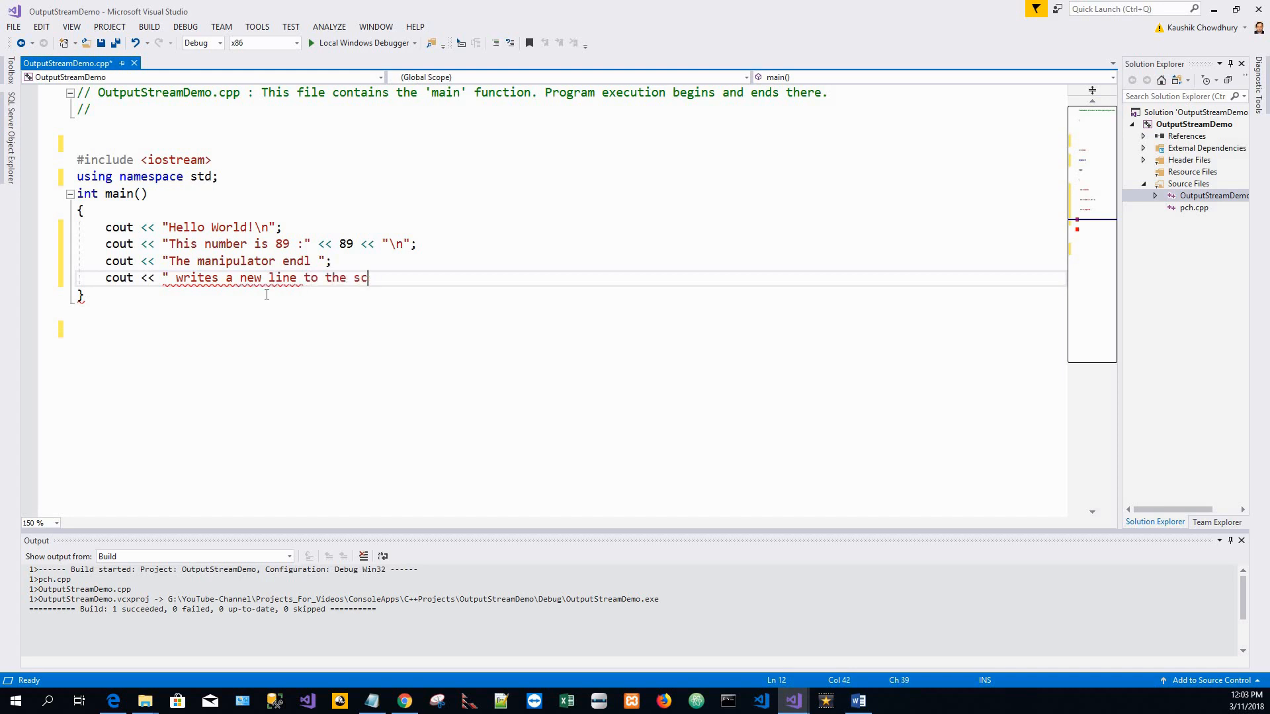
type("reen. \";")
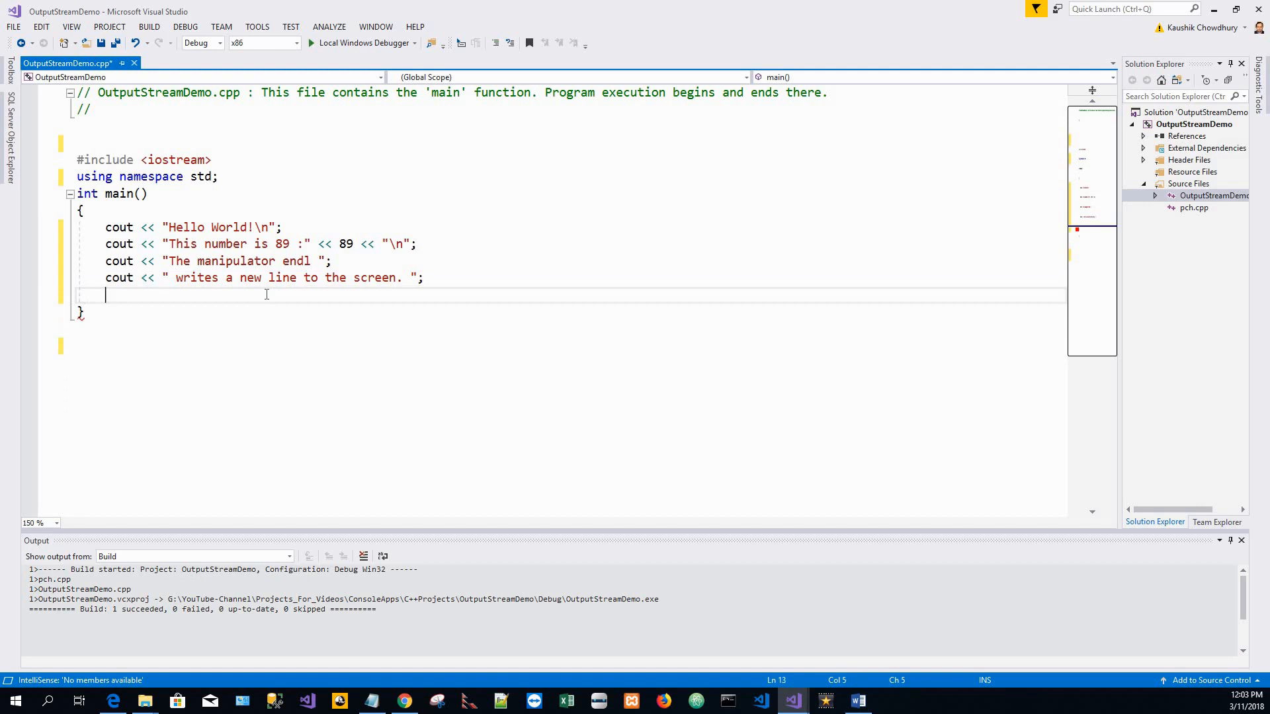
Write cout << endl; to end the current output line.
type("c")
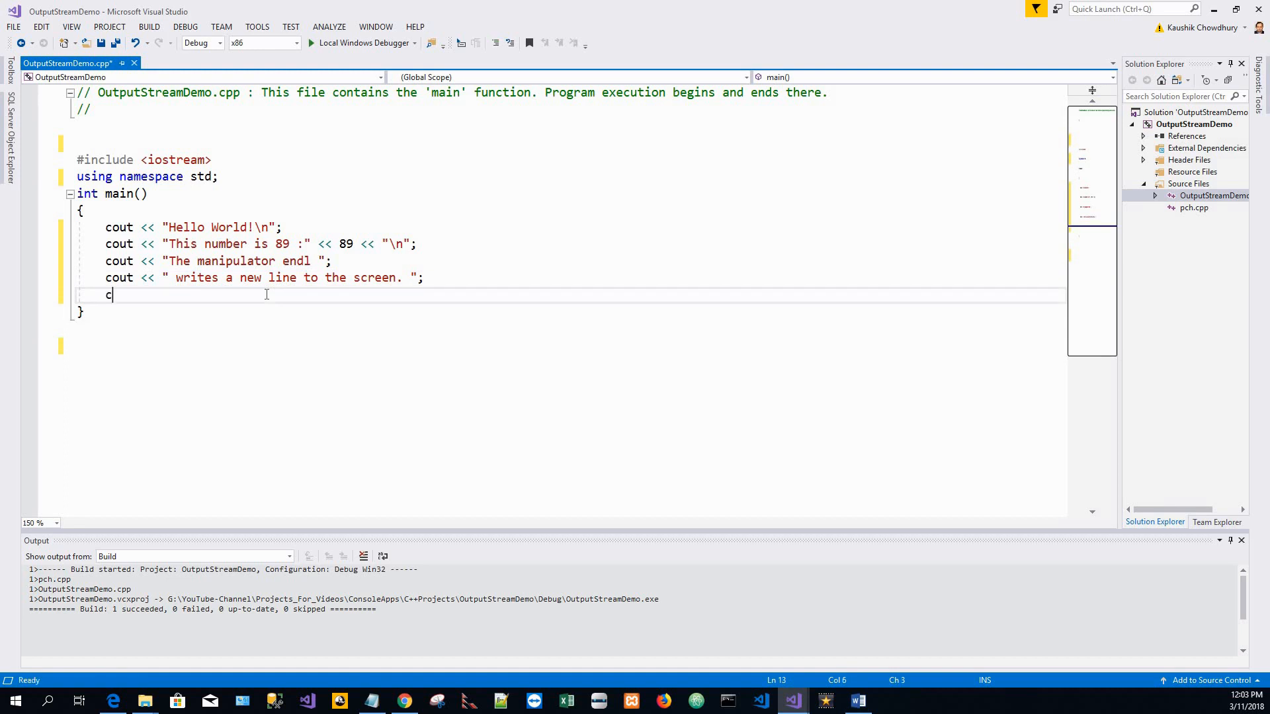
type("out")
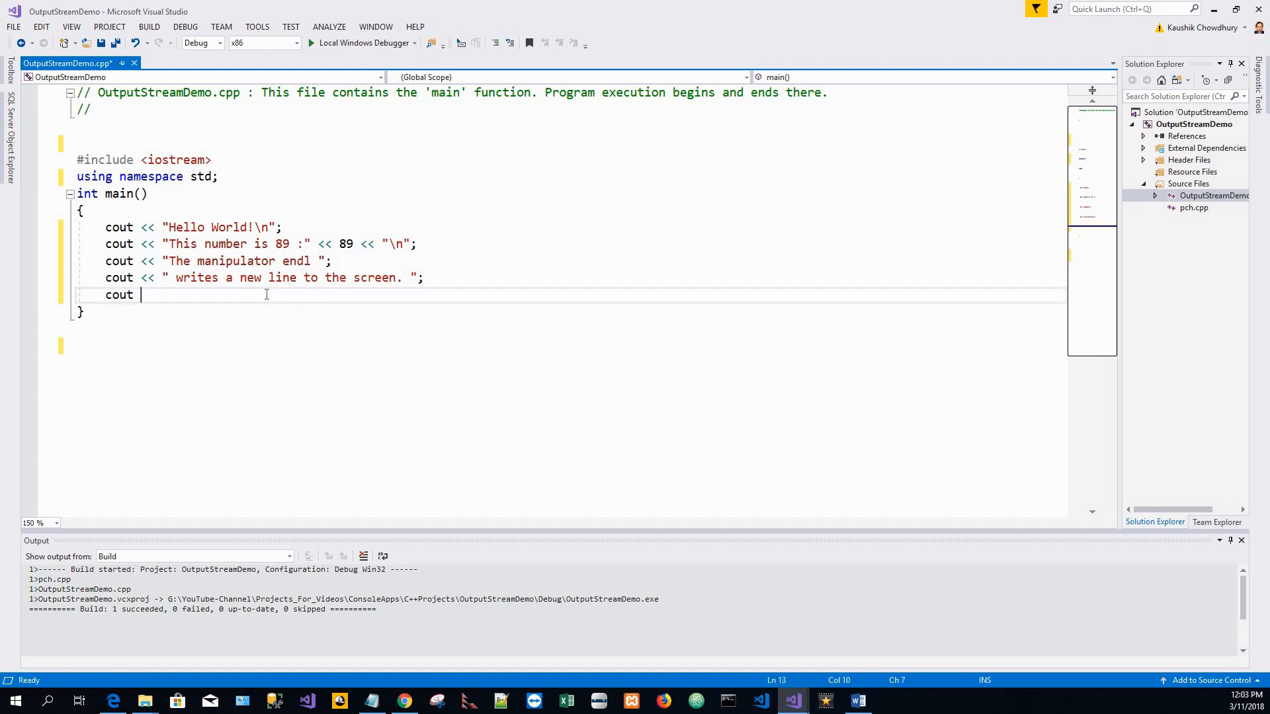
type("<<")
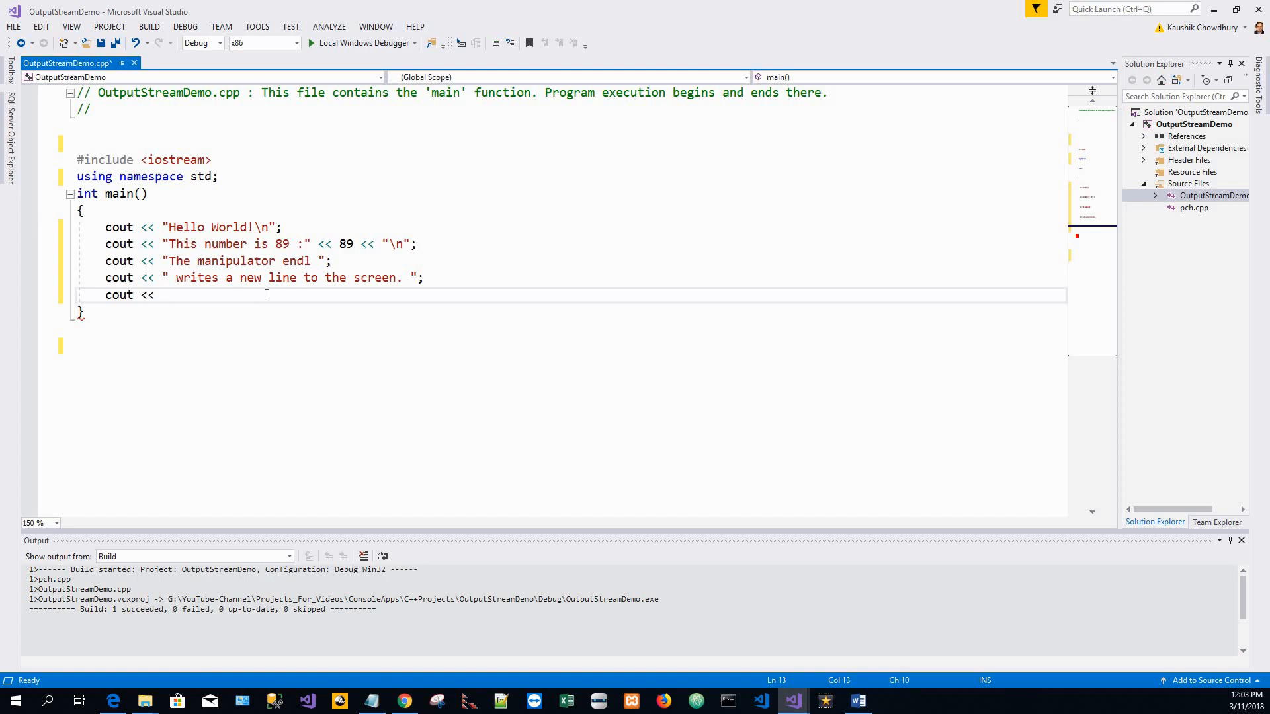
type("endl;")
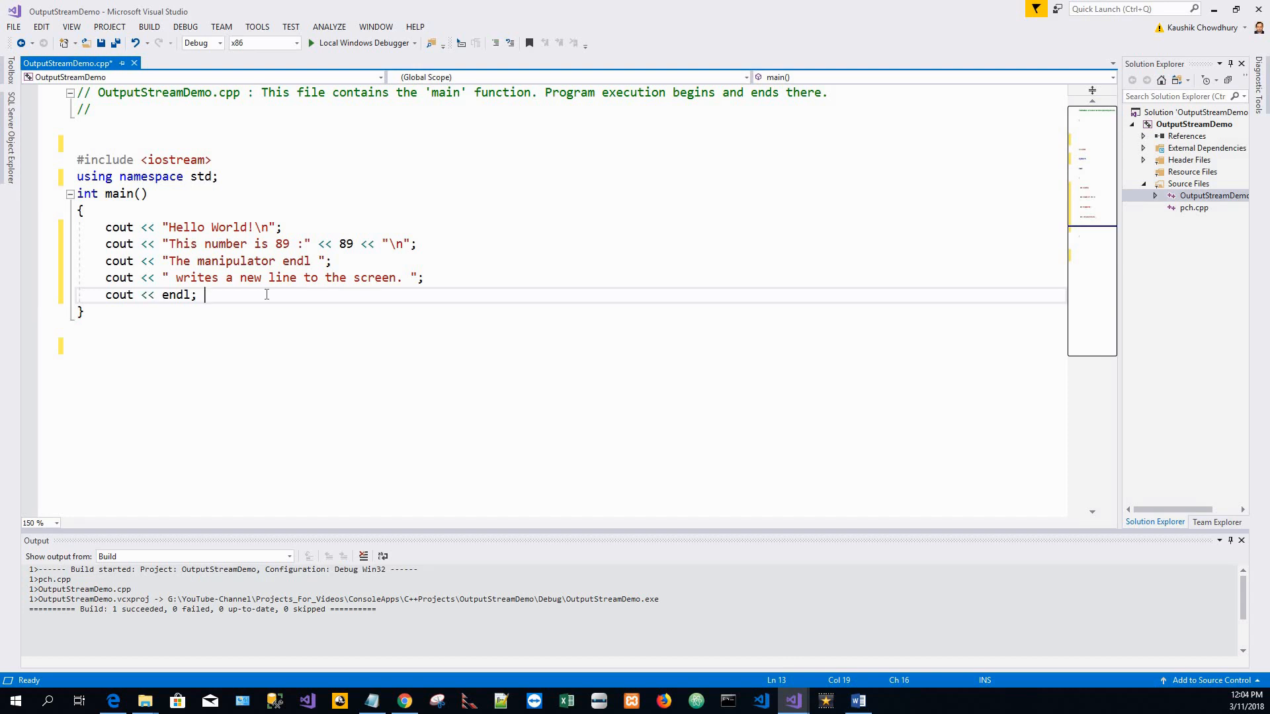
key("enter")
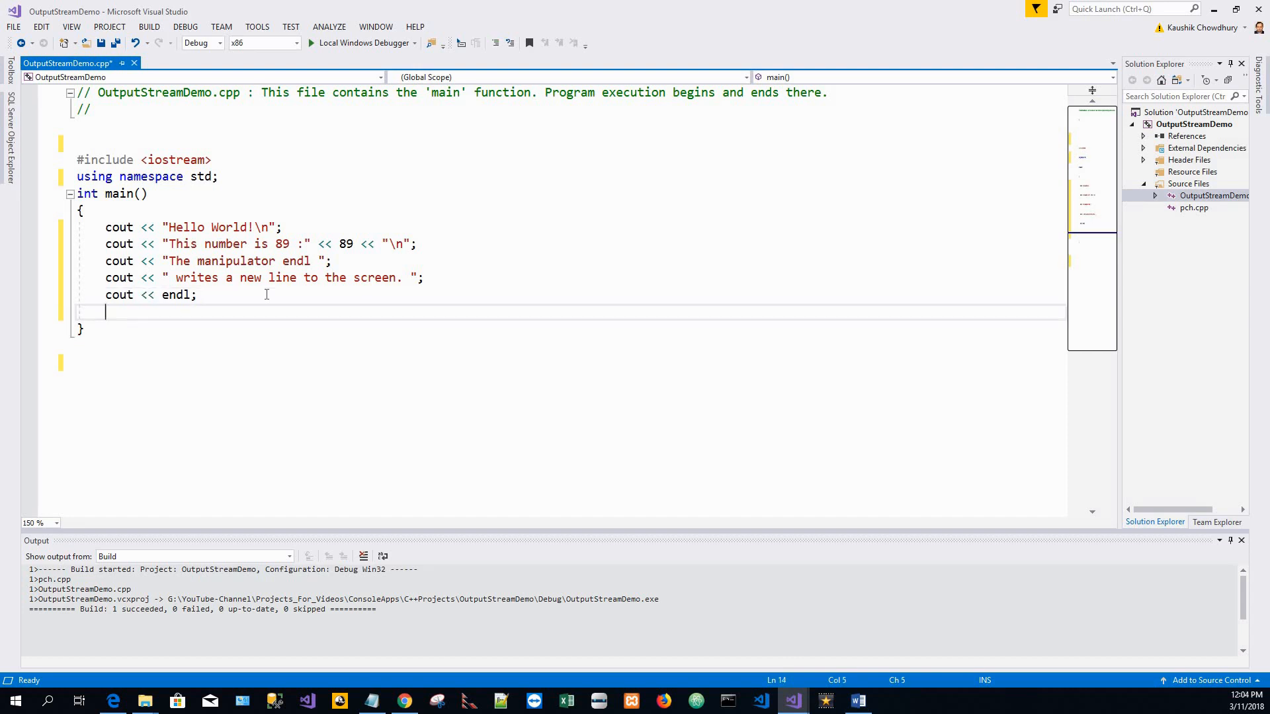
Write cout << "Here is a fraction \t \t"; and begin the next cout.
type("c")
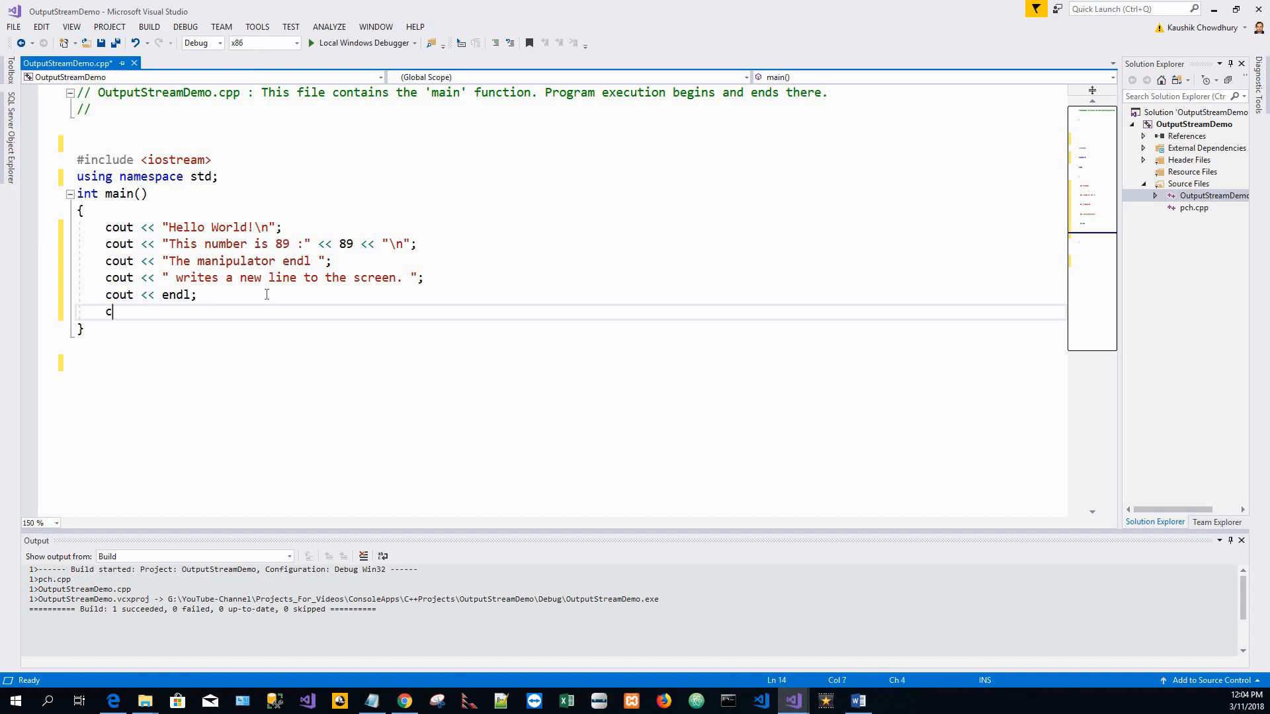
type("out")
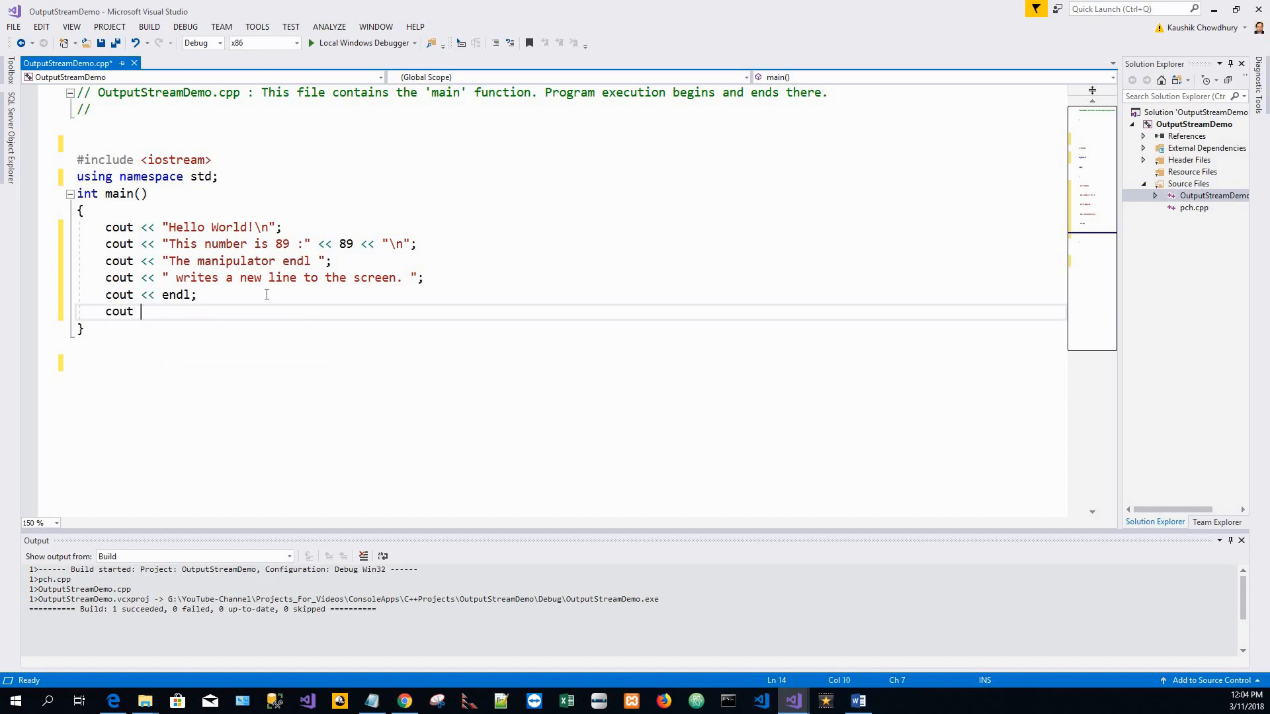
type("<<")
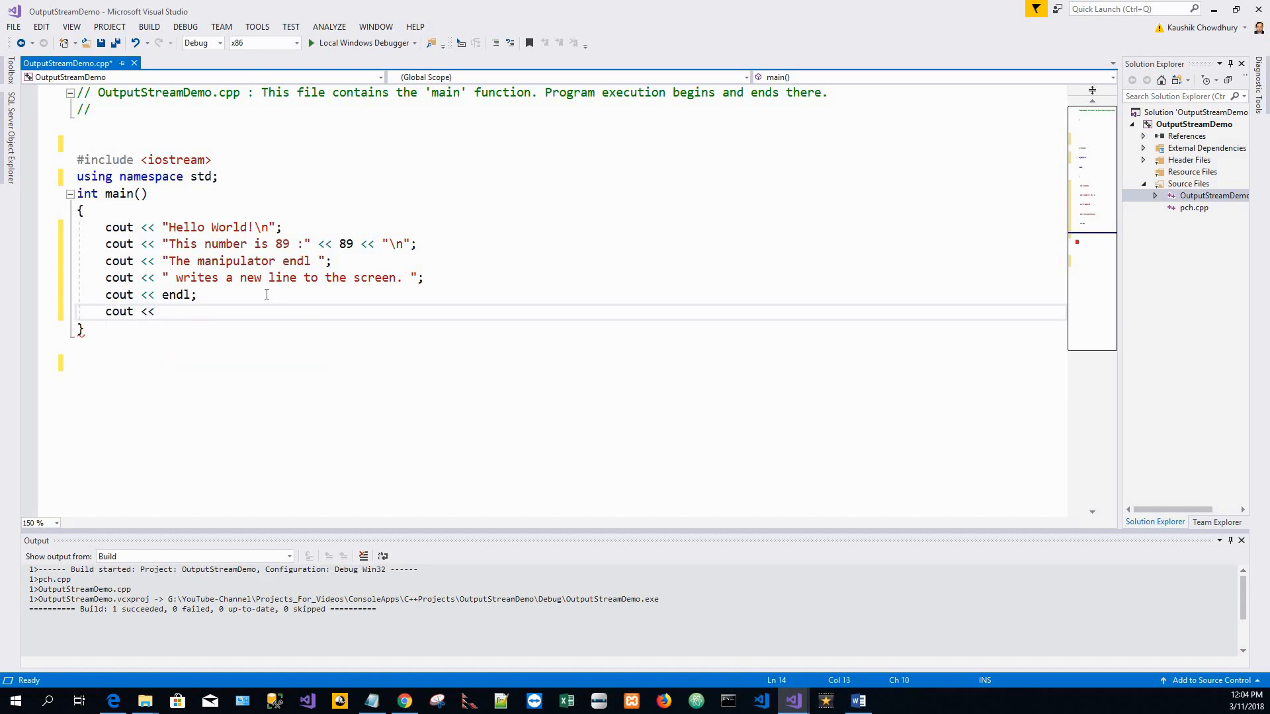
type("\"")
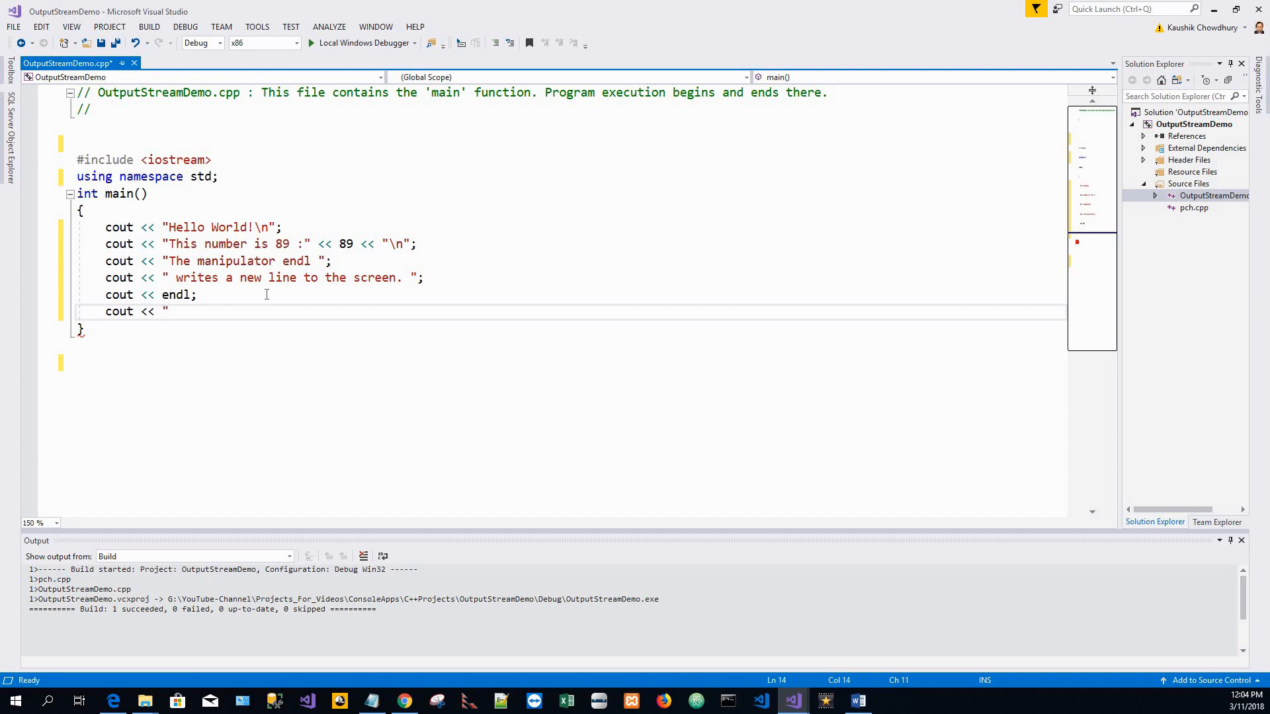
type("Here is a")
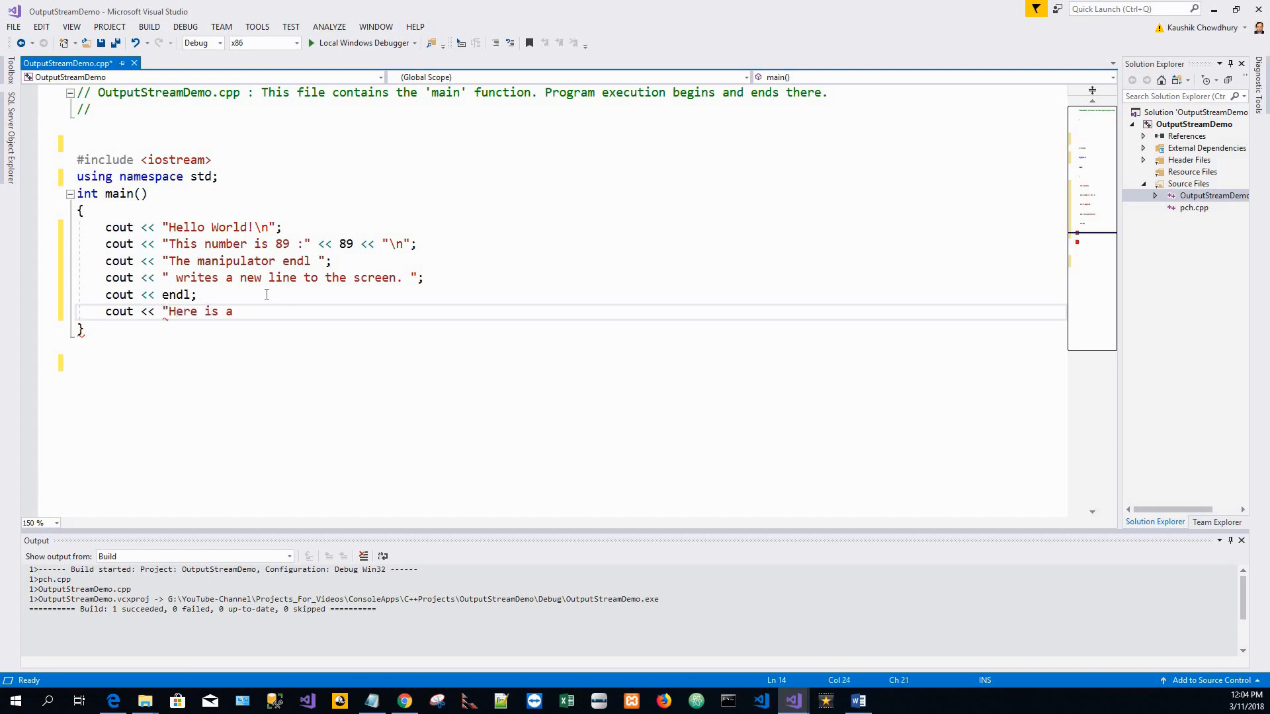
type("fraction")
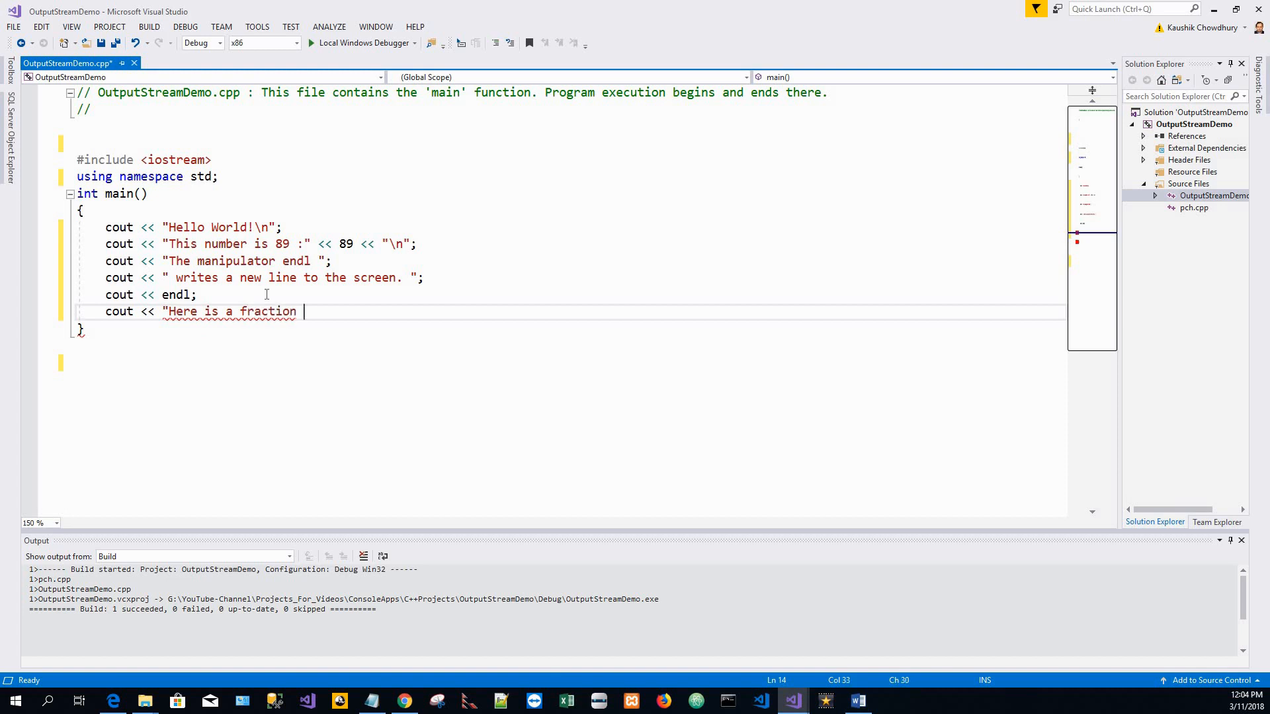
type("\\t")
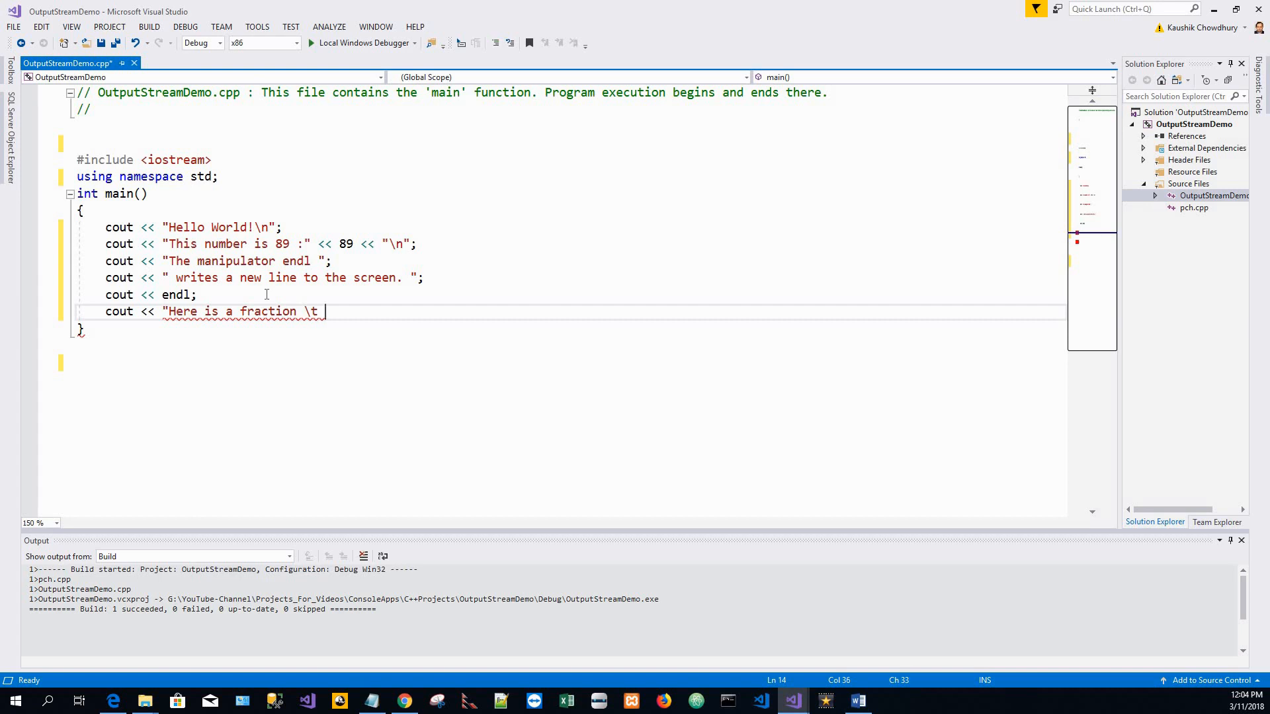
type("\\t\";")
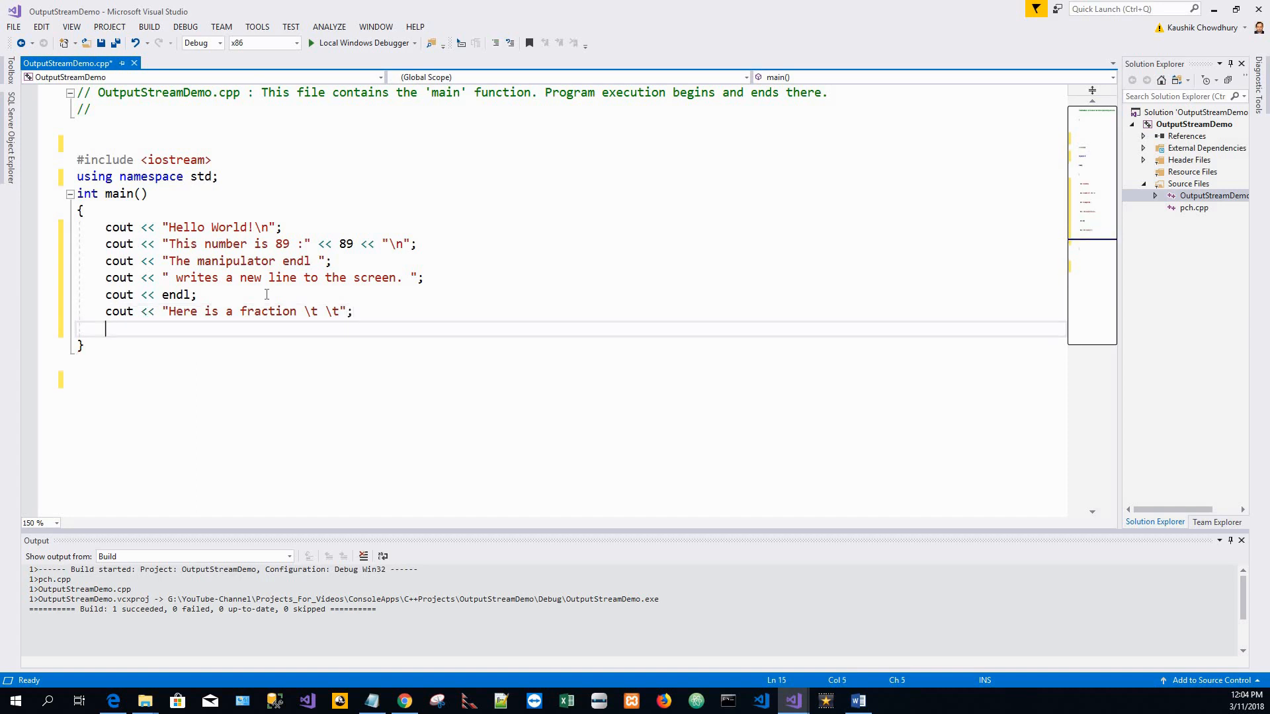
type("cout")
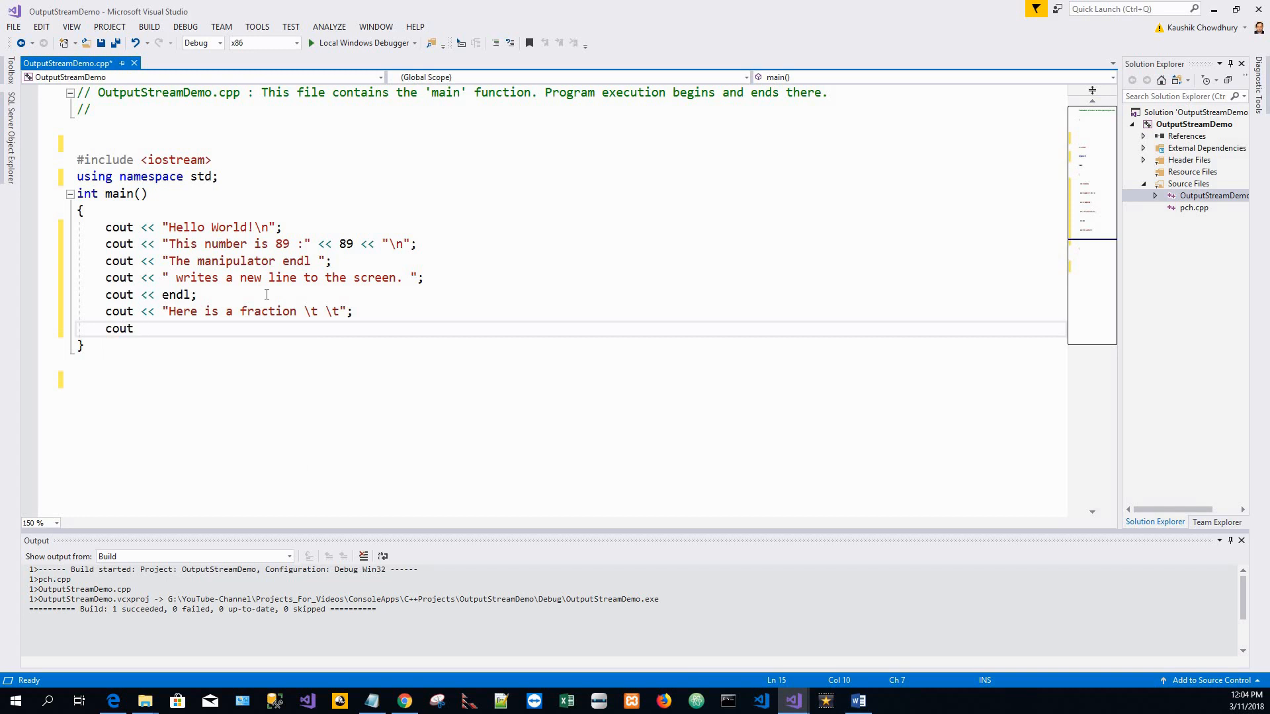
Complete cout << (float)3/14 << endl; and begin the next cout.
type("<<")
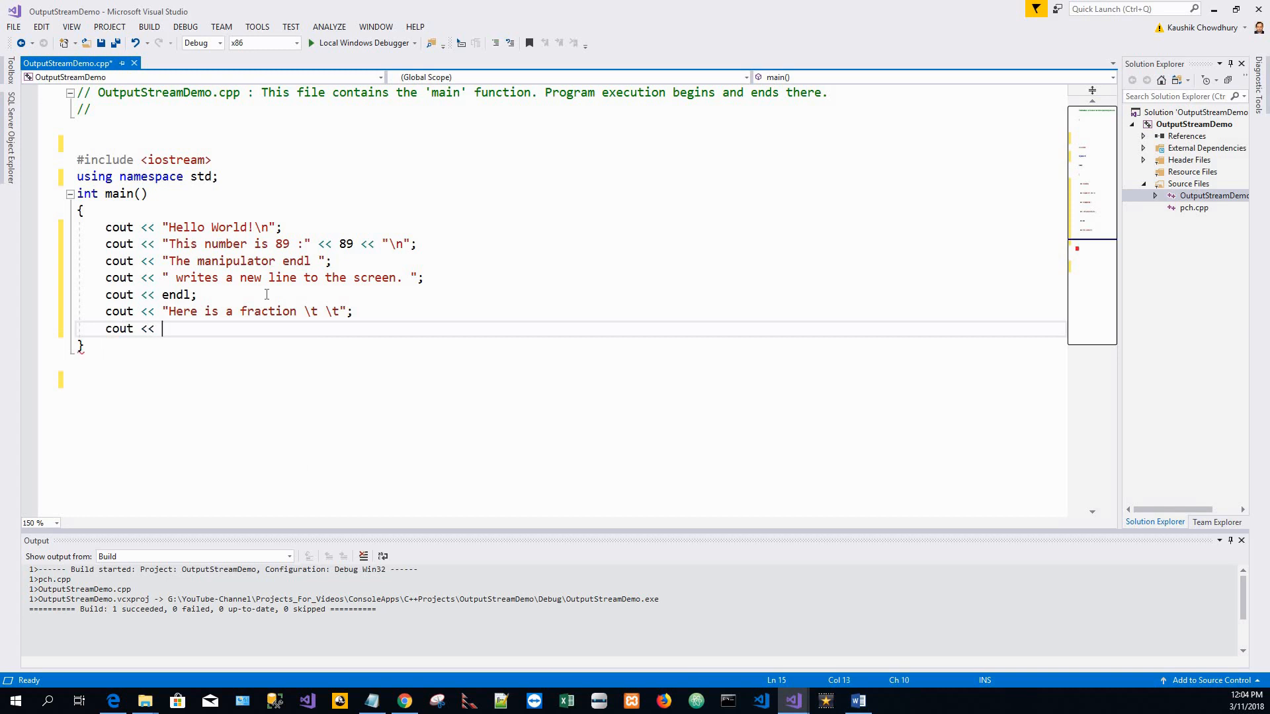
type("(")
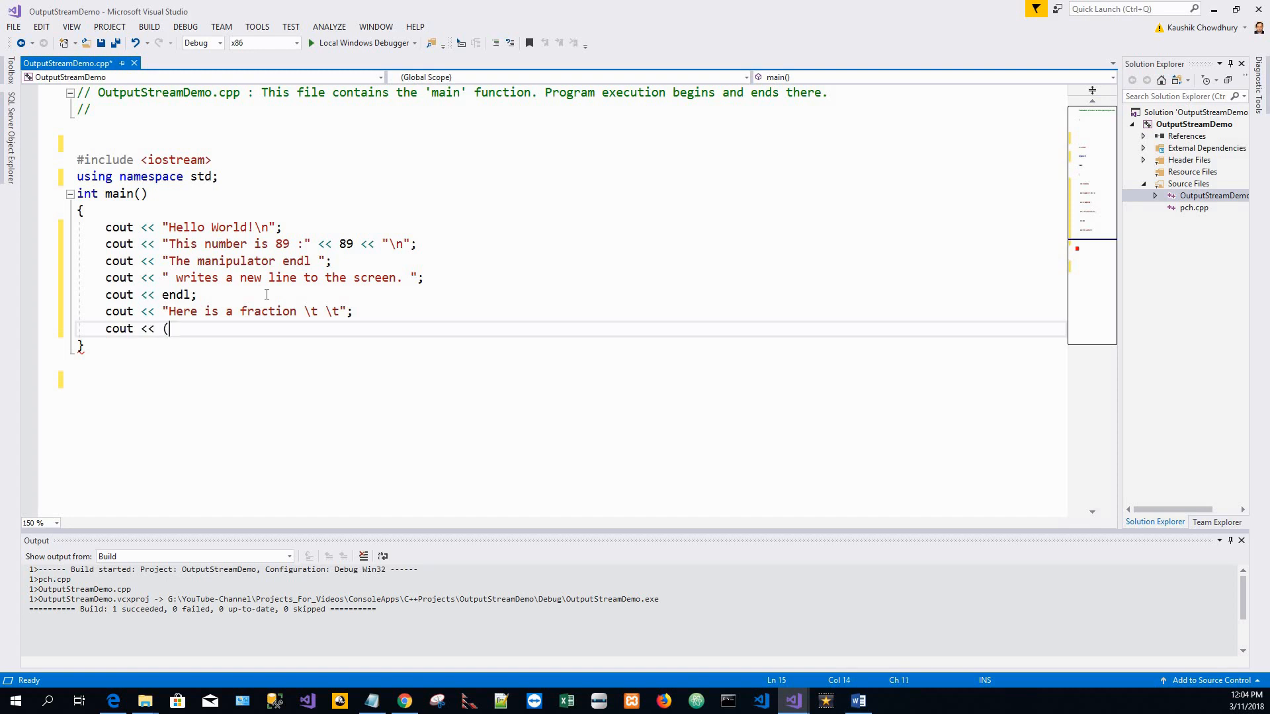
type("float")
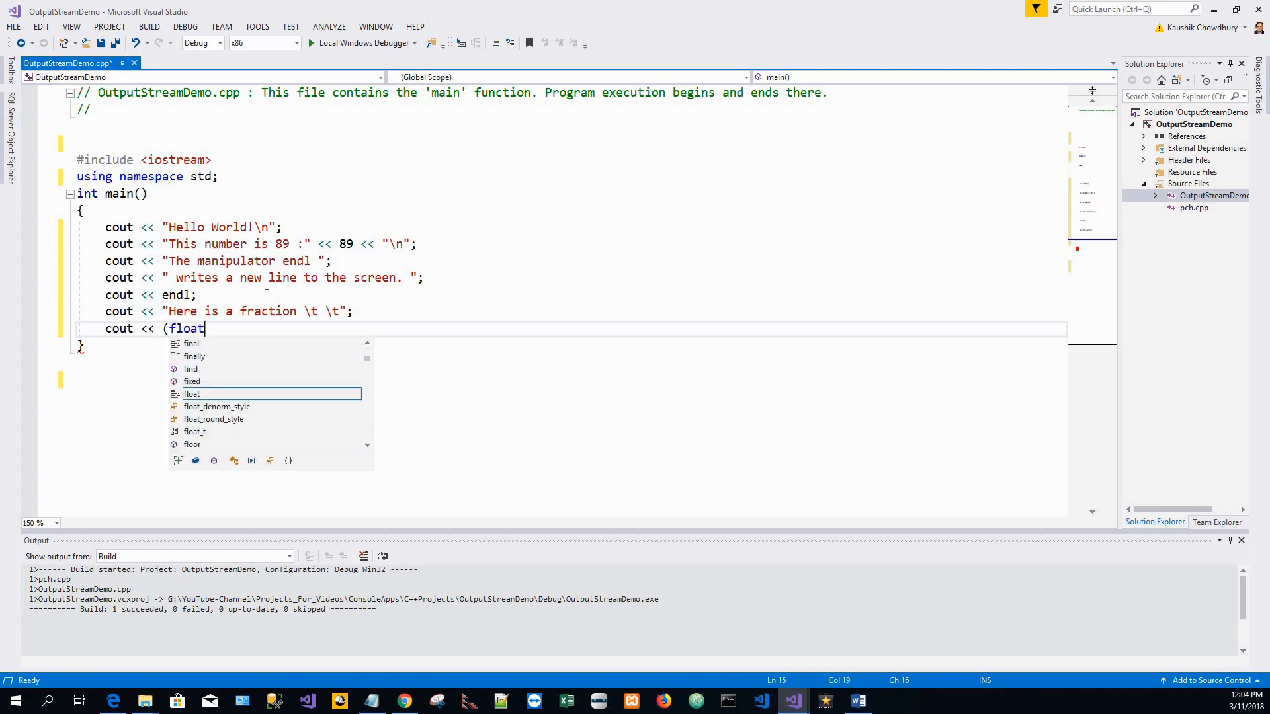
type(")")
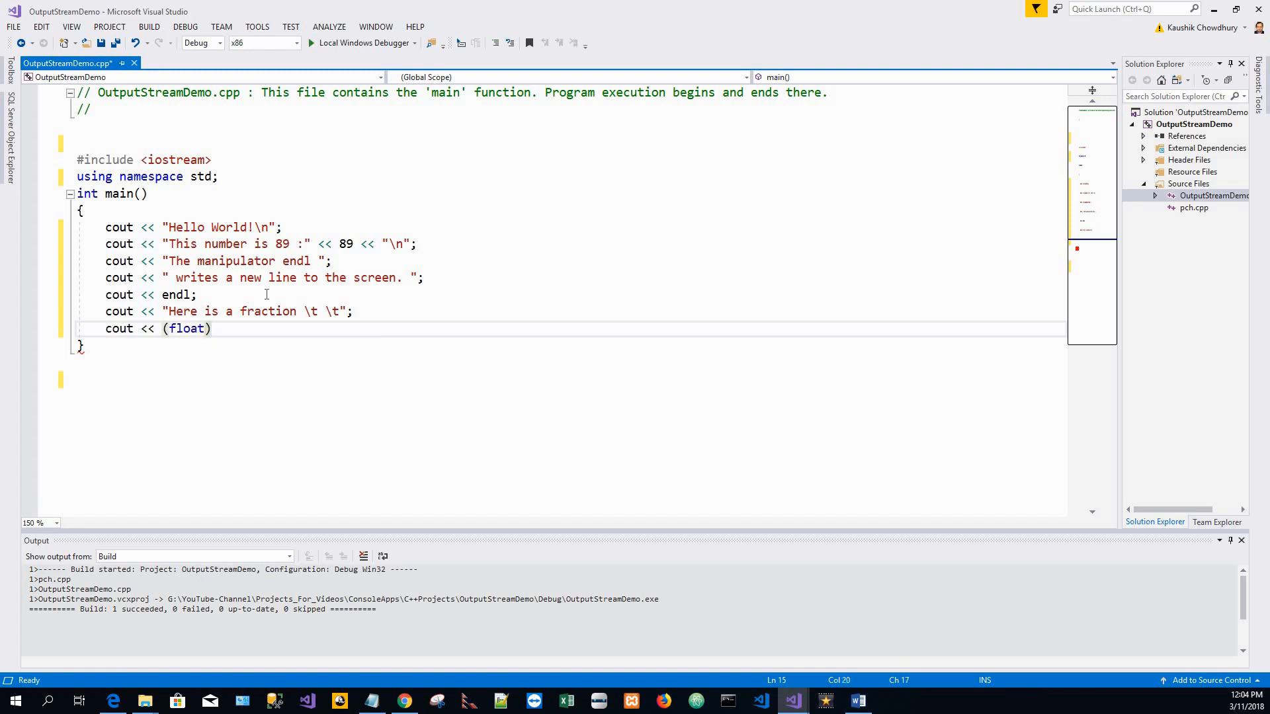
type("3/14")
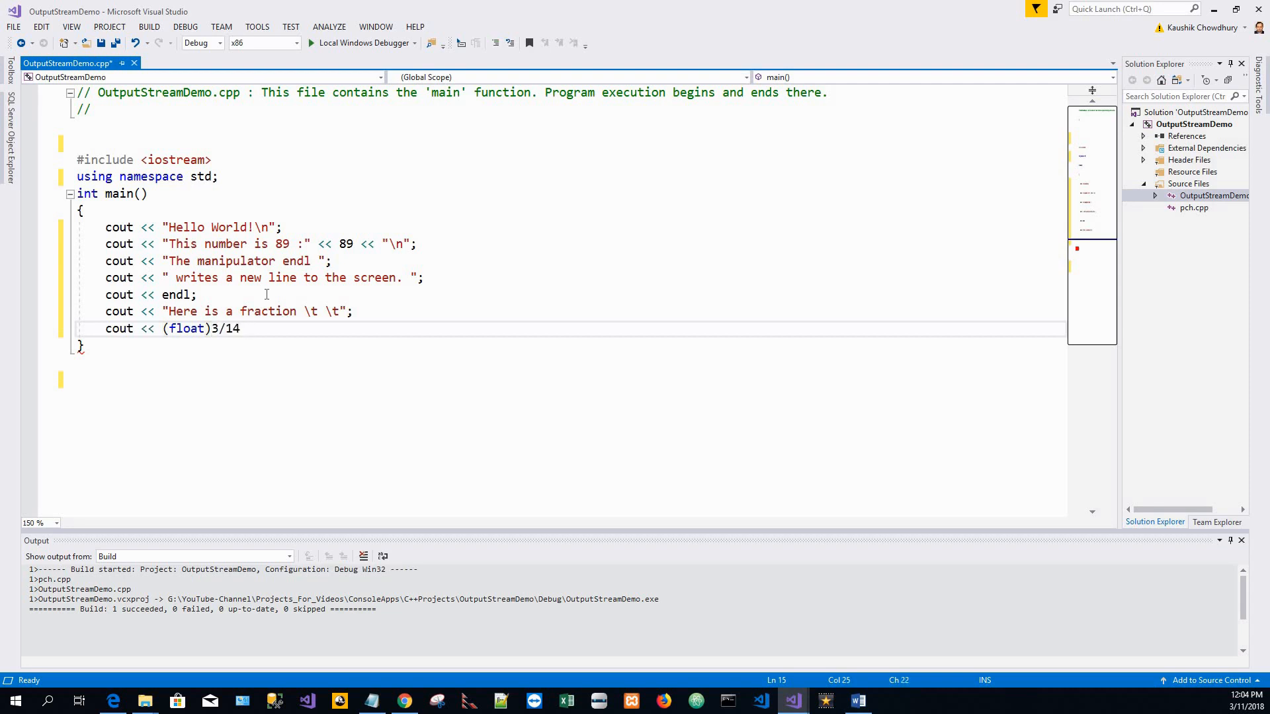
type("<<")
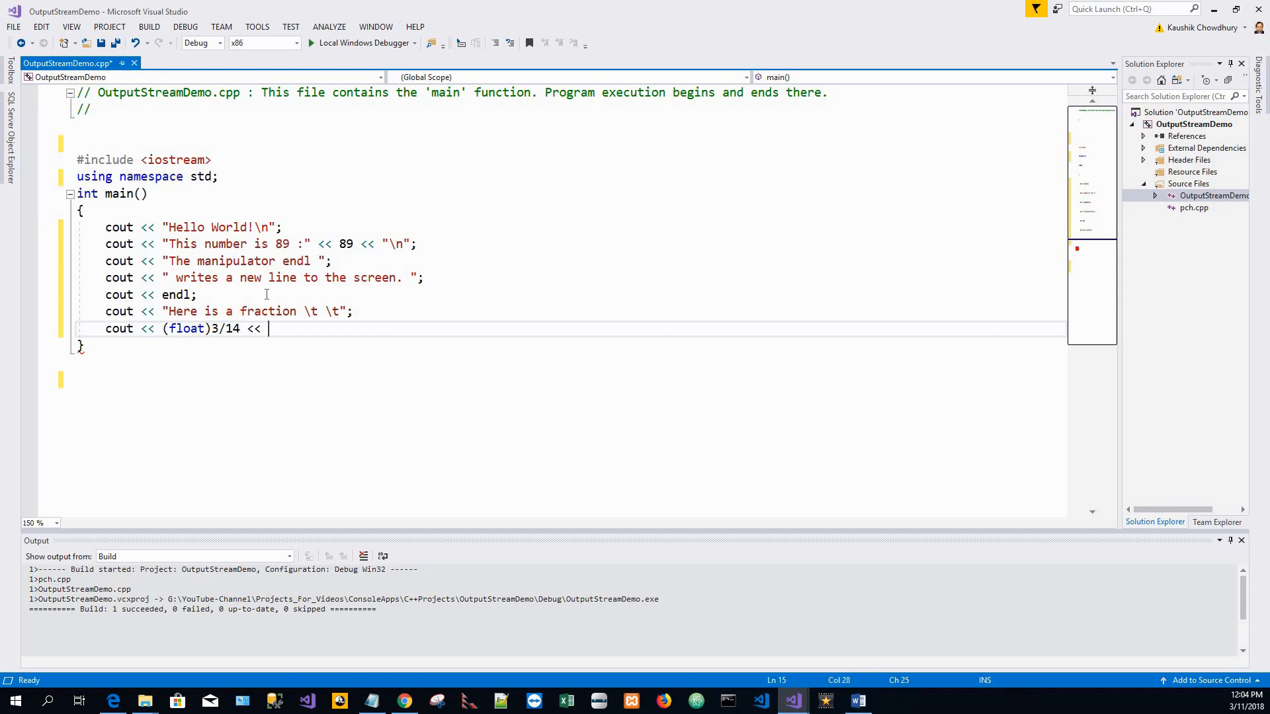
type("st")
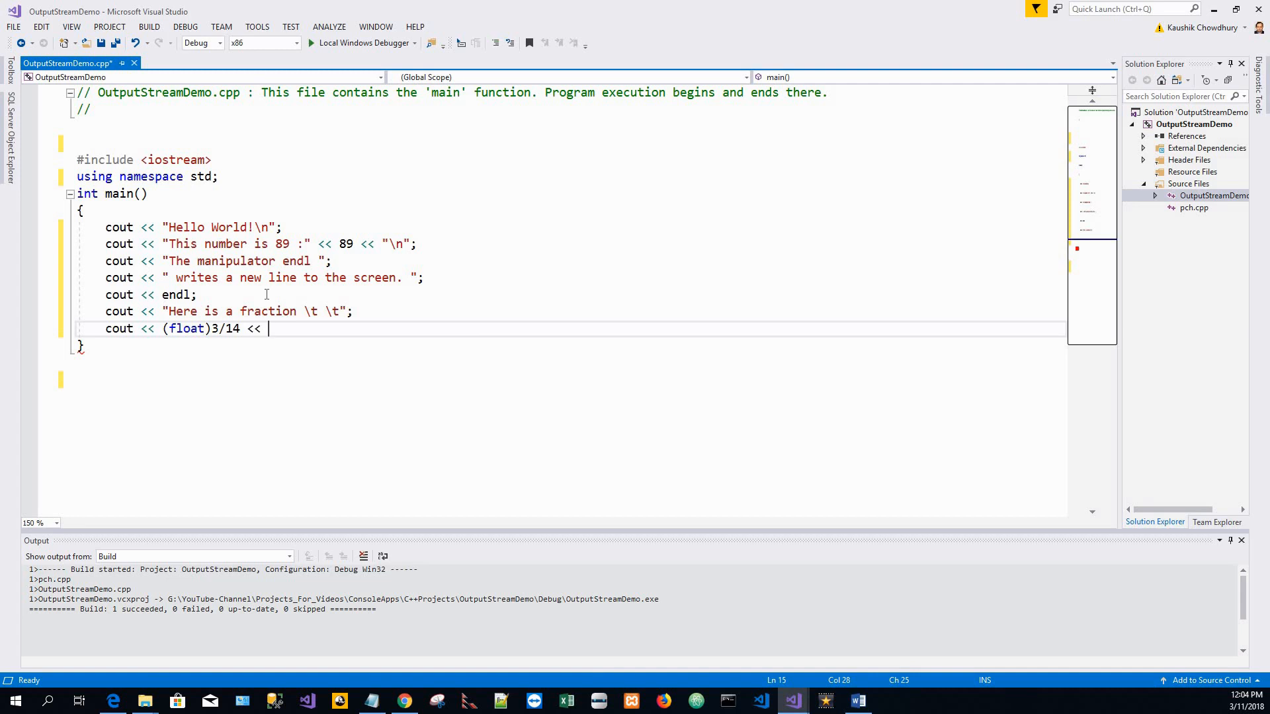
type("end")
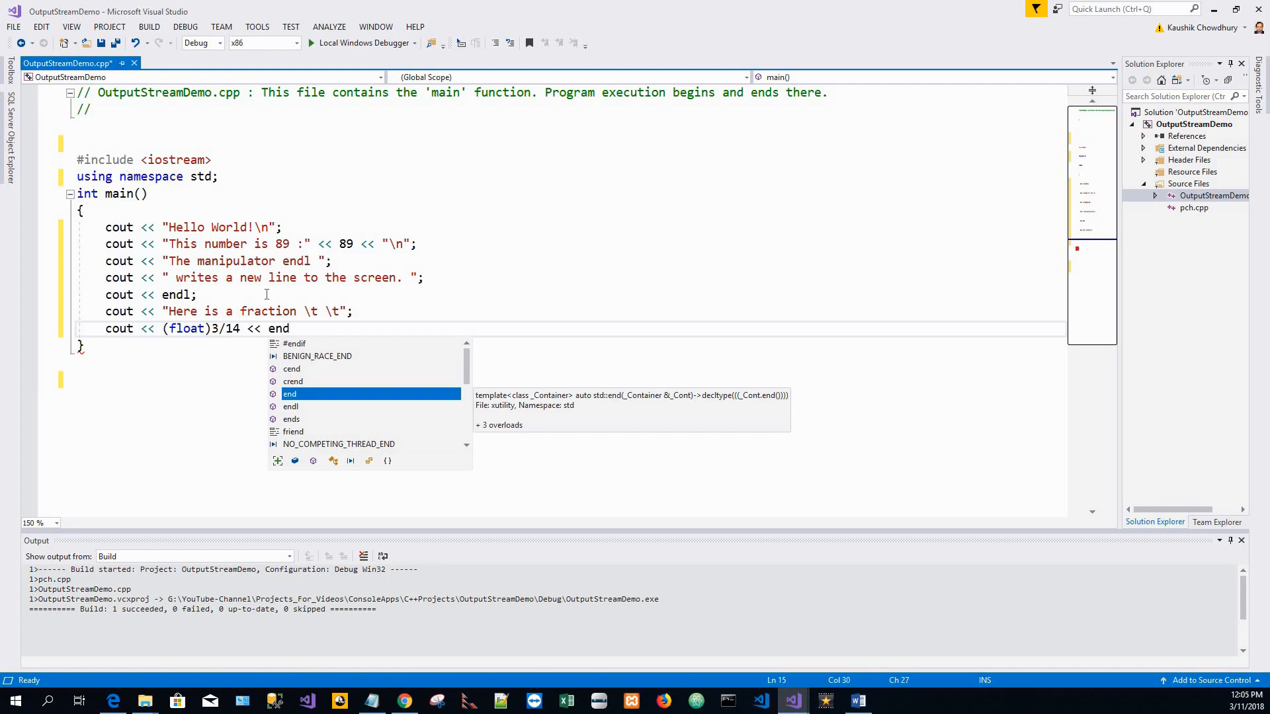
type("l;")
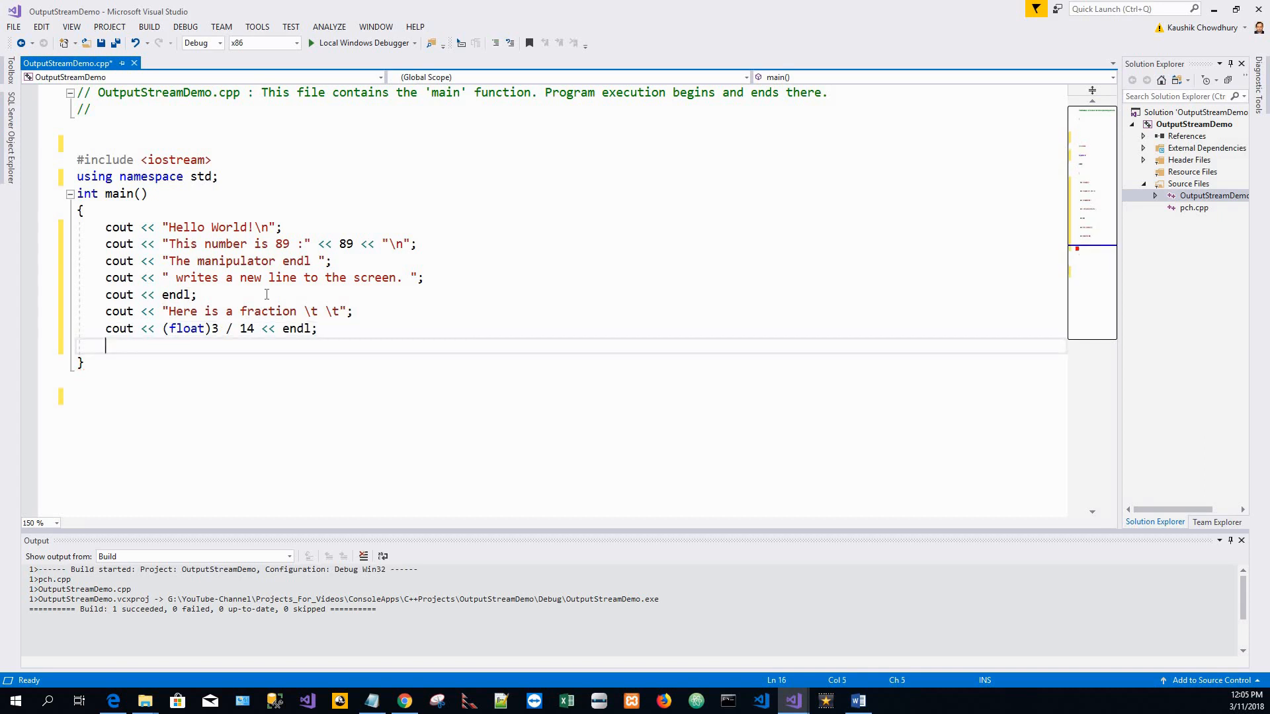
type("cout")
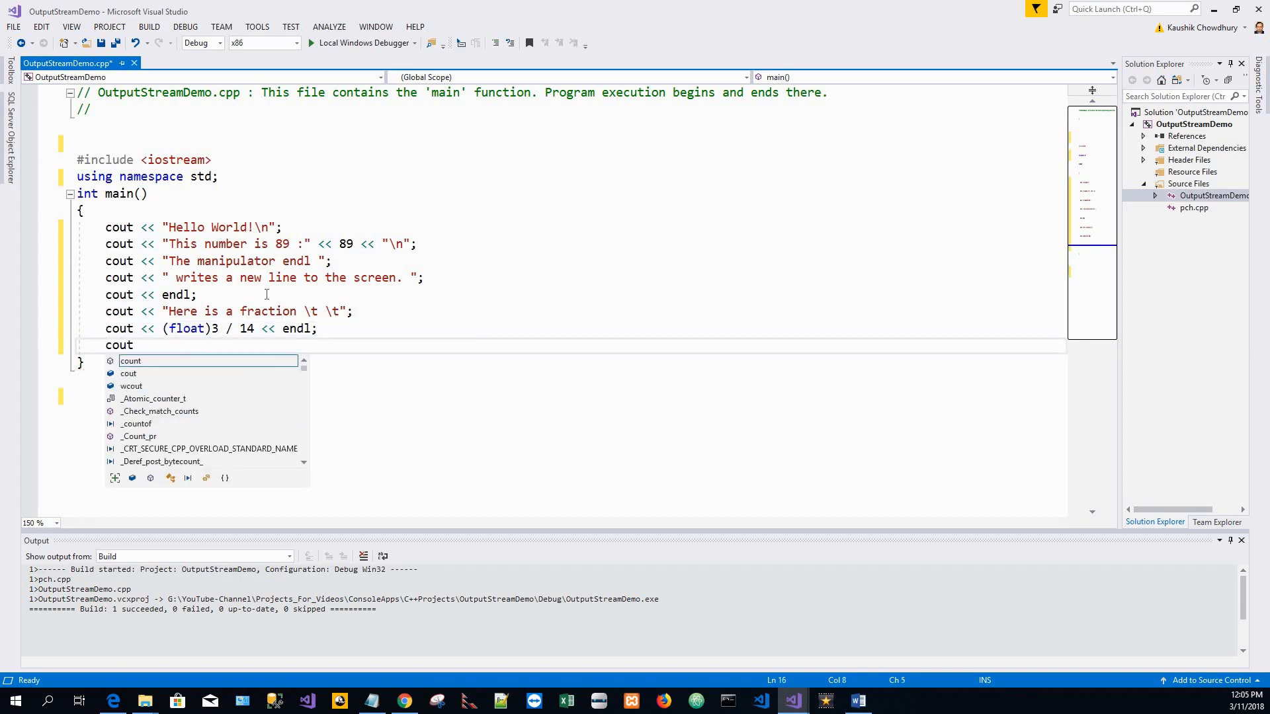
Complete cout << " Don't forget to replace "; and start a new line.
type("<<")
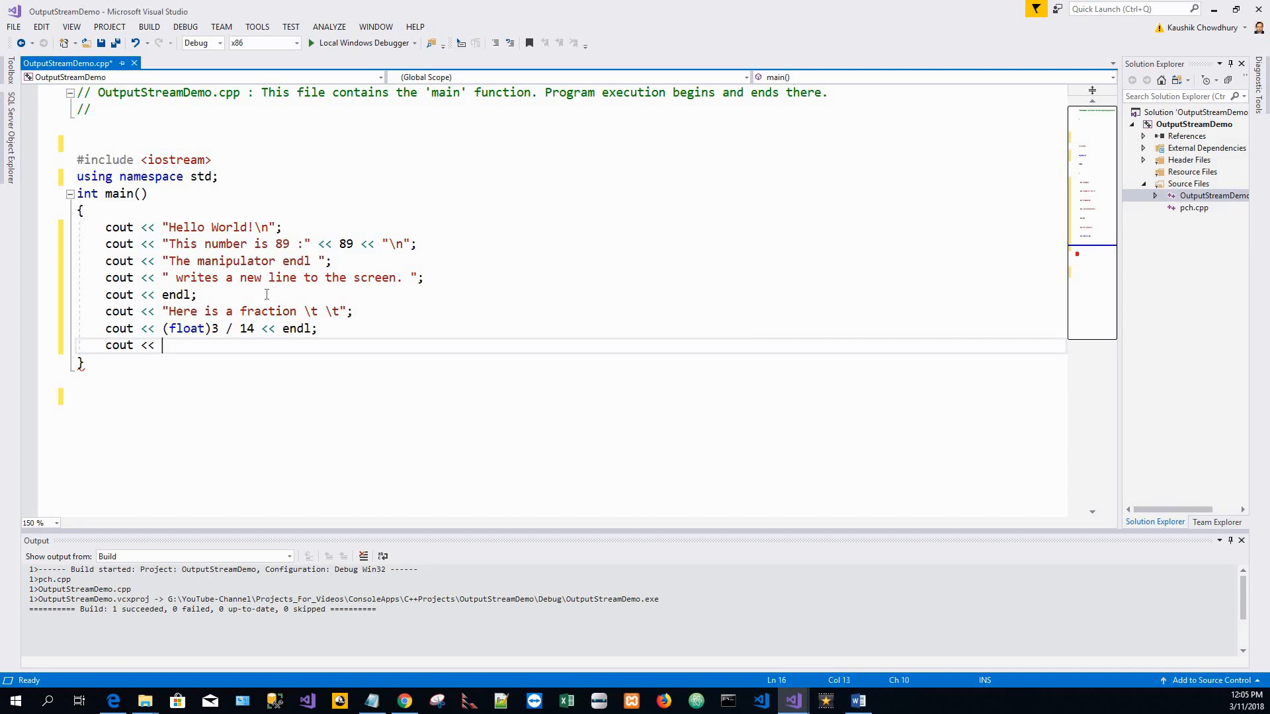
type("\"")
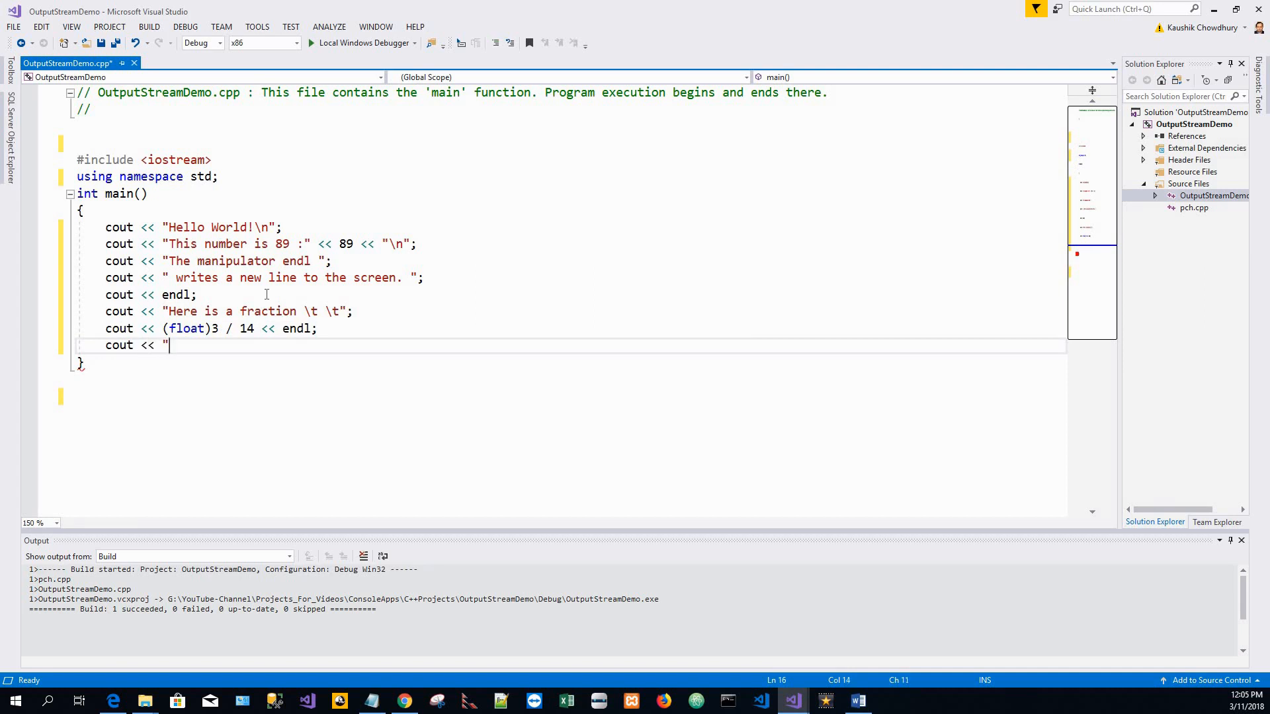
type("D")
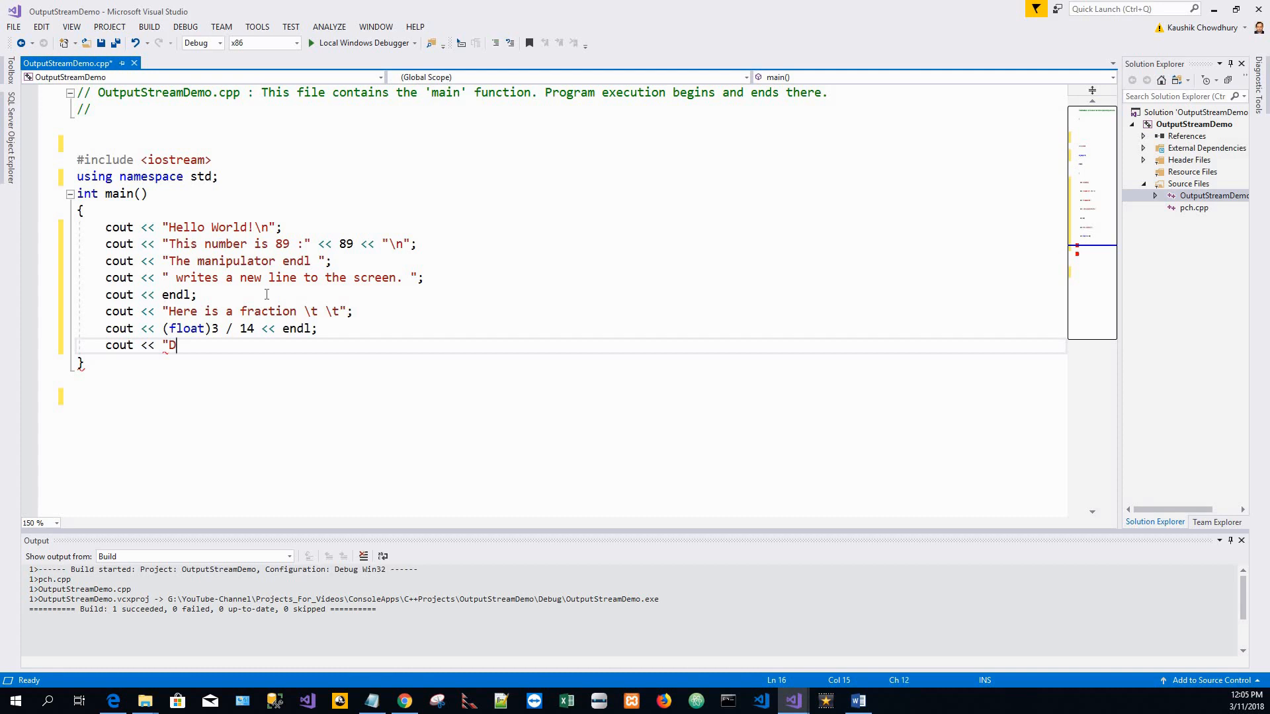
key("Backspace")
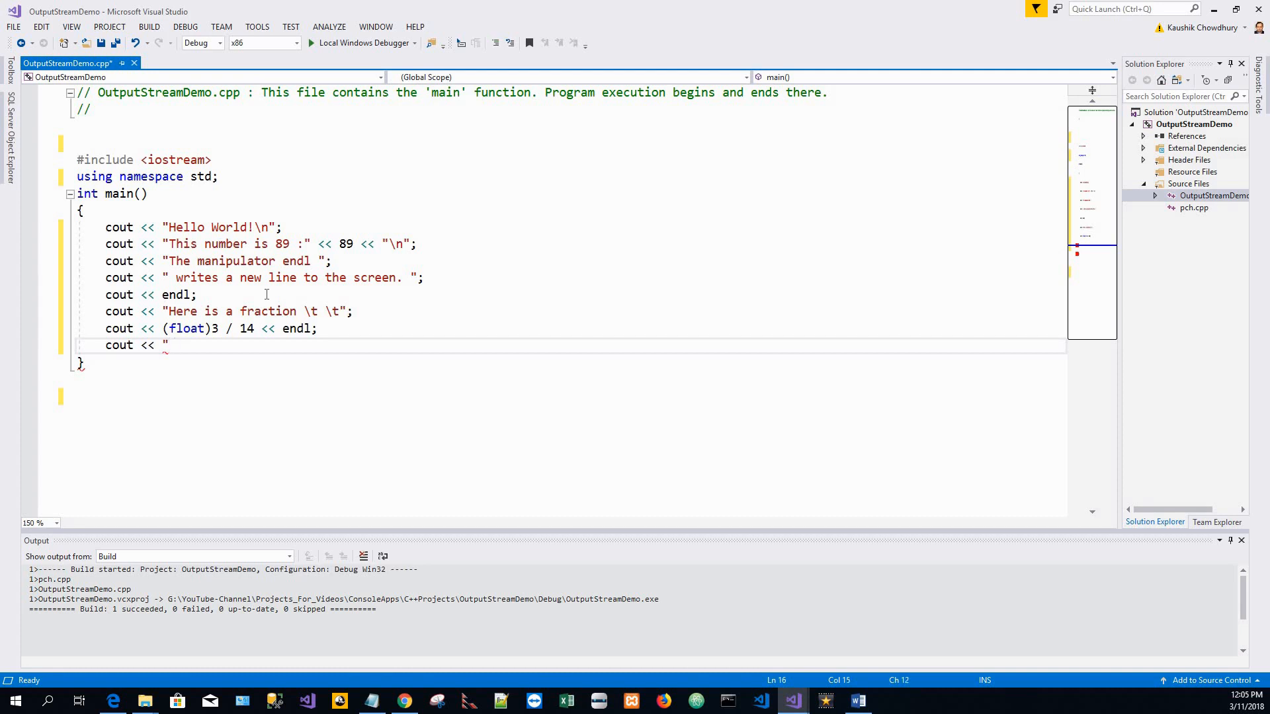
type("D")
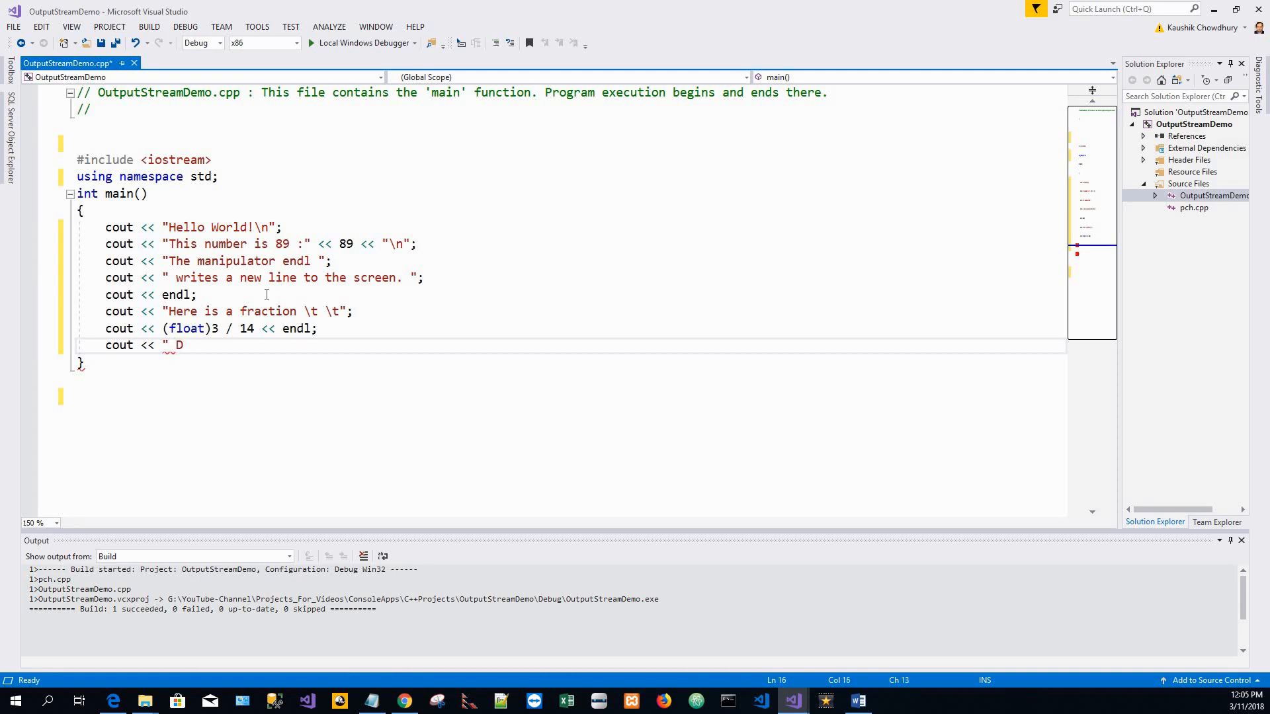
type("on't")
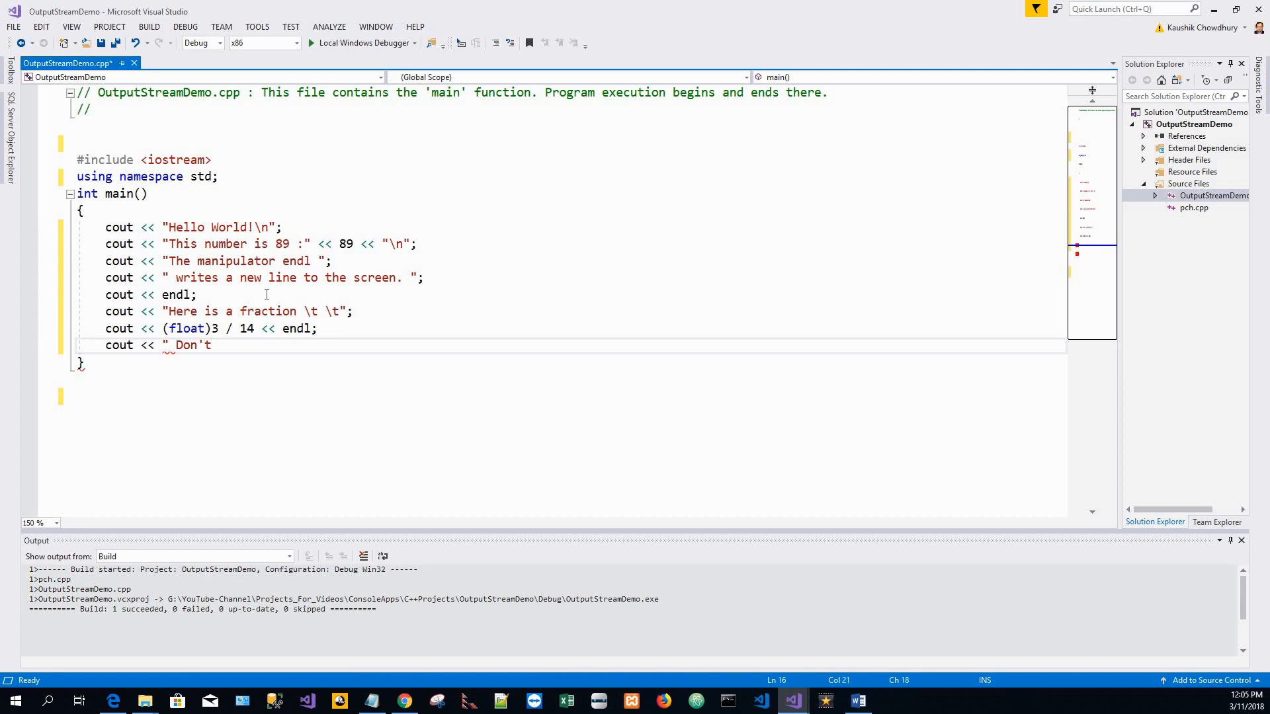
type("forget to rep")
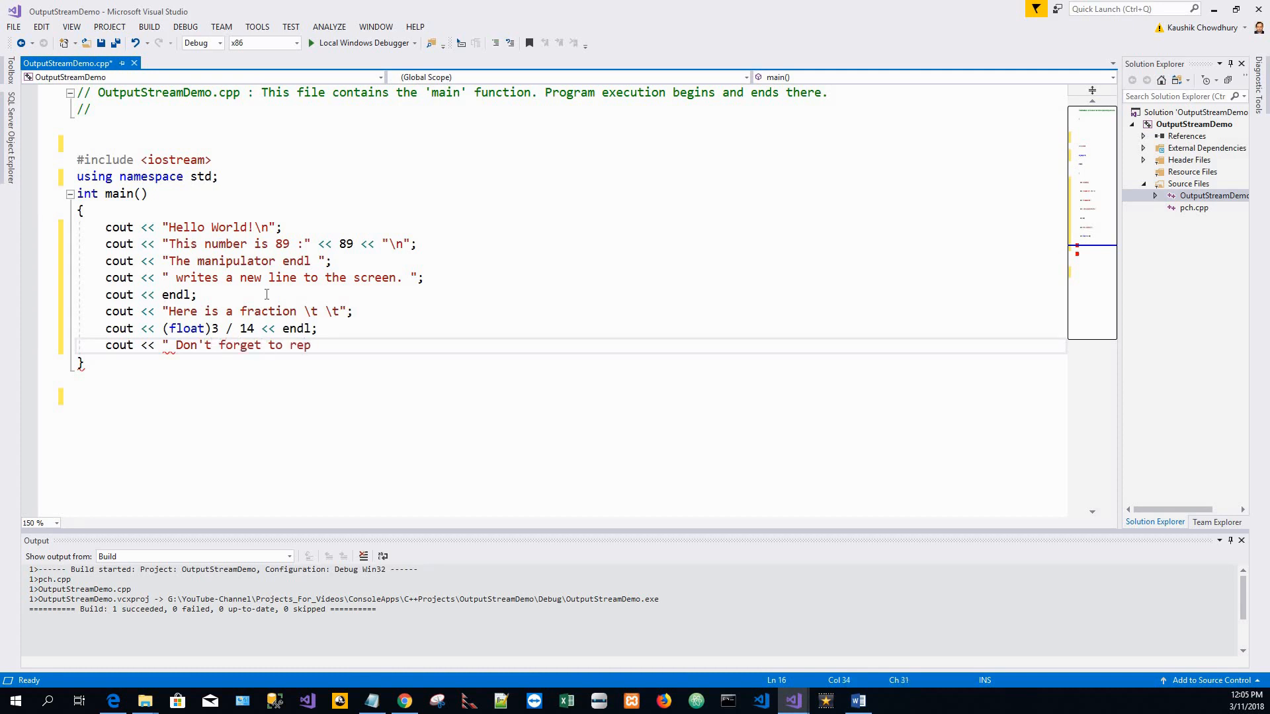
type("lace")
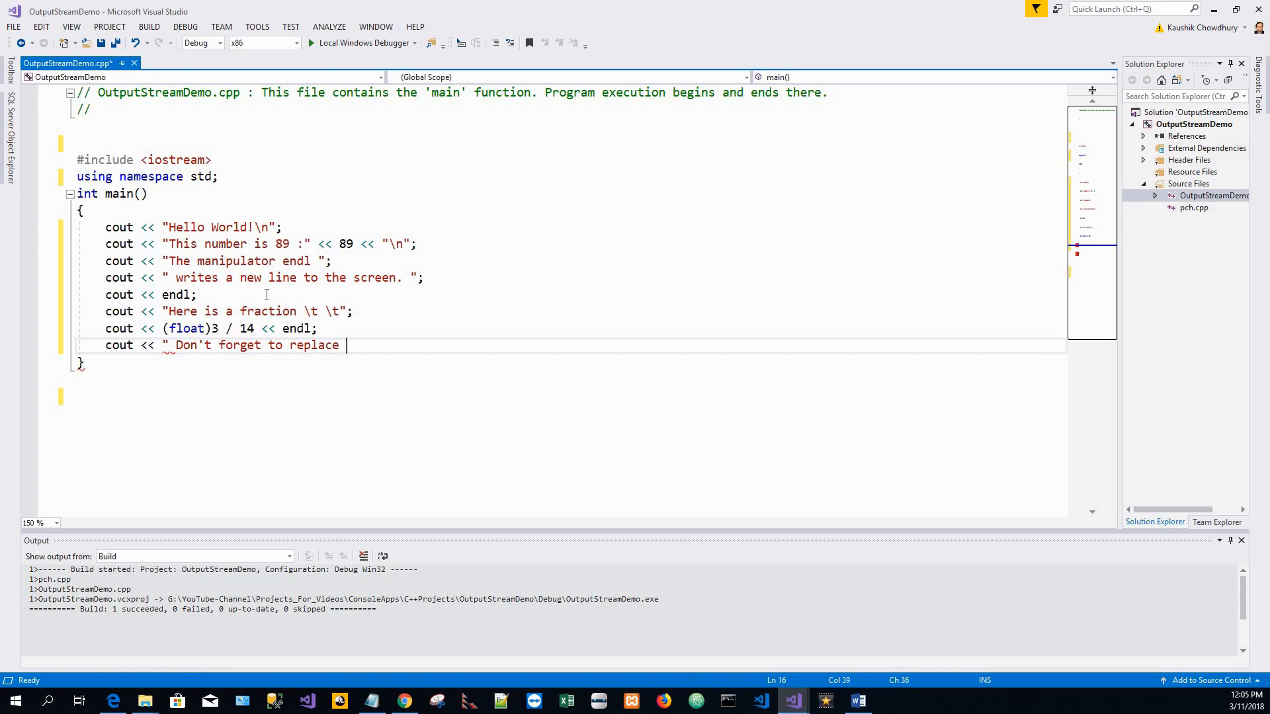
type("\"")
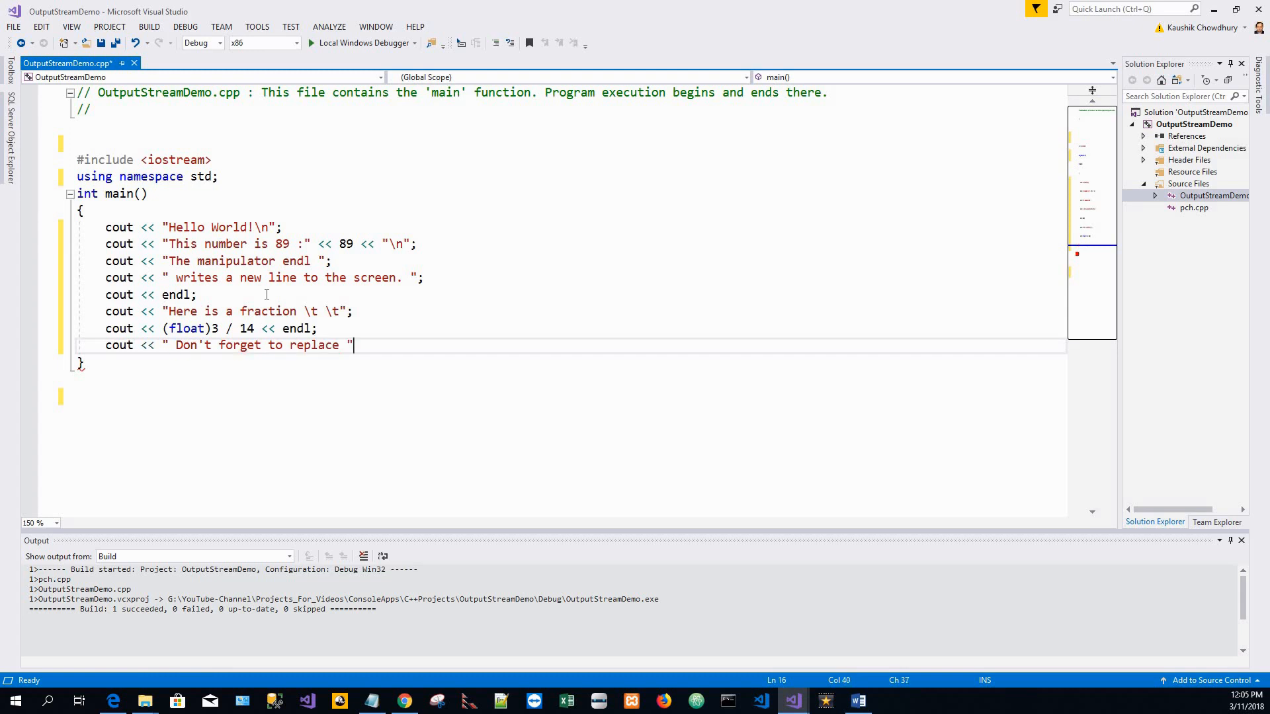
key("enter")
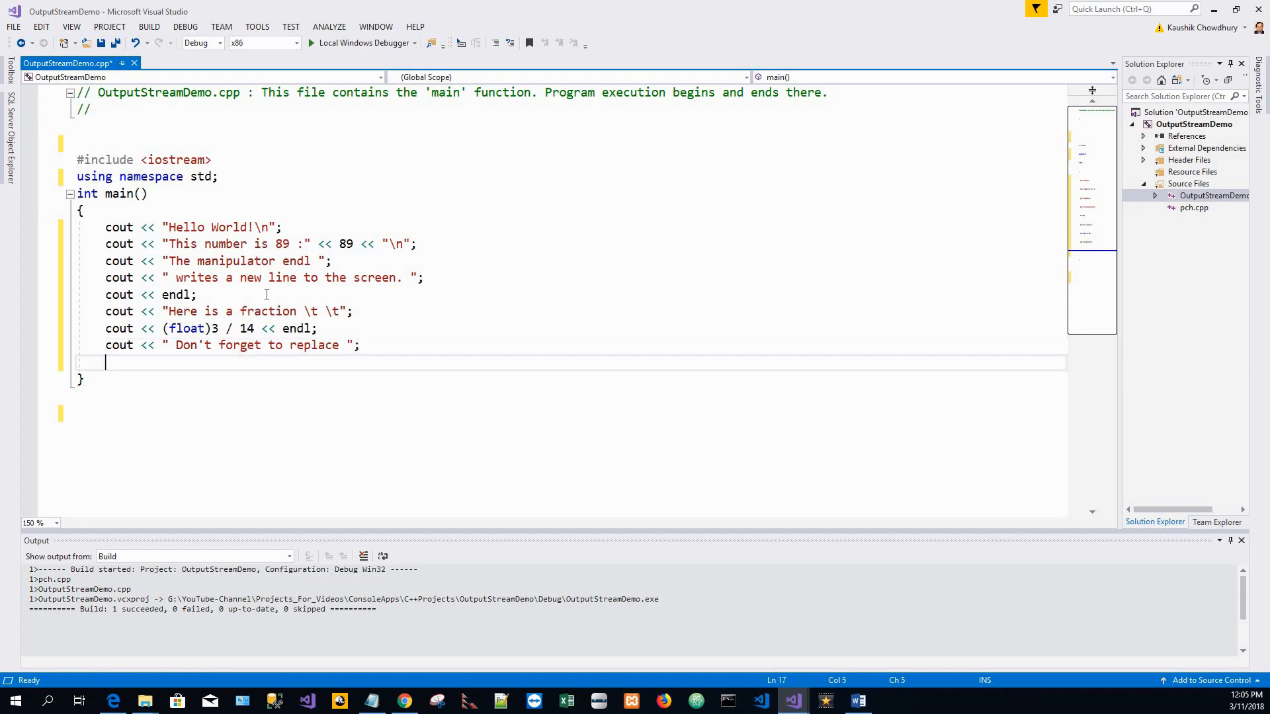
Write the statement cout << "Jesse Liberty with your name... \n";.
type("cout <<")
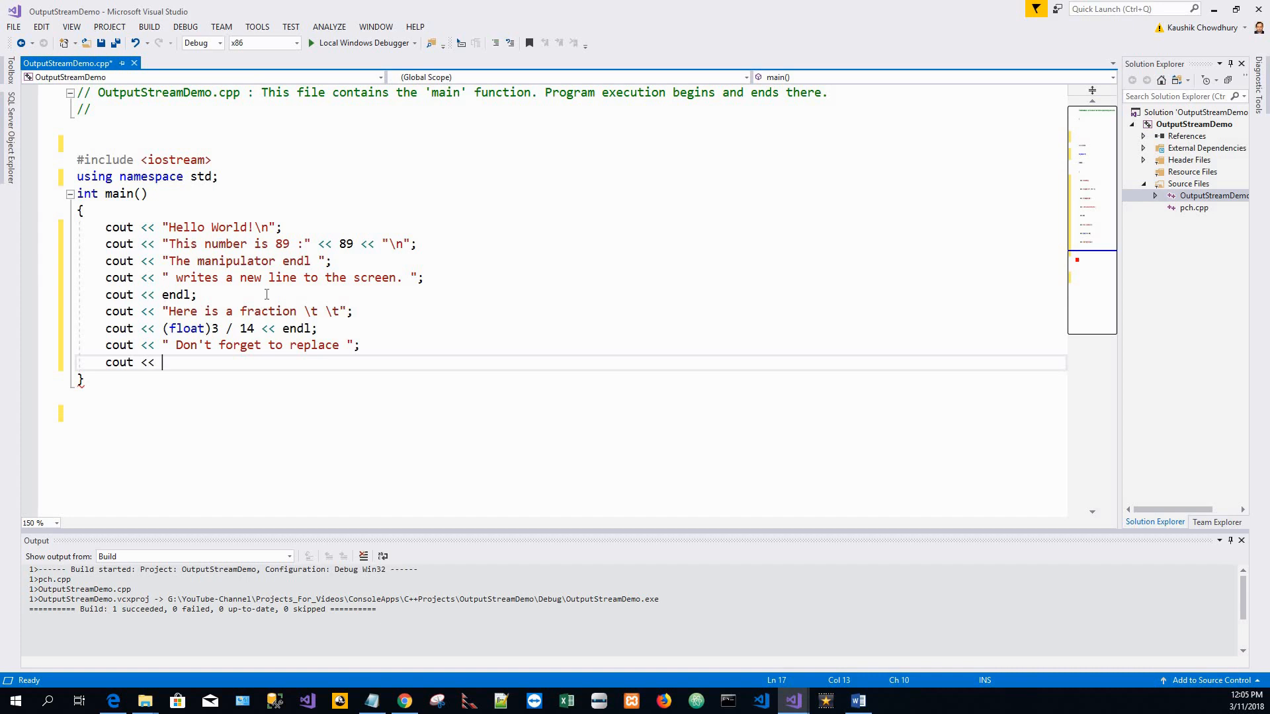
type("\"")
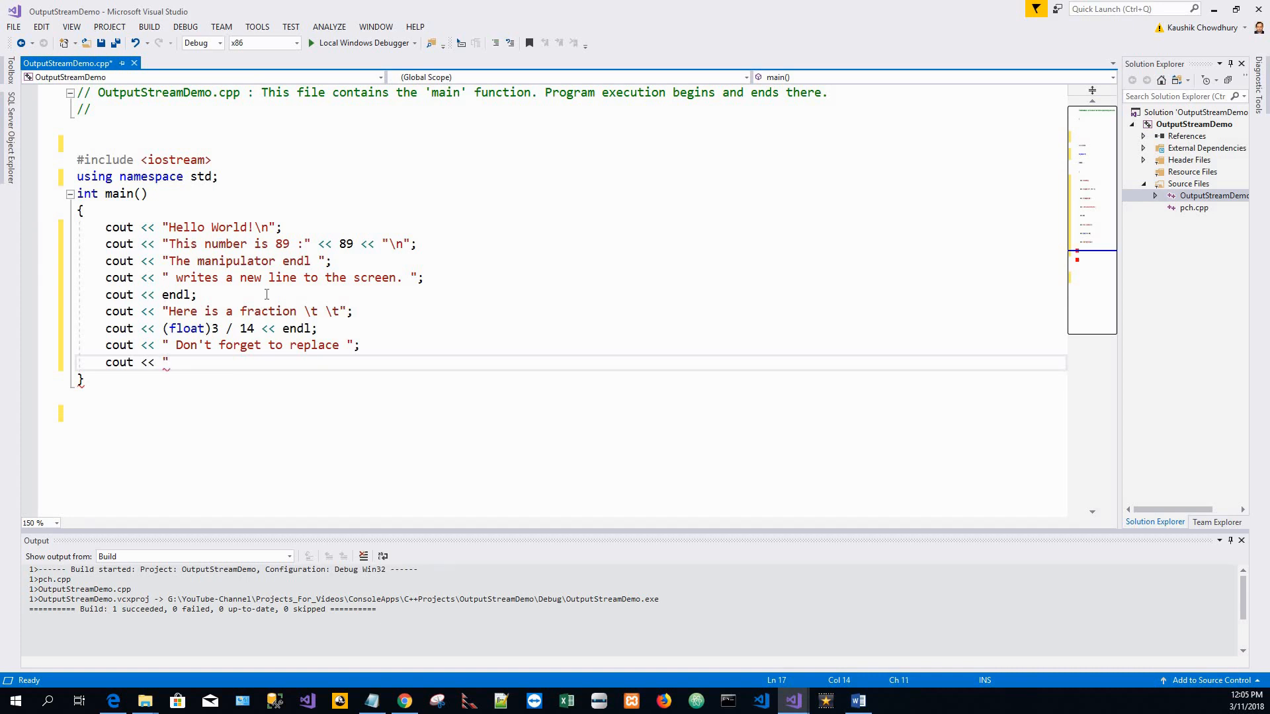
type("Jesse Liberty")
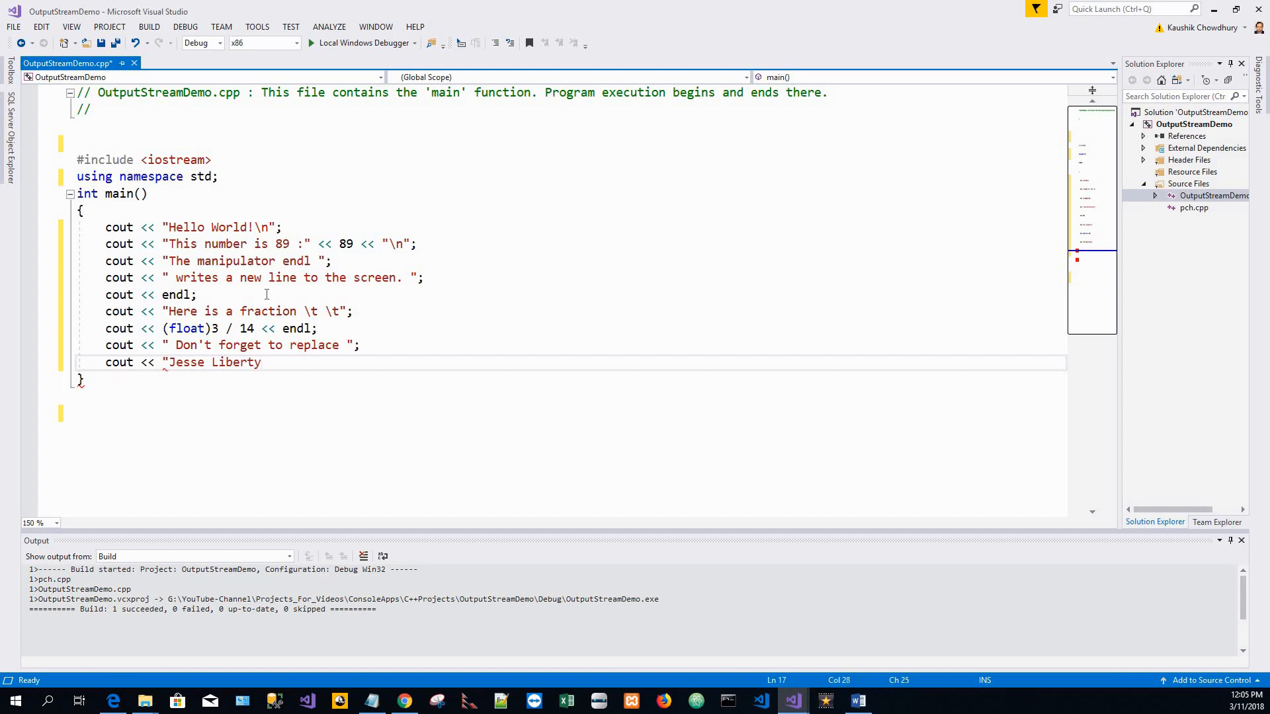
type("wi")
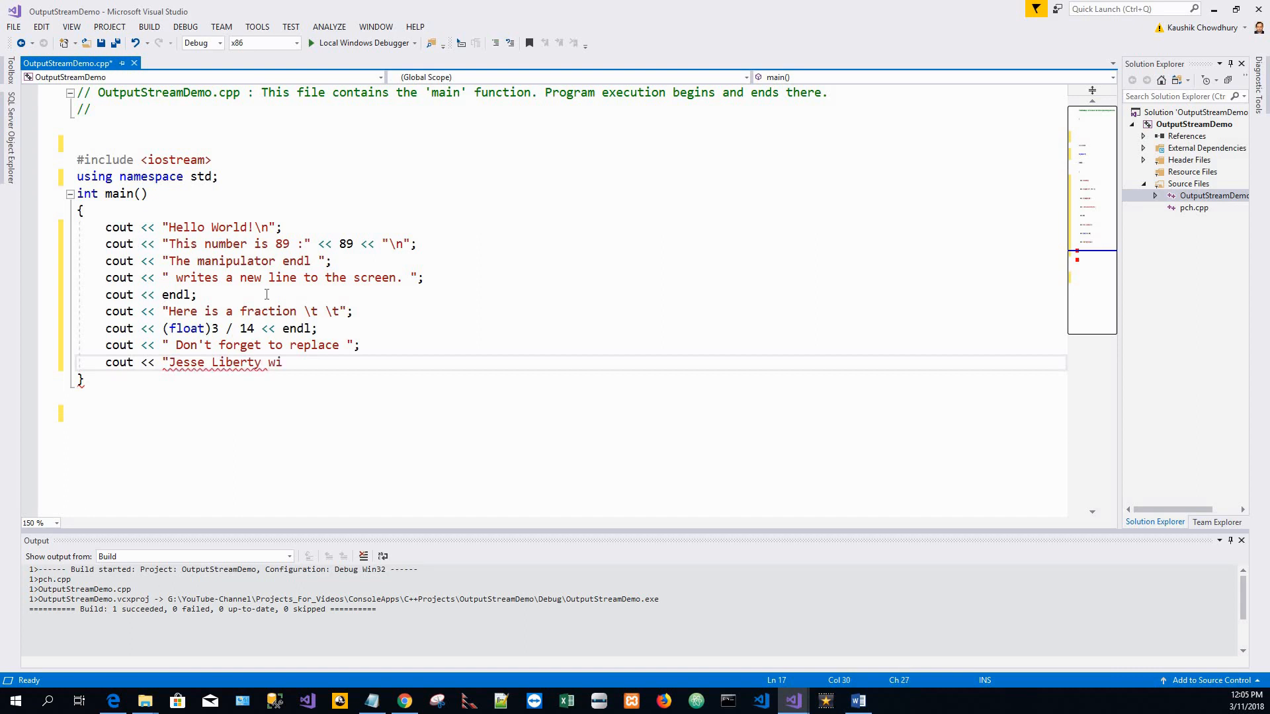
type("th")
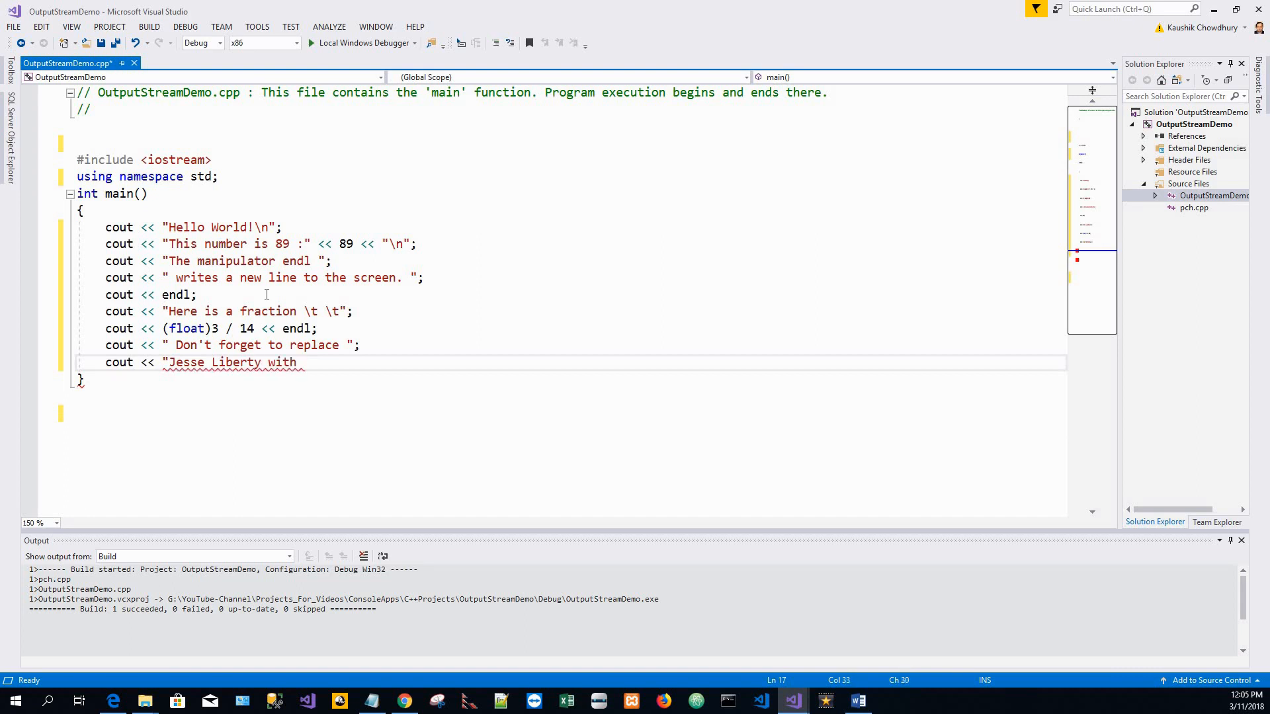
type("your")
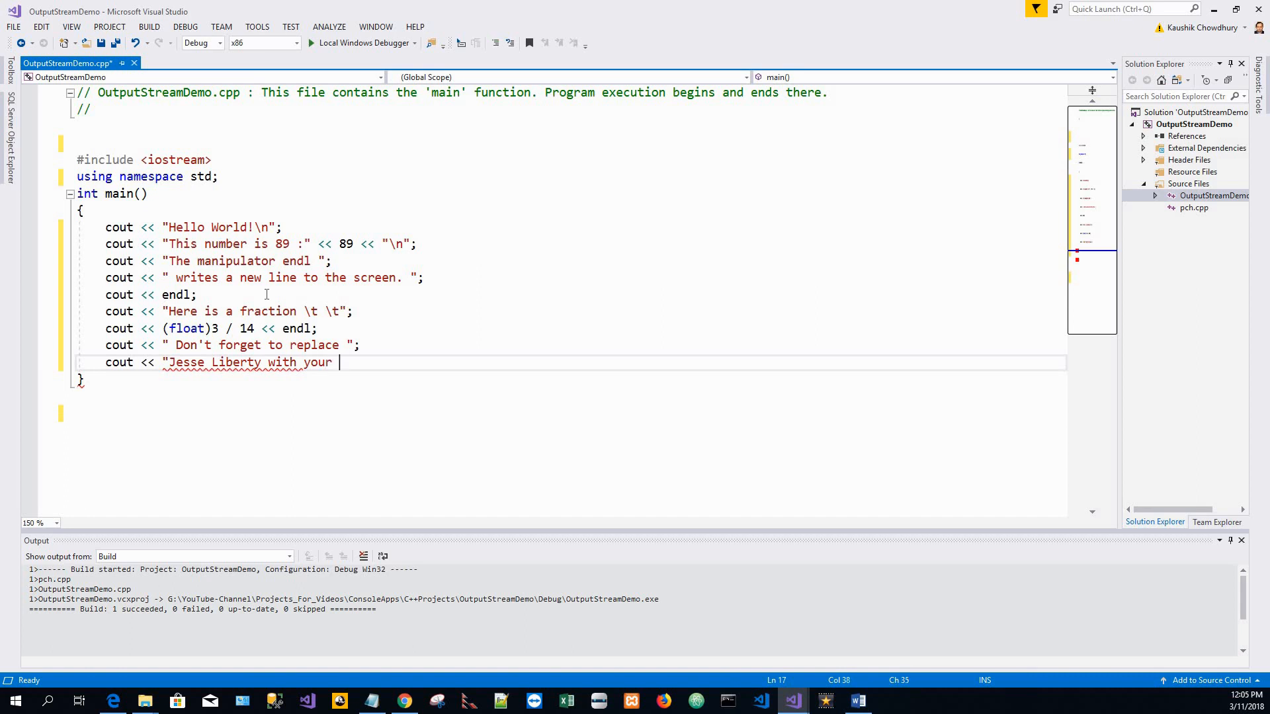
type("name")
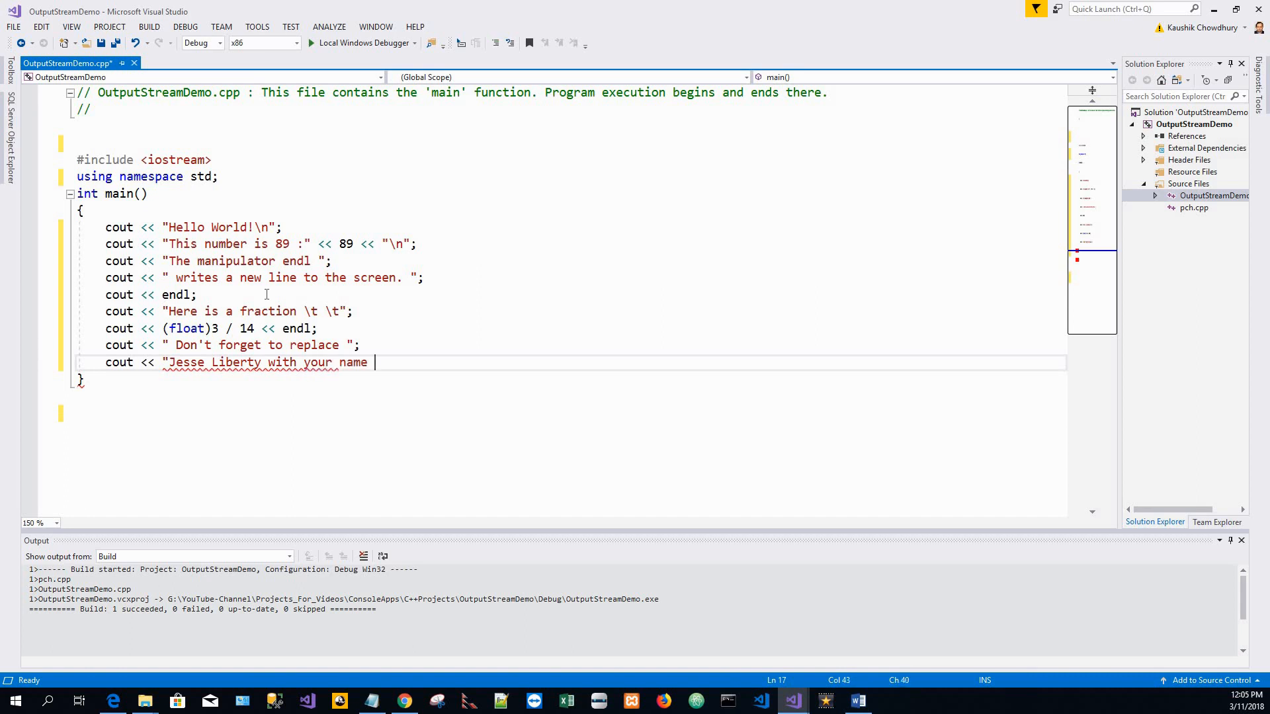
type(".")
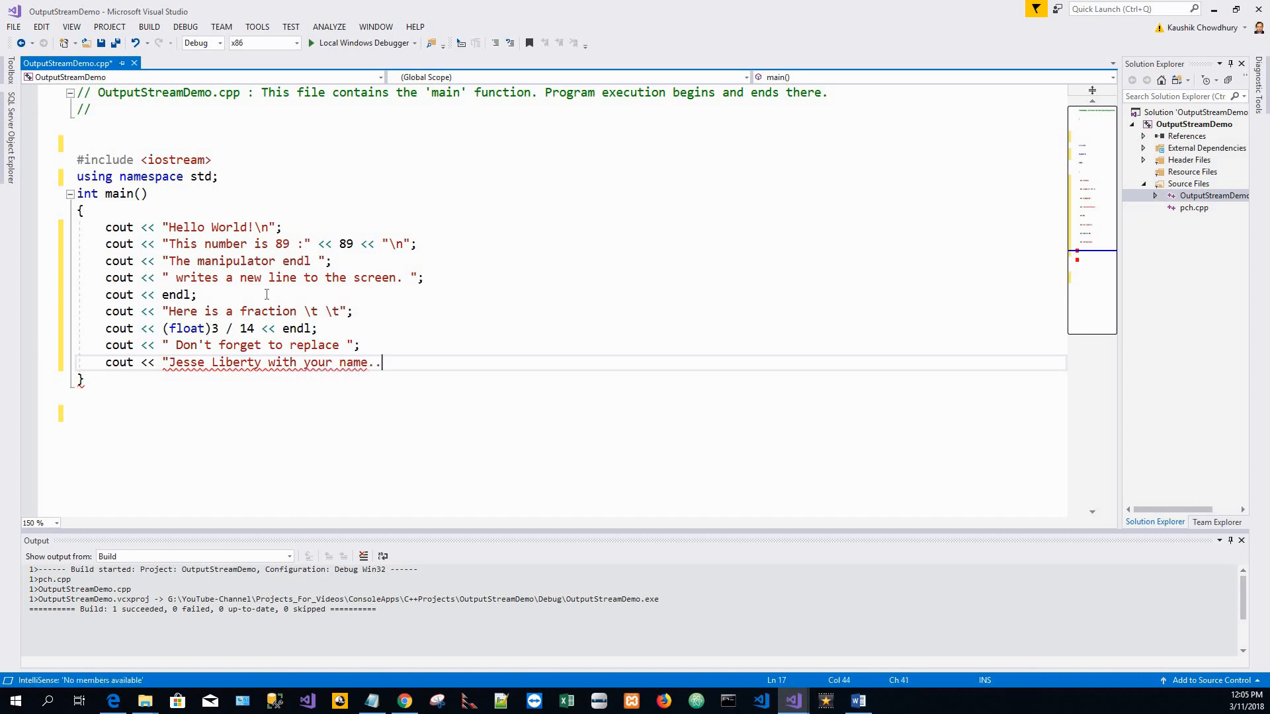
type("..")
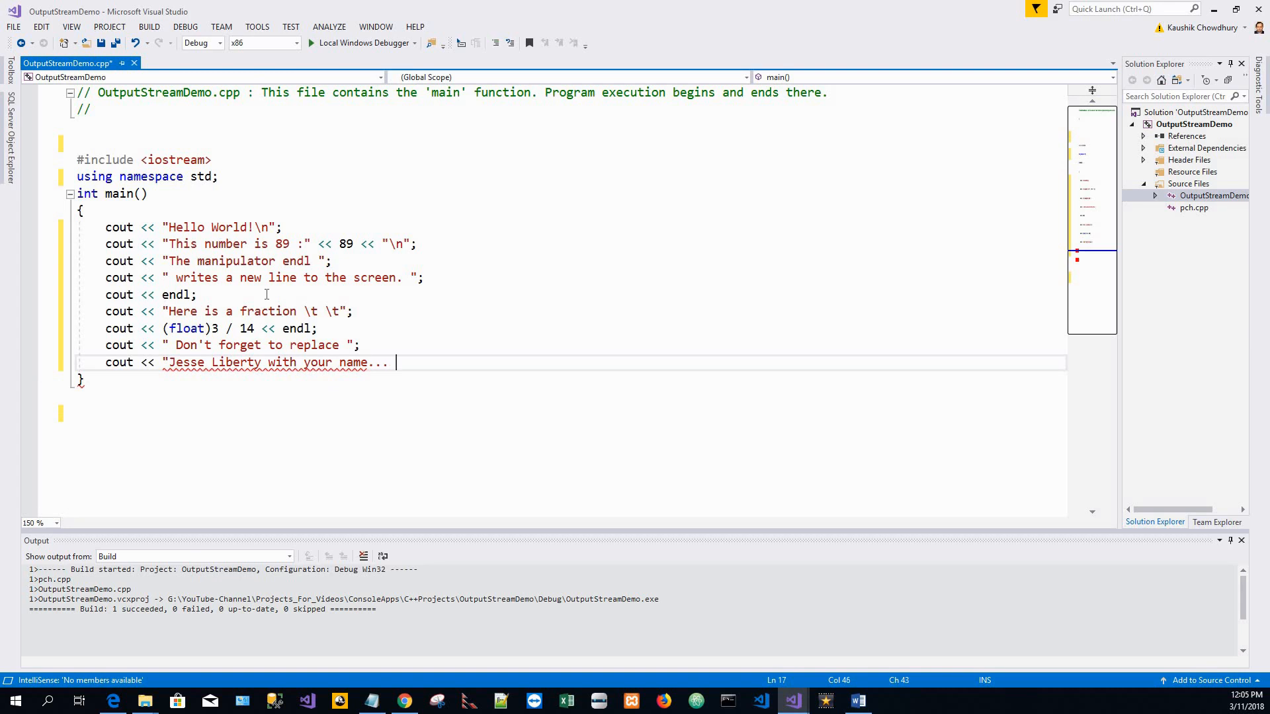
type("\\n")
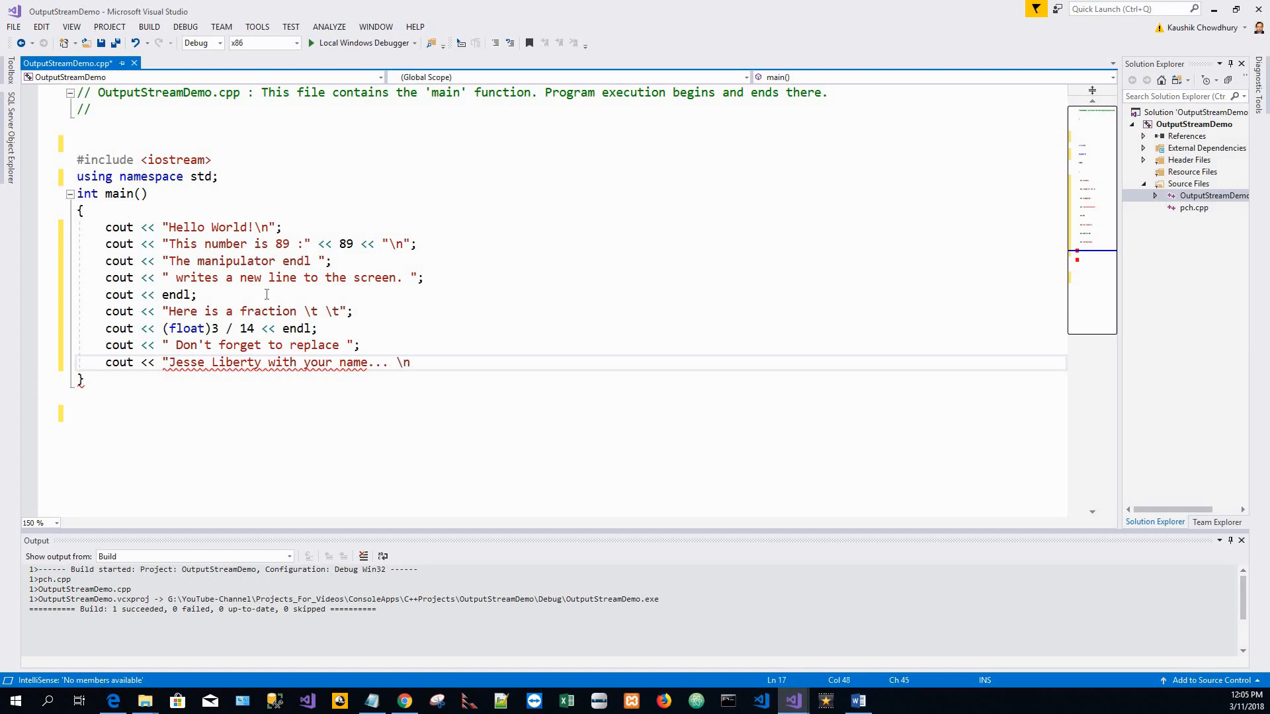
type("\";")
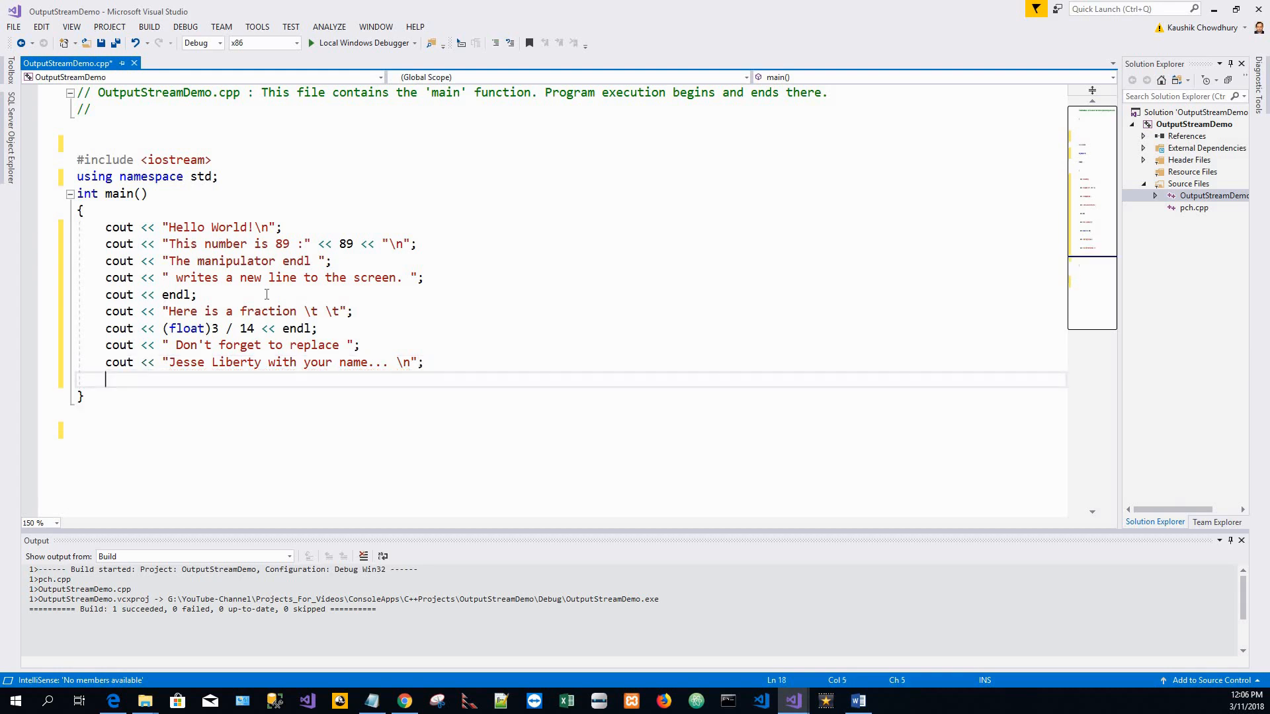
Write the statement cout << "Rob is a C++ programmer! \n"; and start a new line.
type("cout")
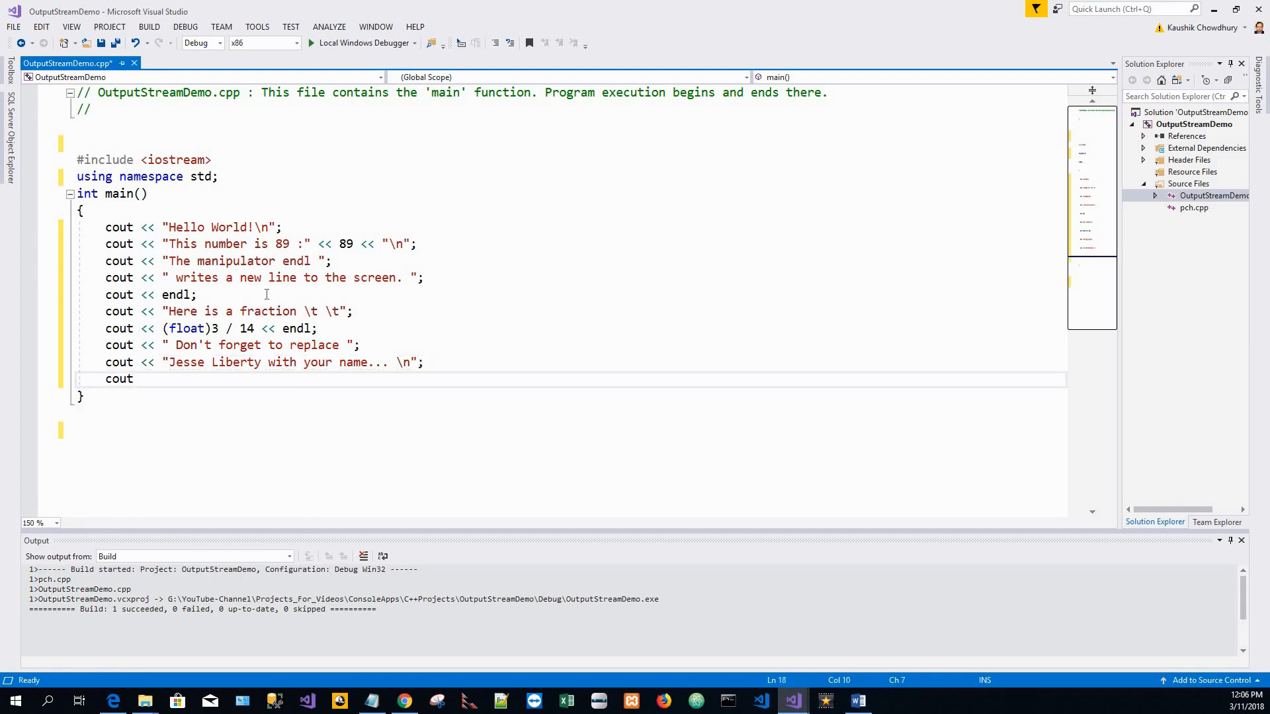
type("<<")
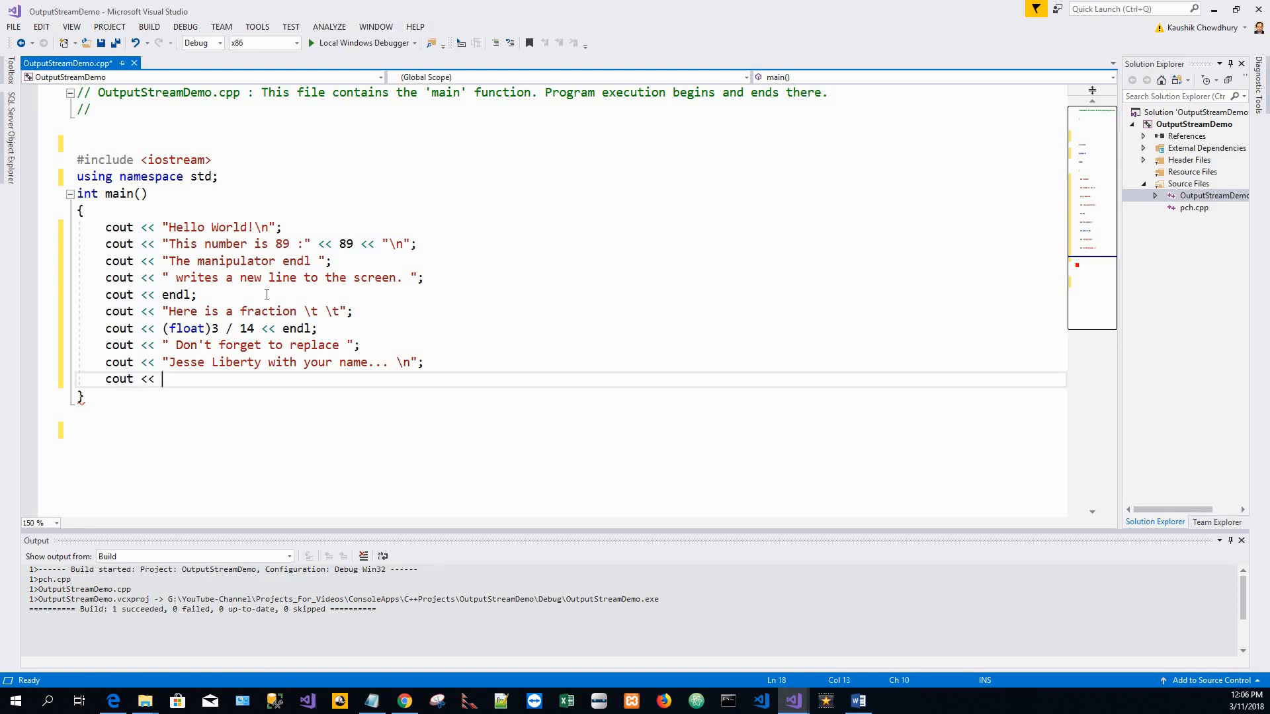
type("\"Rob is a")
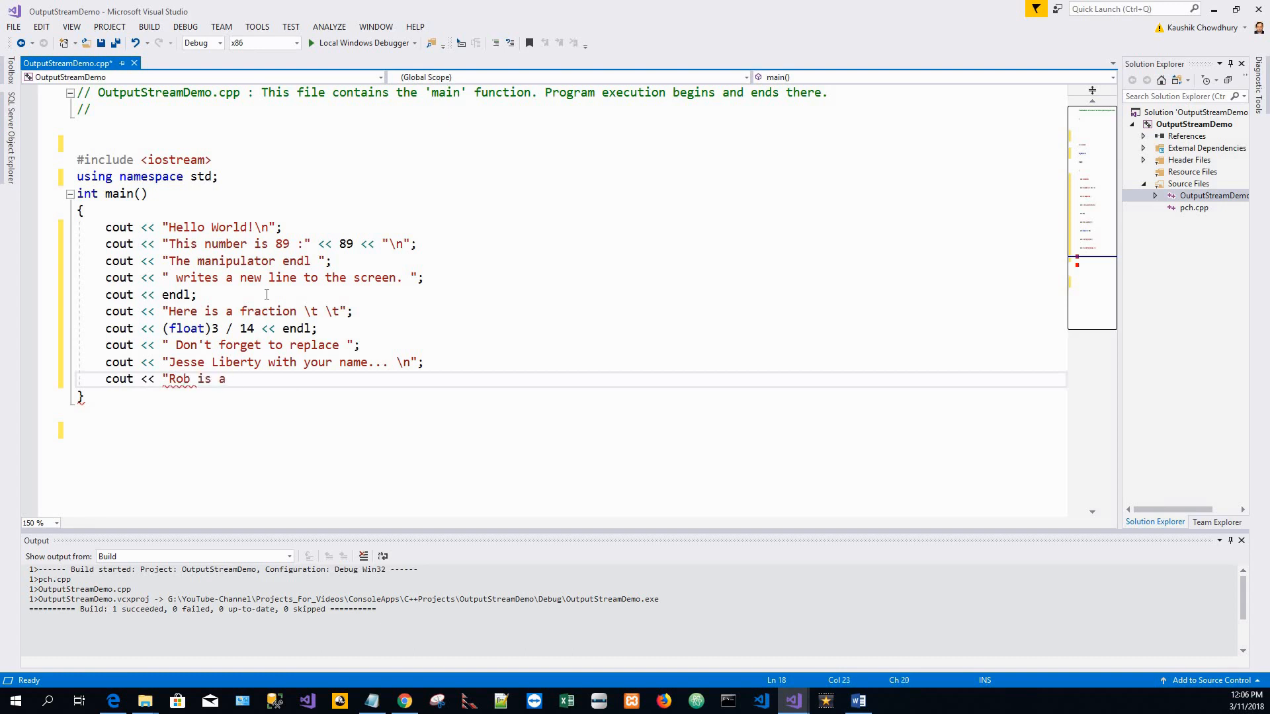
type("C++ pro")
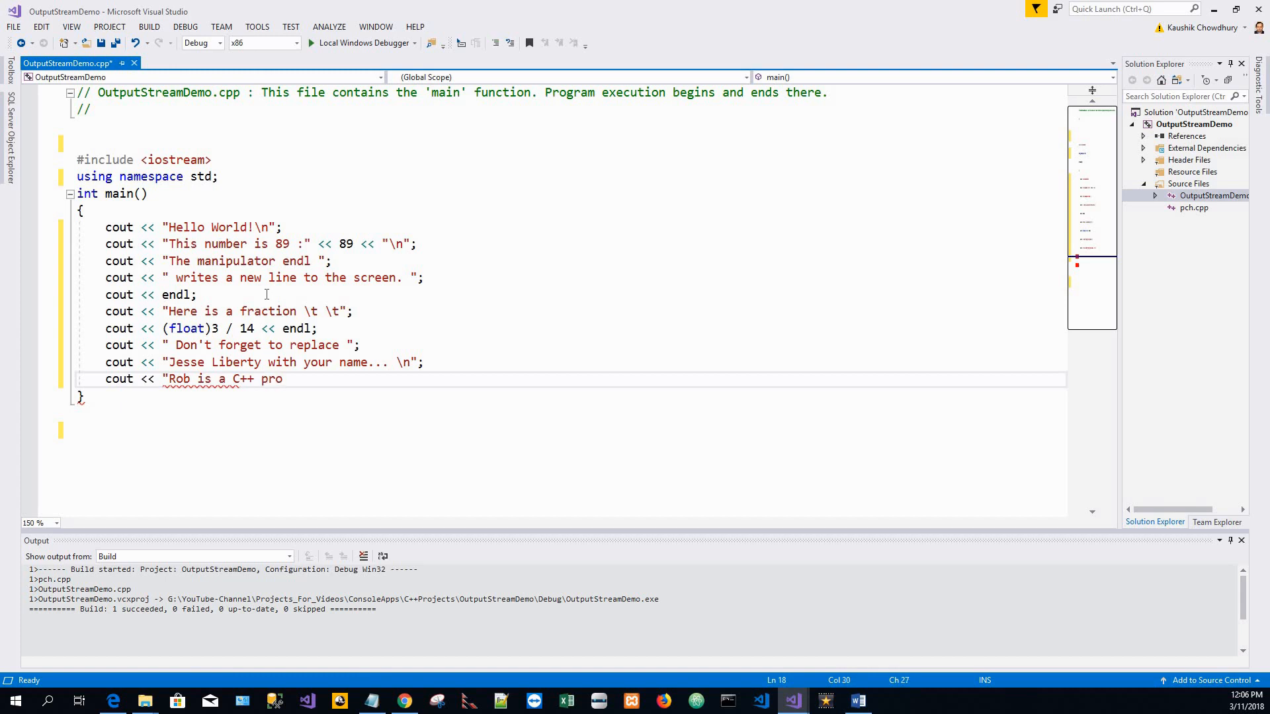
type("gramme")
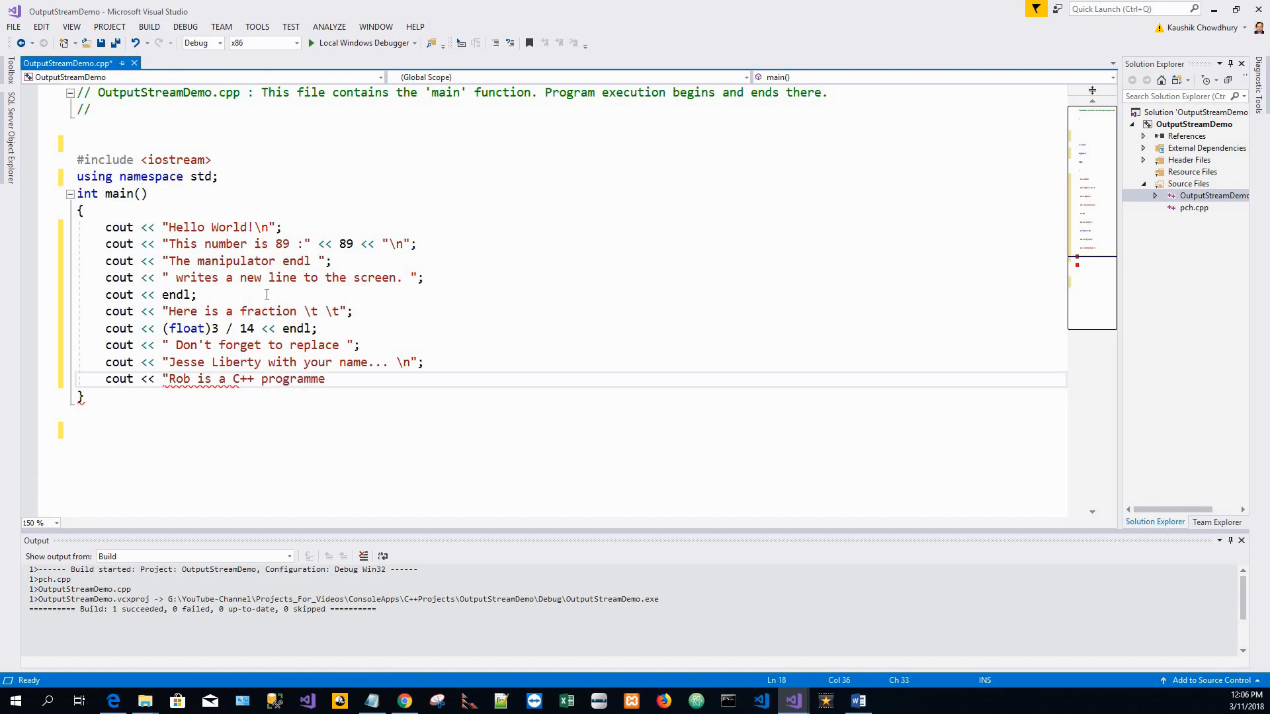
type("r")
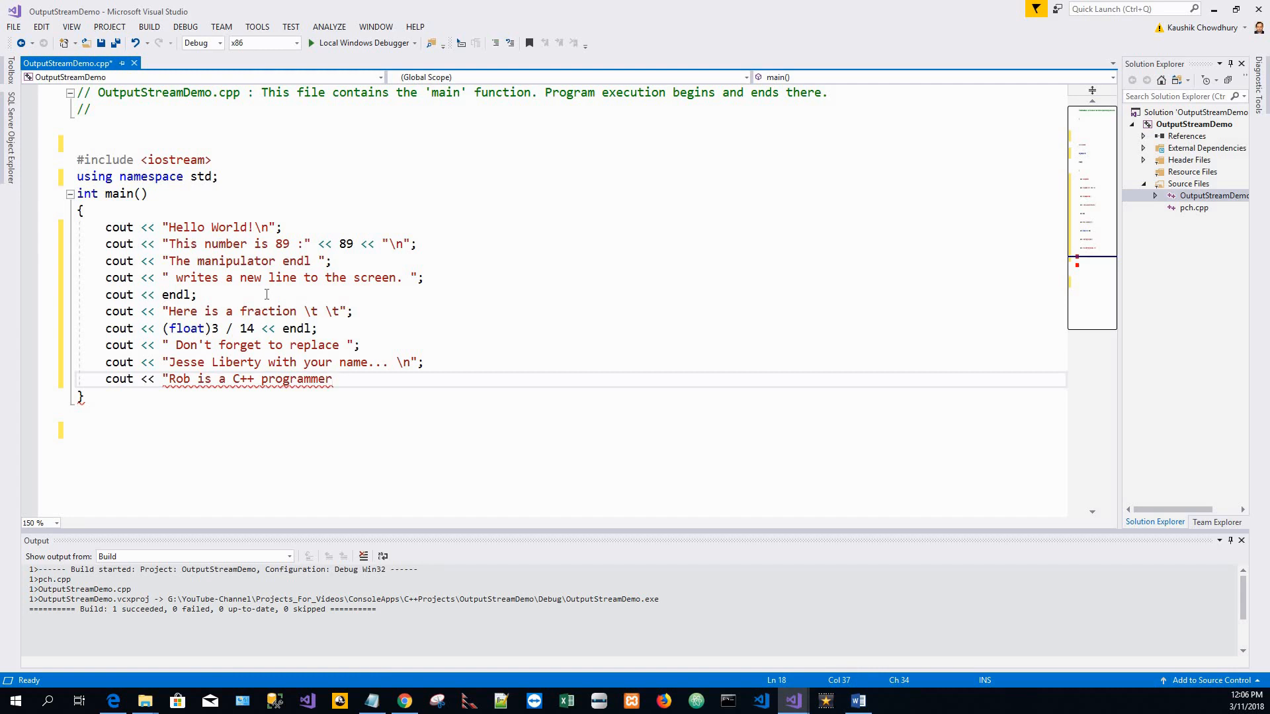
type("!")
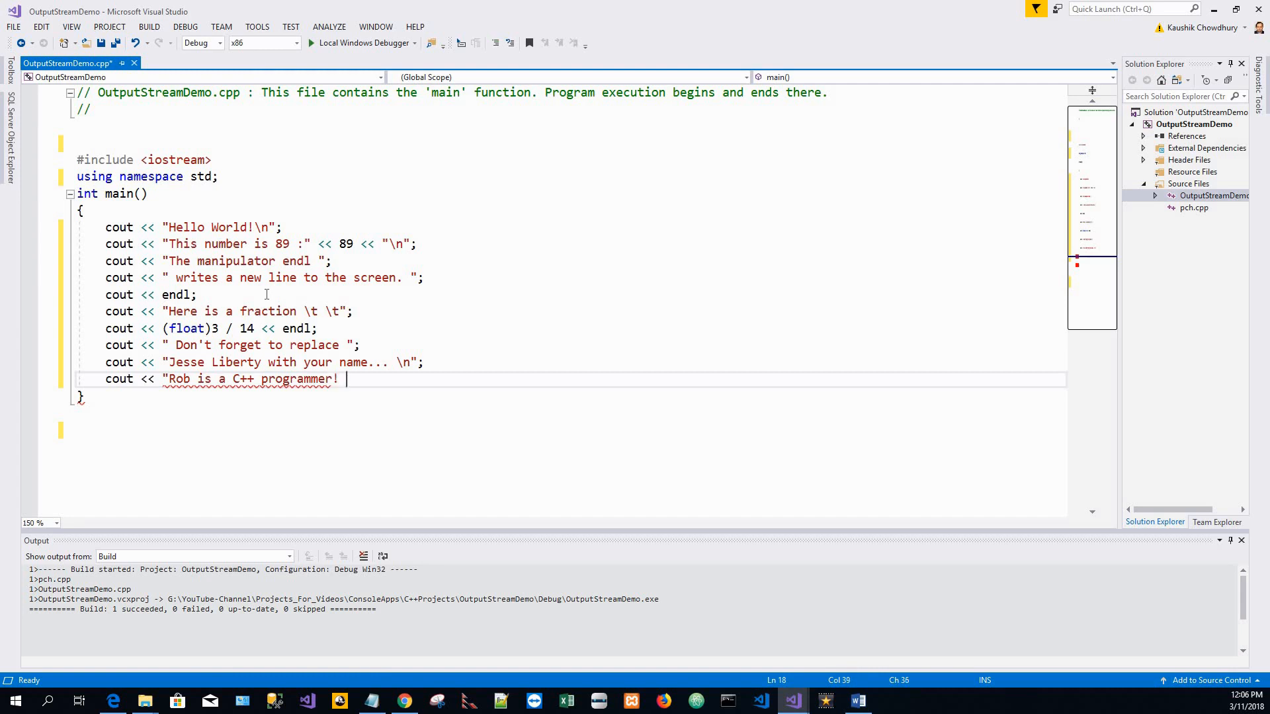
type("\\n")
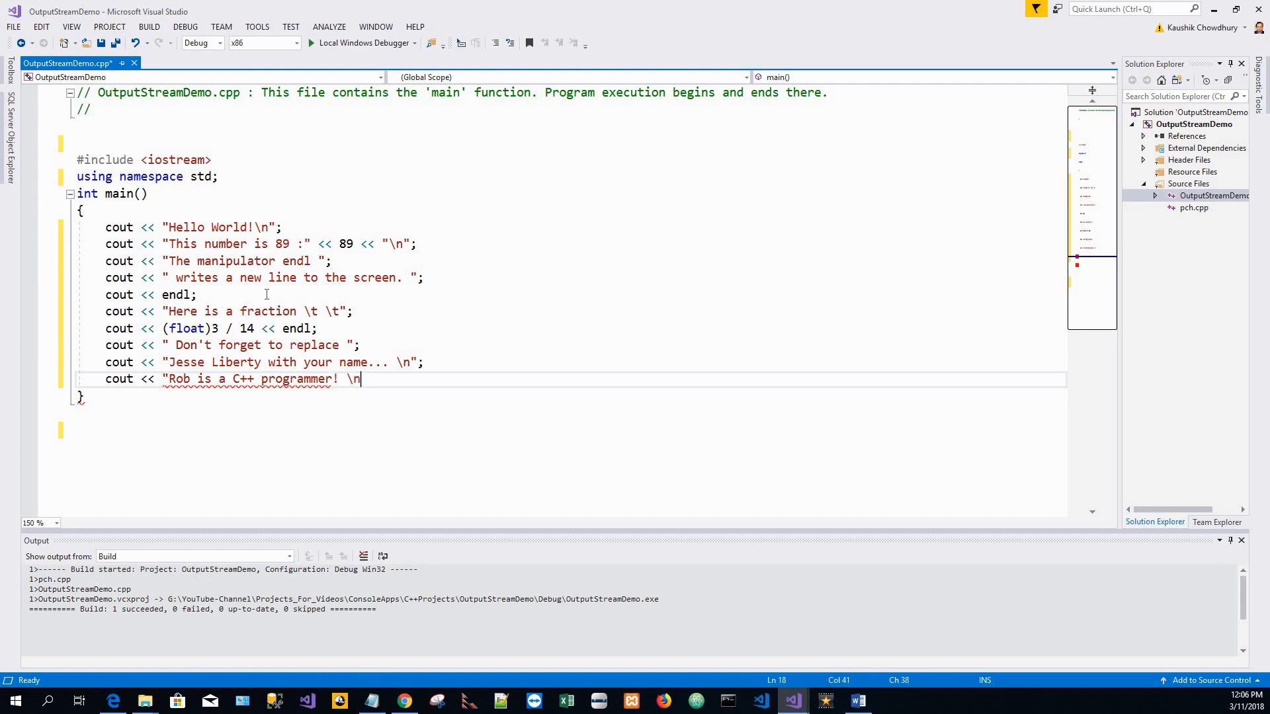
type("\";")
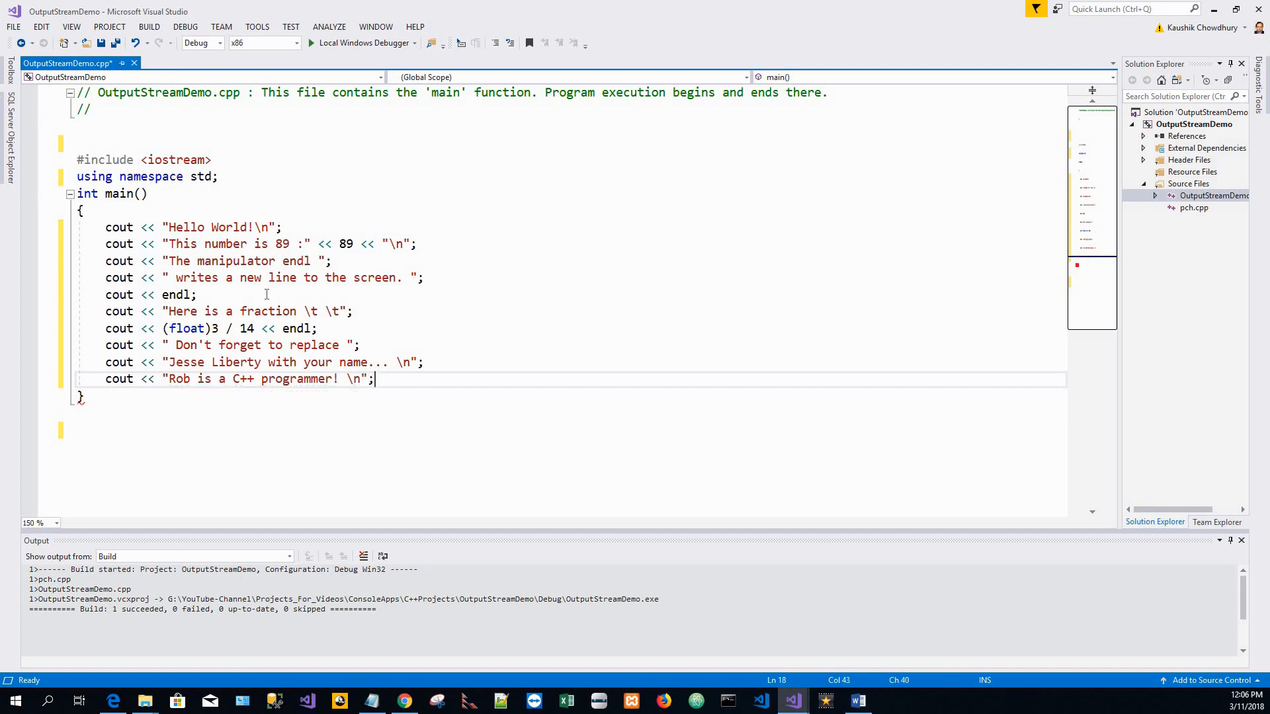
key("enter")
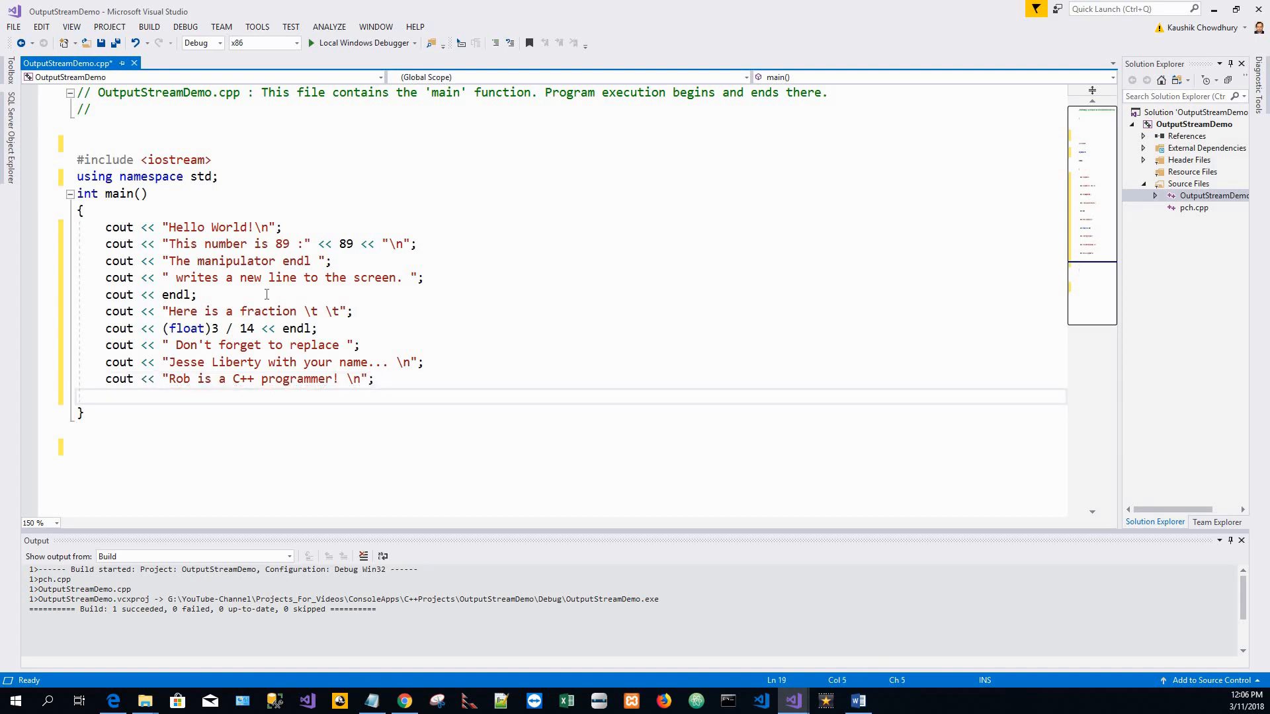
End main with return 0; and launch the program with Start Without Debugging.
type("ret")
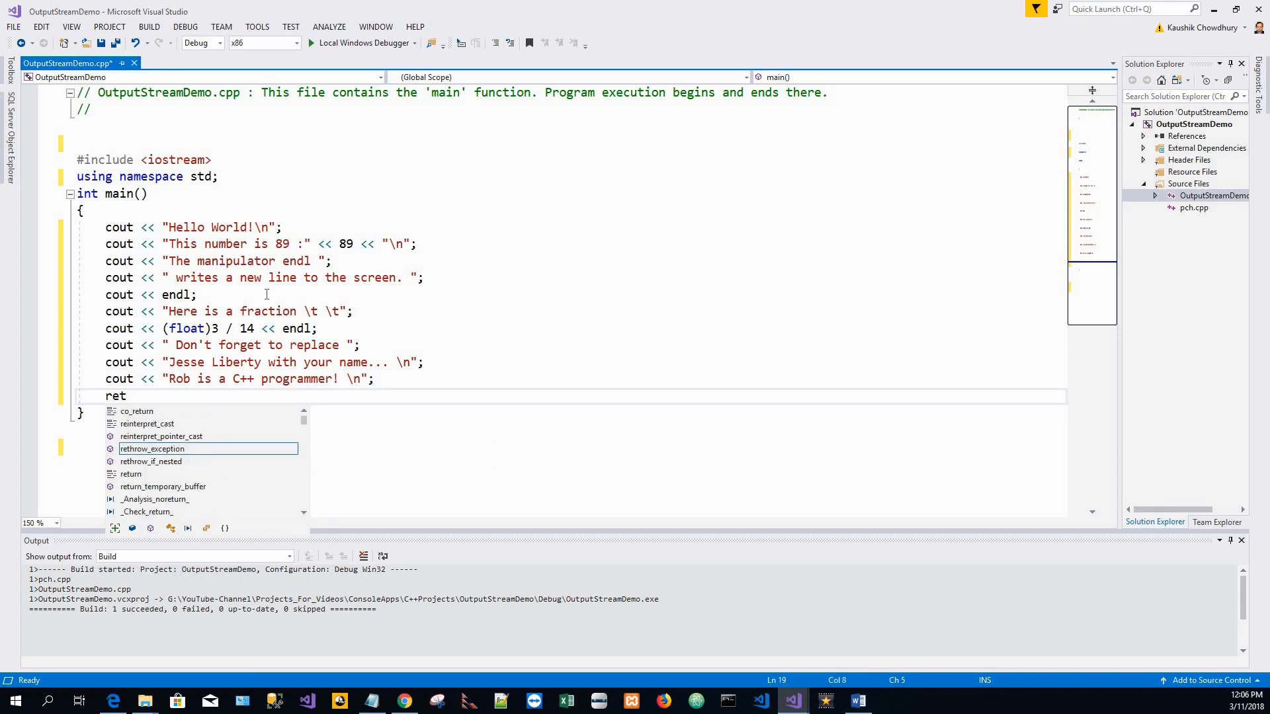
type("urn 0;")
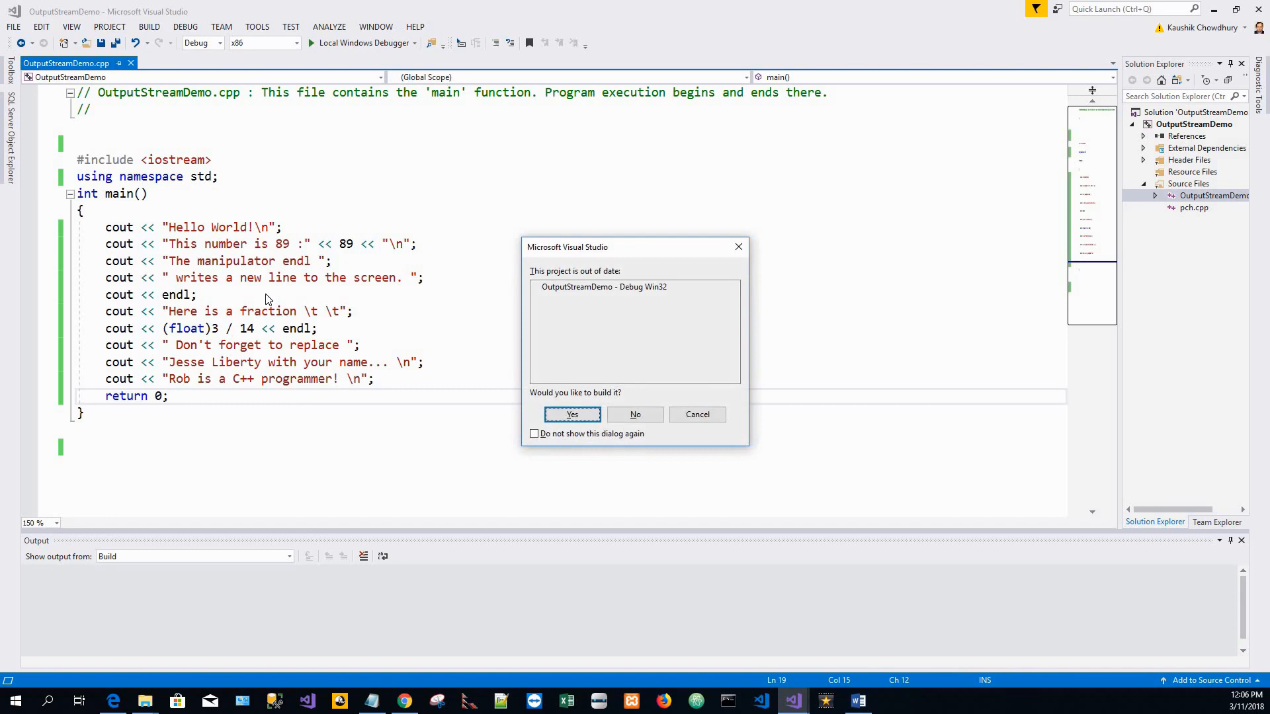
Build the out-of-date project, decline running the last good build, and add #include "pch.h".
left_click(571, 414)
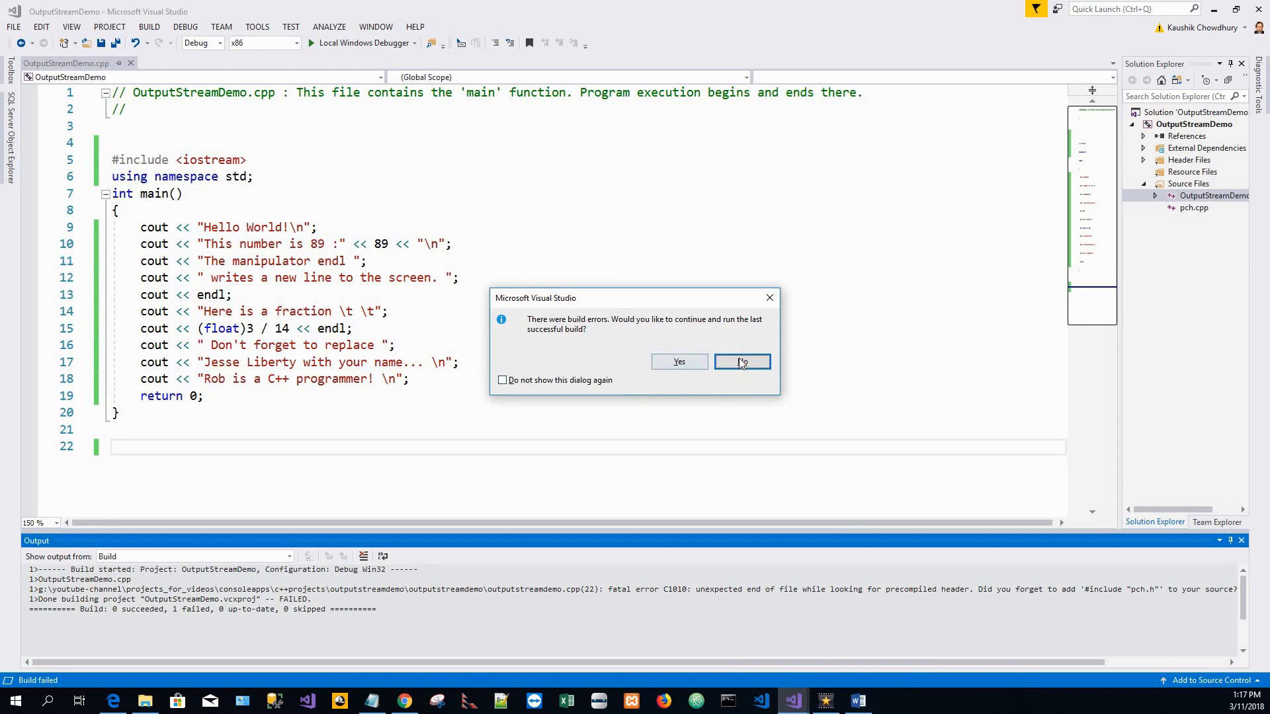
left_click(742, 361)
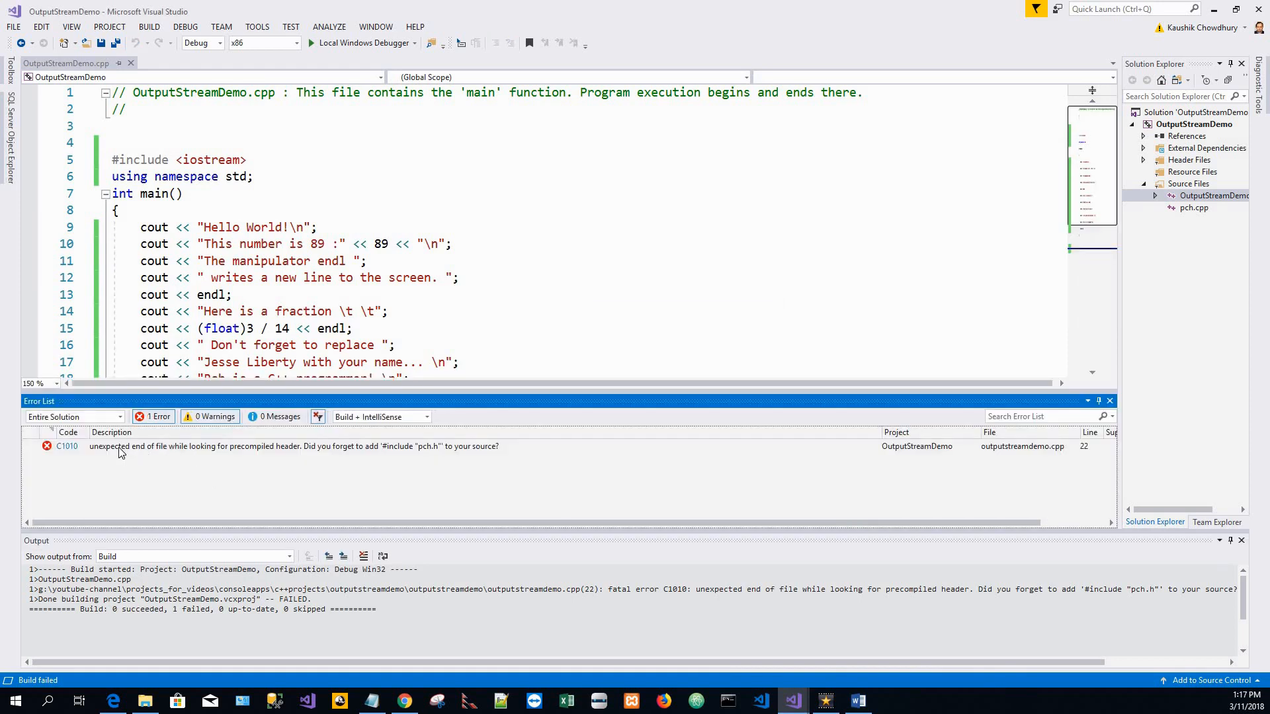
mouse_move(223, 457)
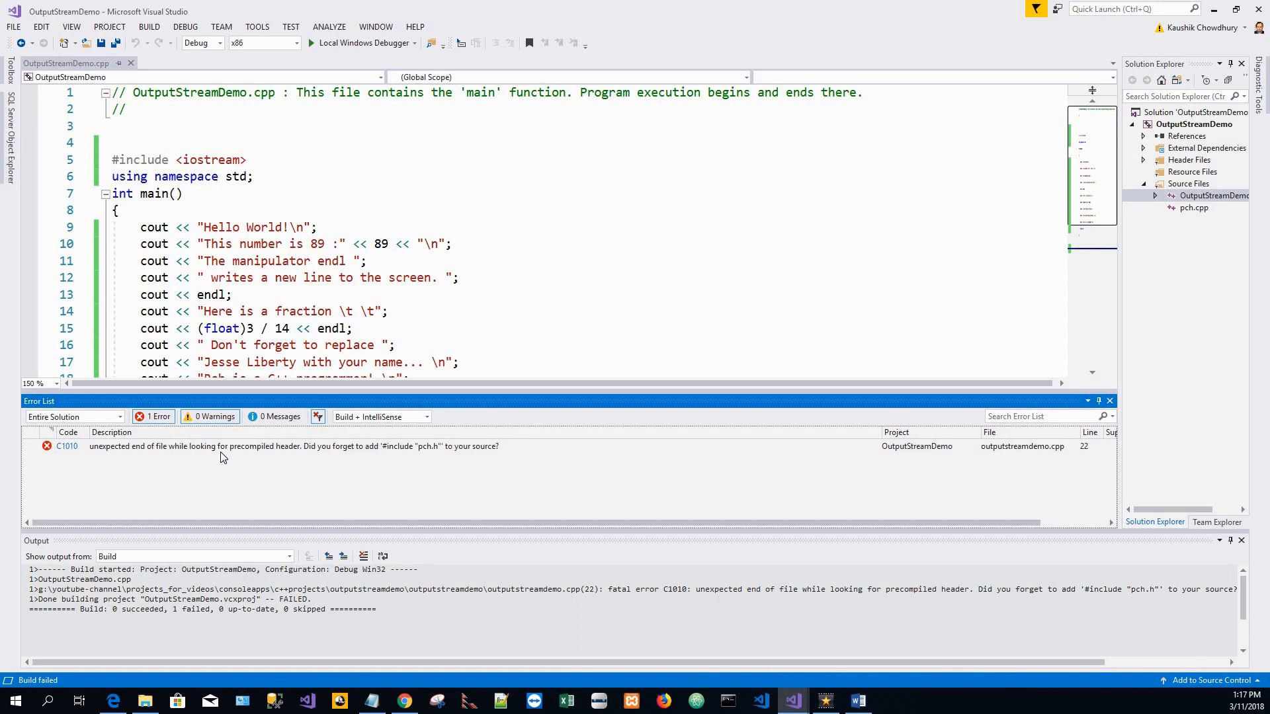
mouse_move(434, 421)
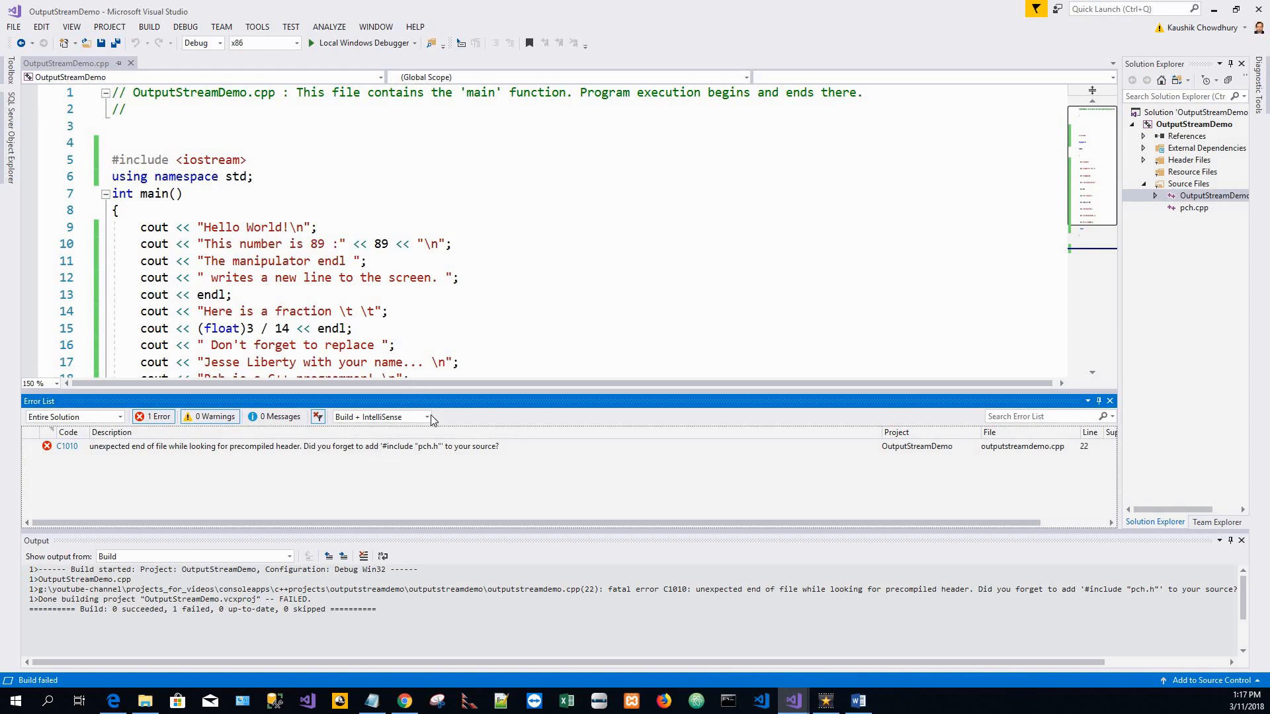
mouse_move(434, 469)
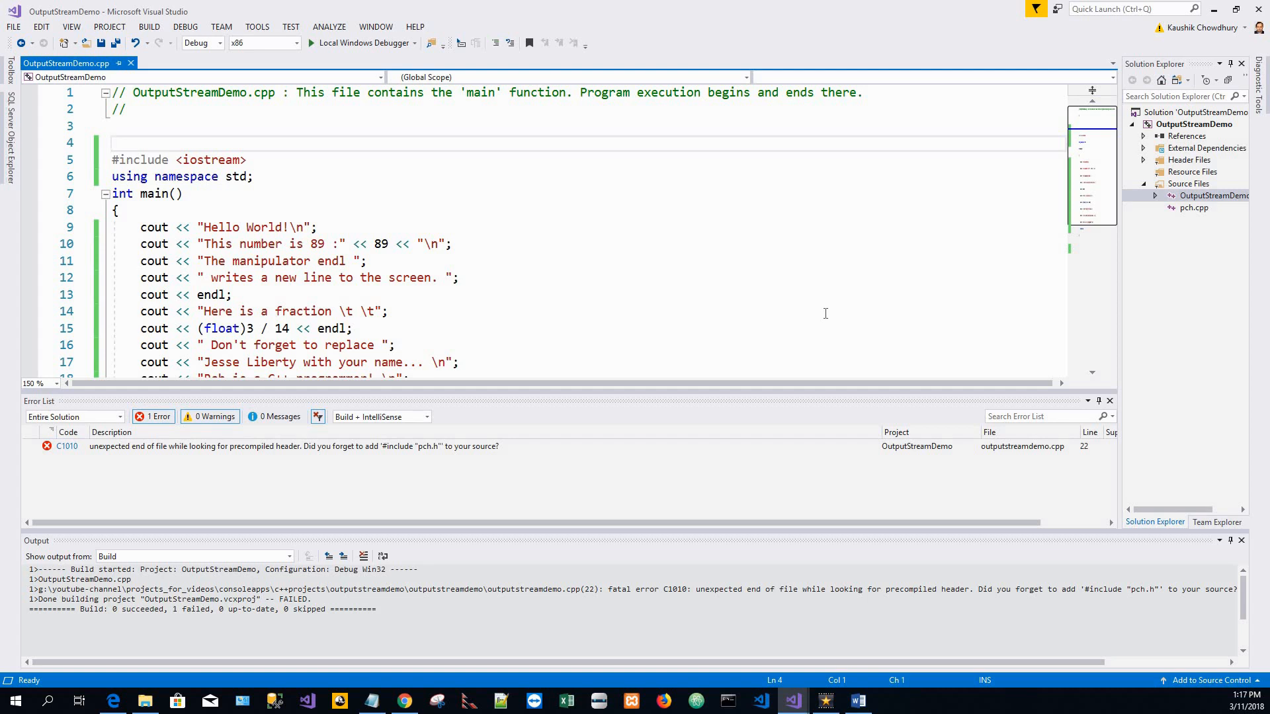
type("#include \"pch.h\"")
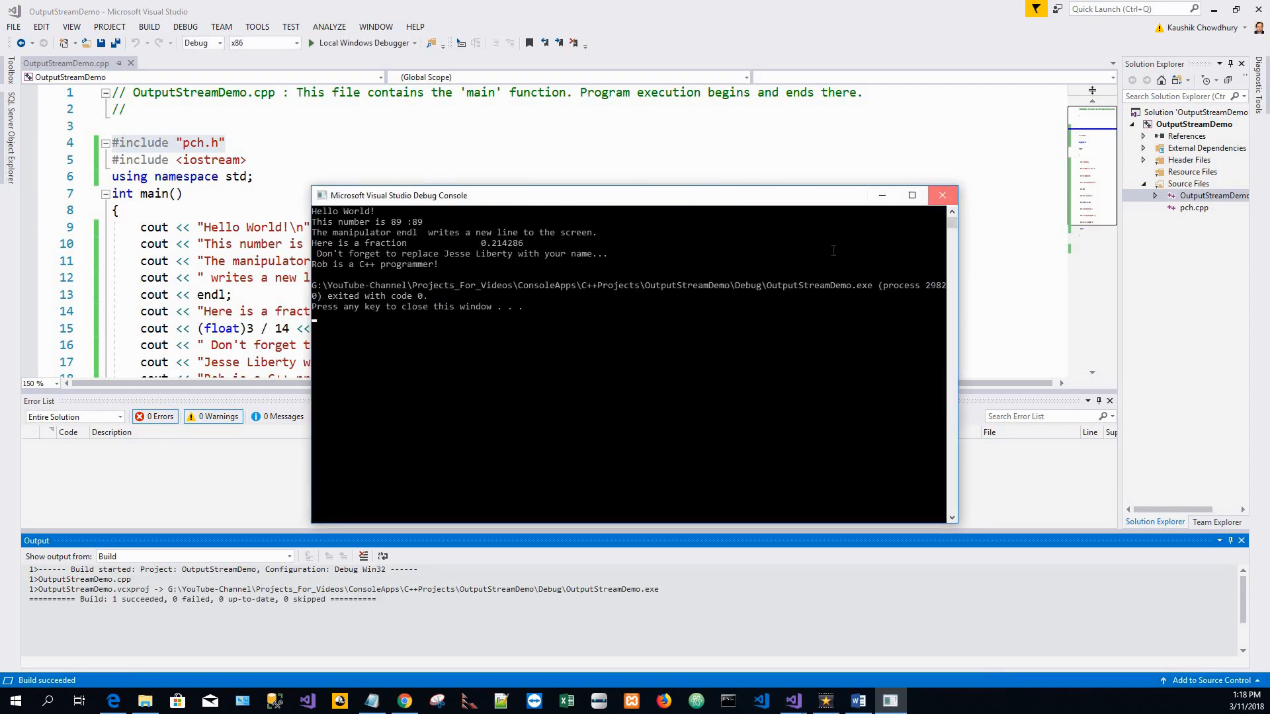
Close the program's Debug Console window after the successful run.
left_click(942, 196)
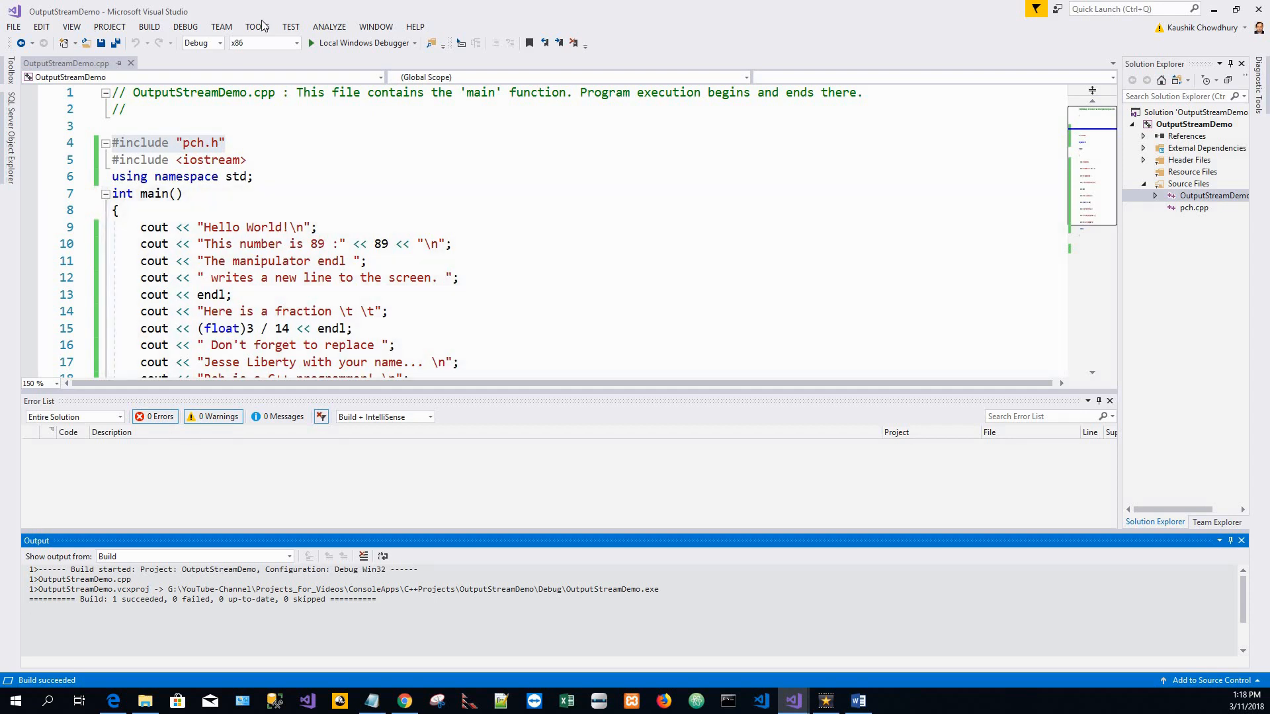
Confirm the Text Editor C/C++ General options with Line numbers on, then close the Error List.
left_click(255, 26)
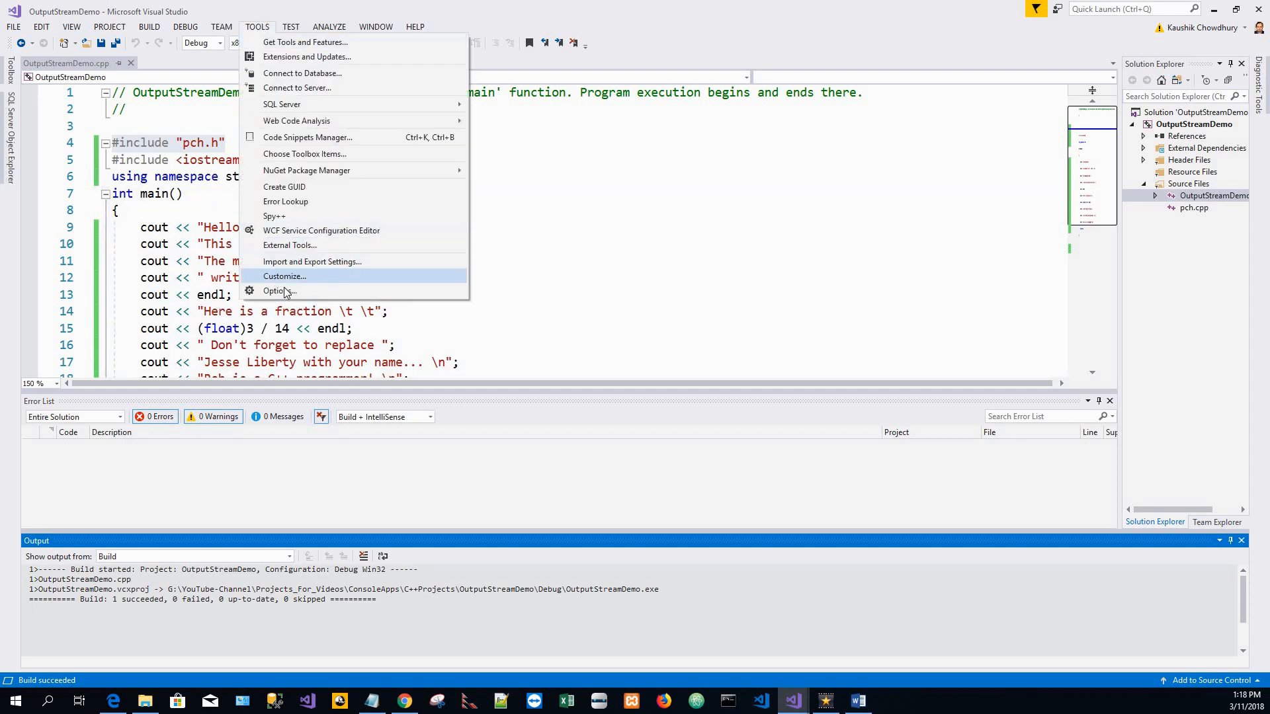
left_click(279, 291)
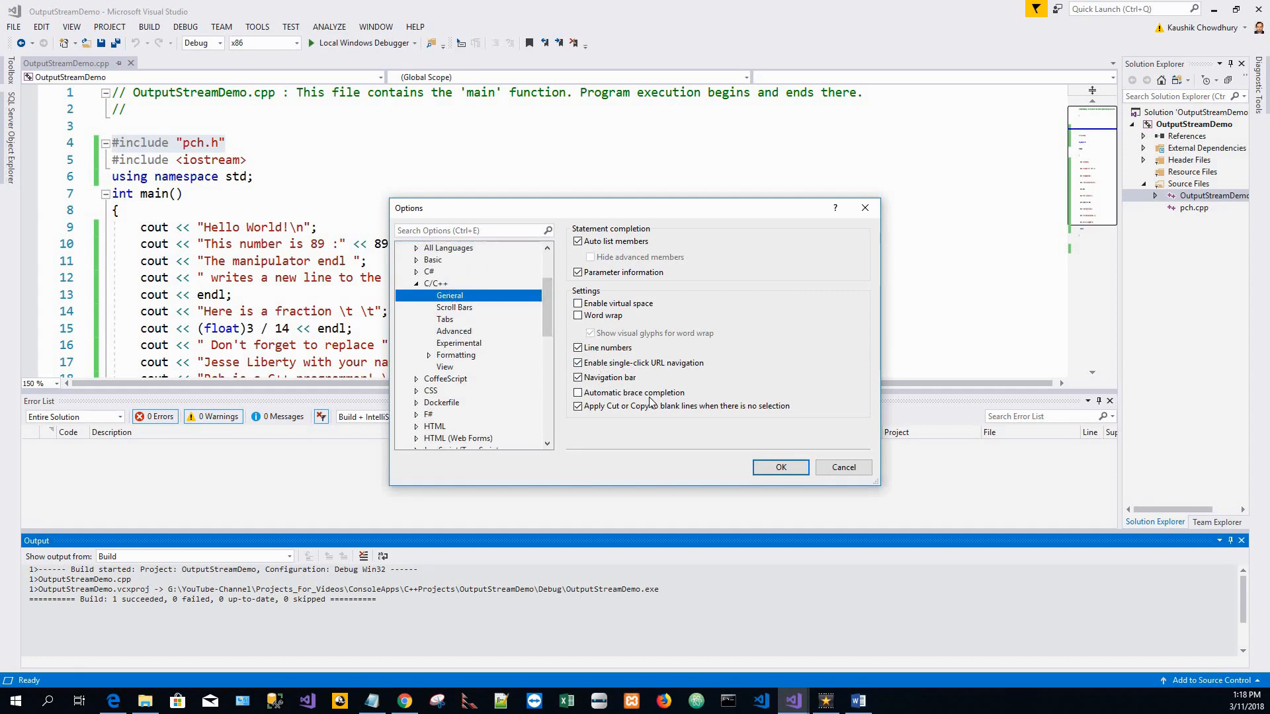
left_click(779, 467)
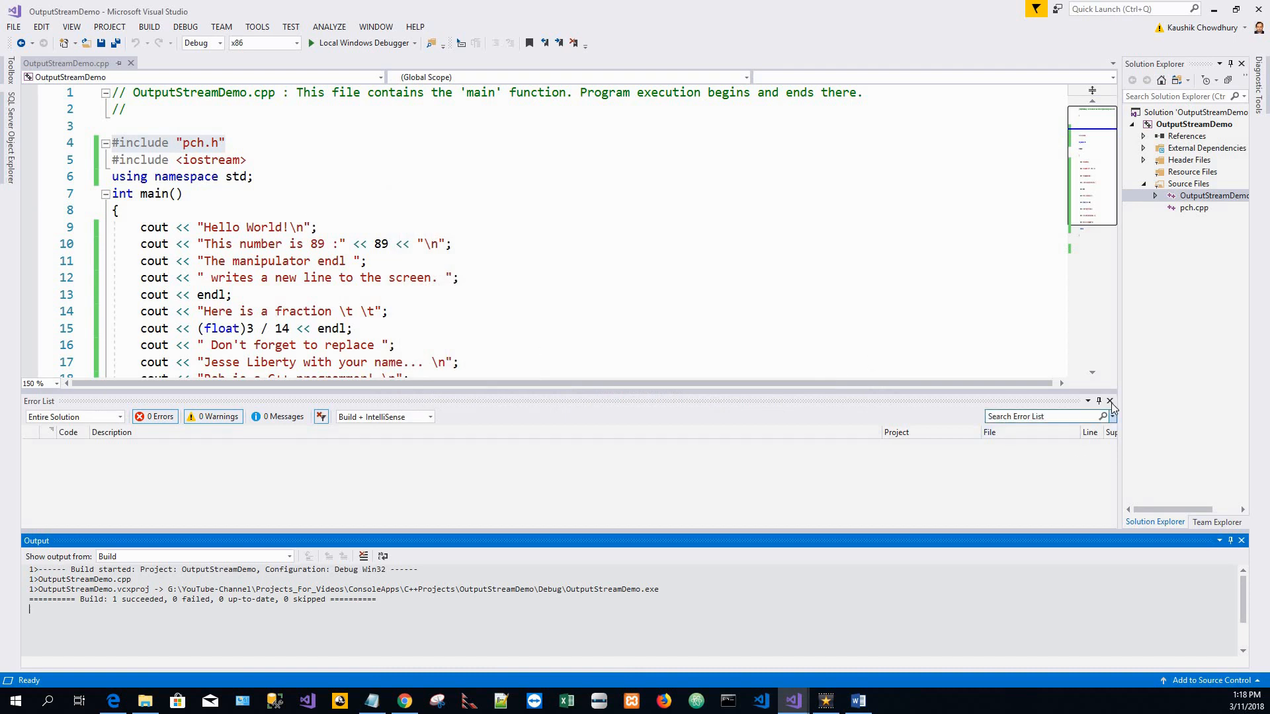
left_click(1109, 400)
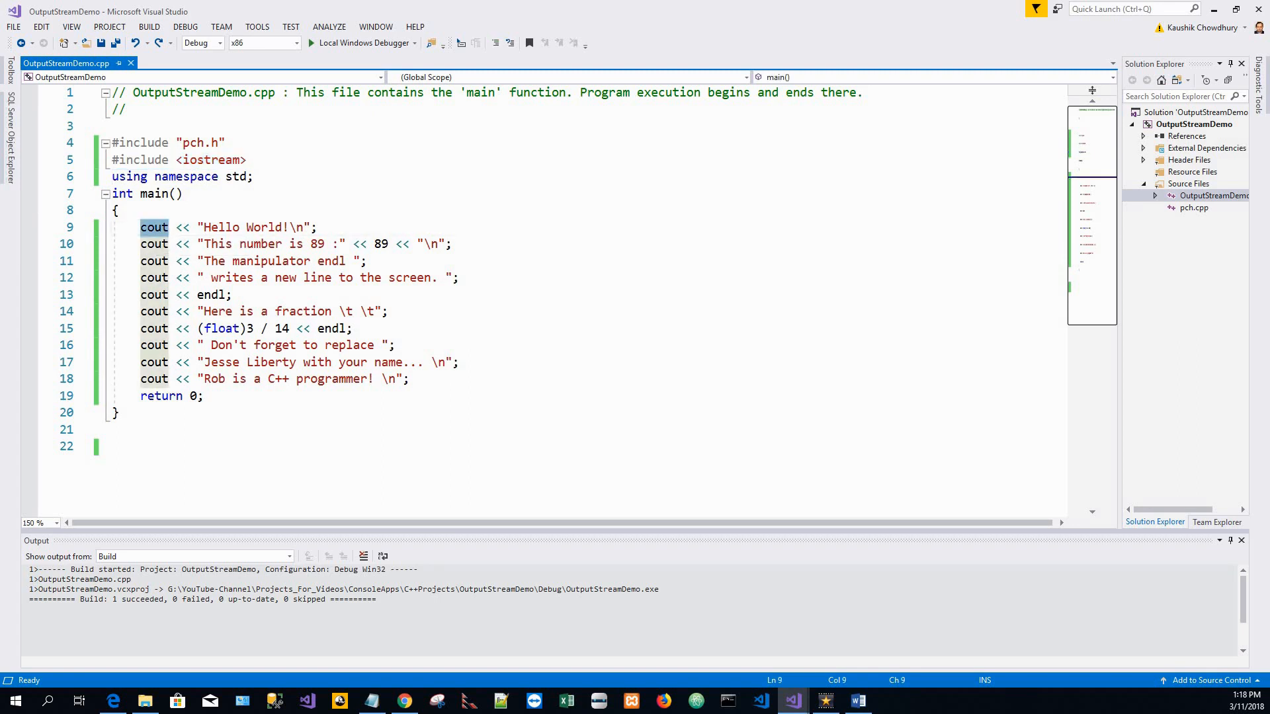
mouse_move(87, 279)
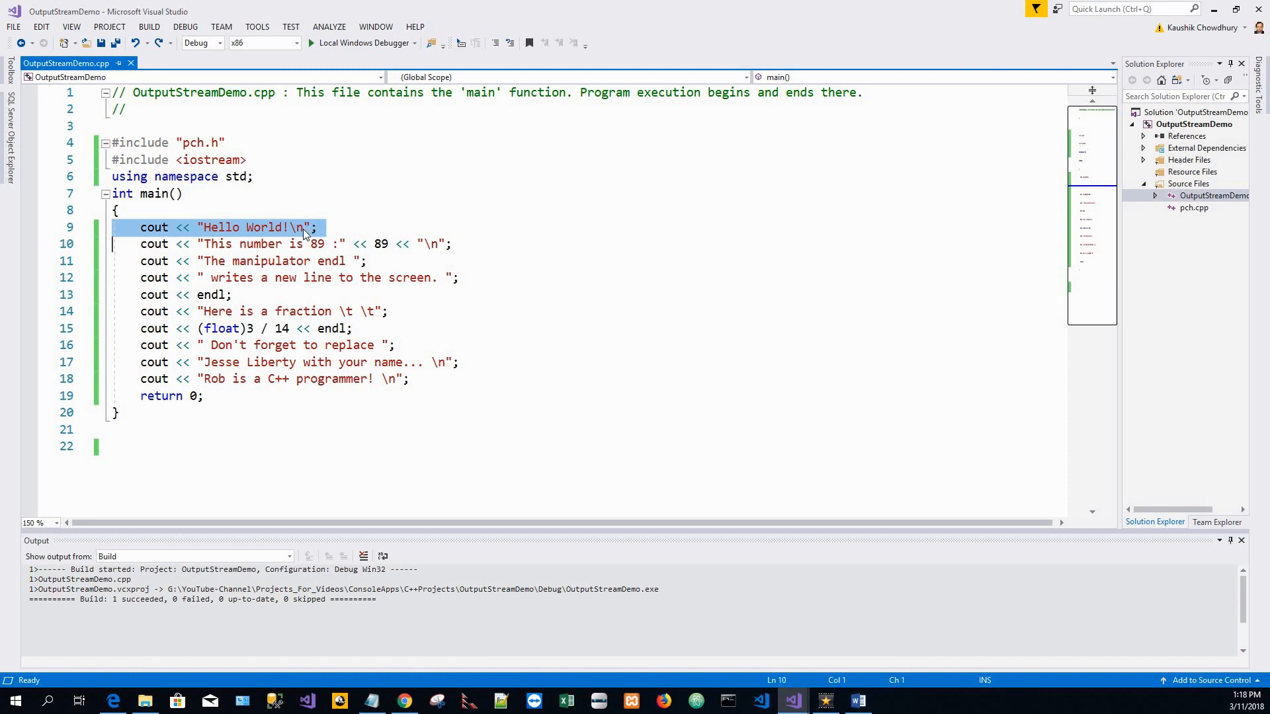
left_click(304, 227)
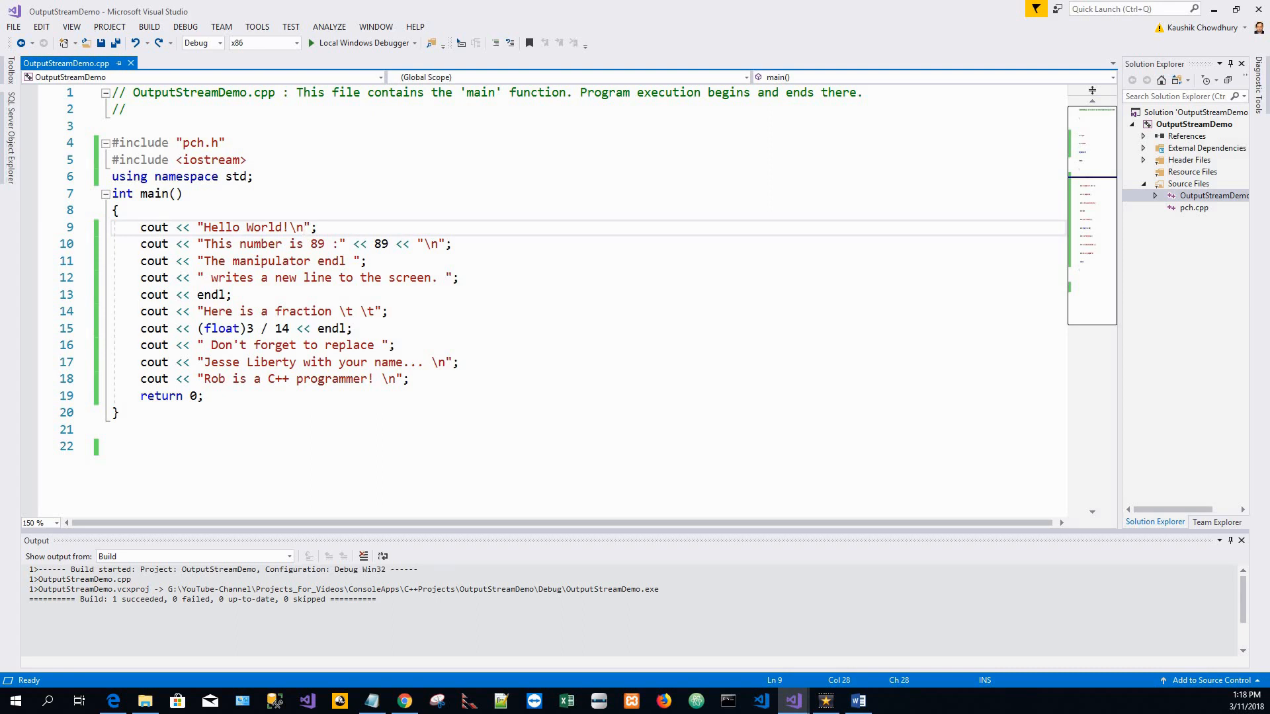
mouse_move(291, 228)
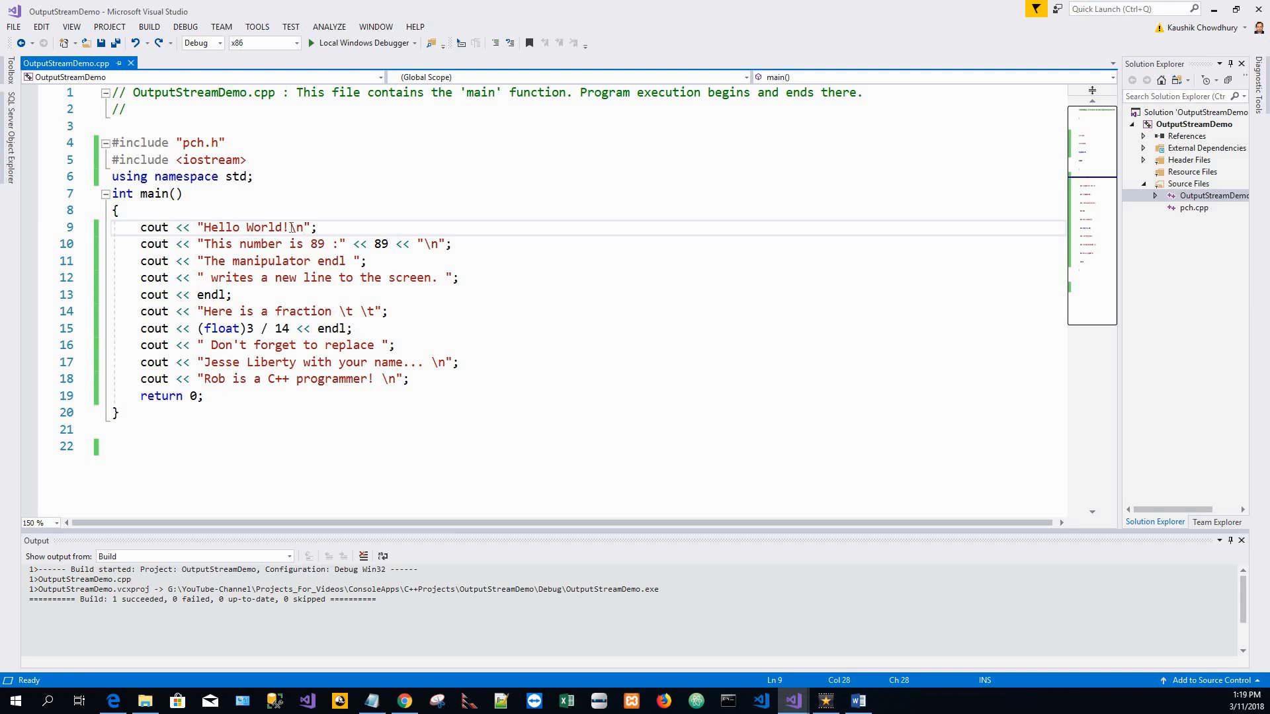
double_click(295, 228)
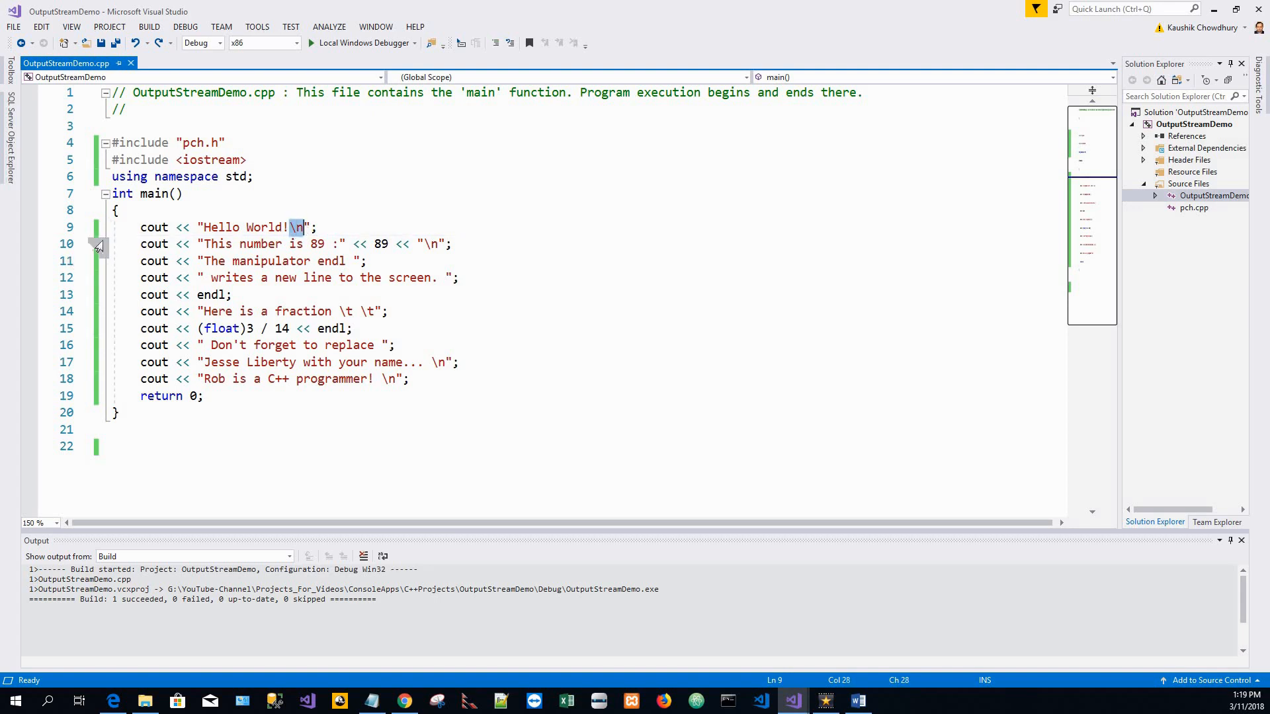
left_click(97, 243)
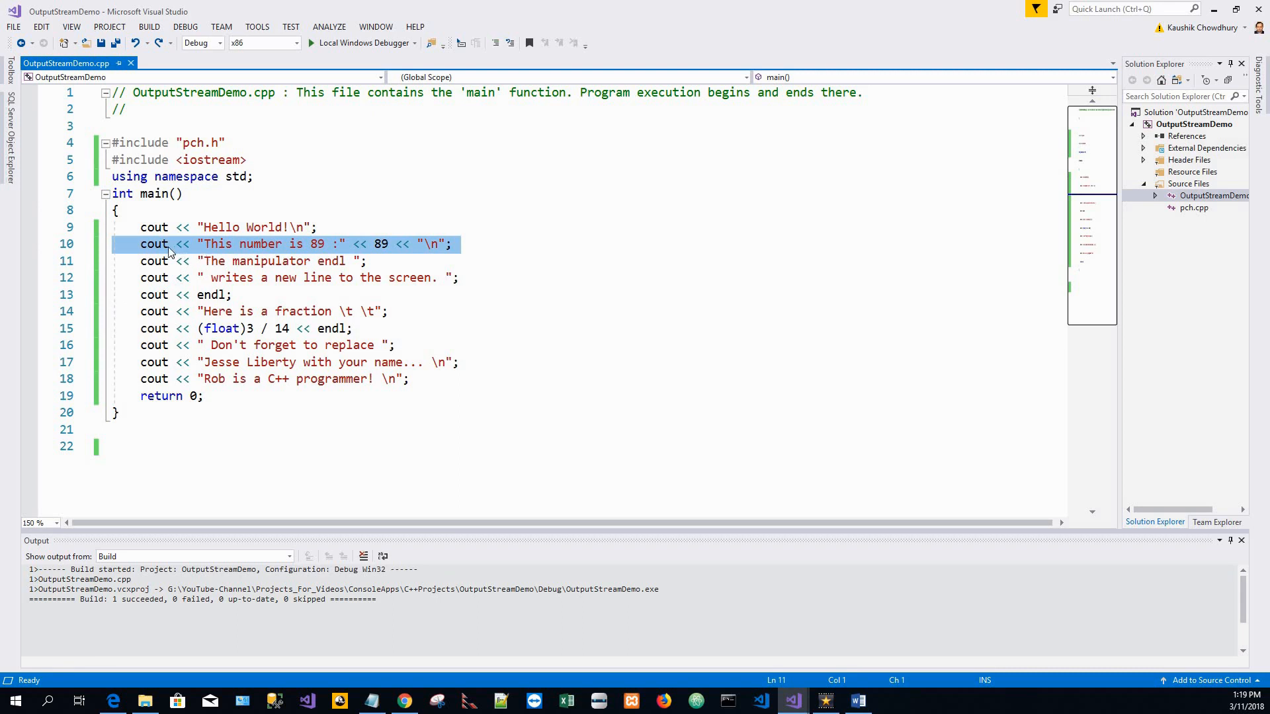
mouse_move(232, 244)
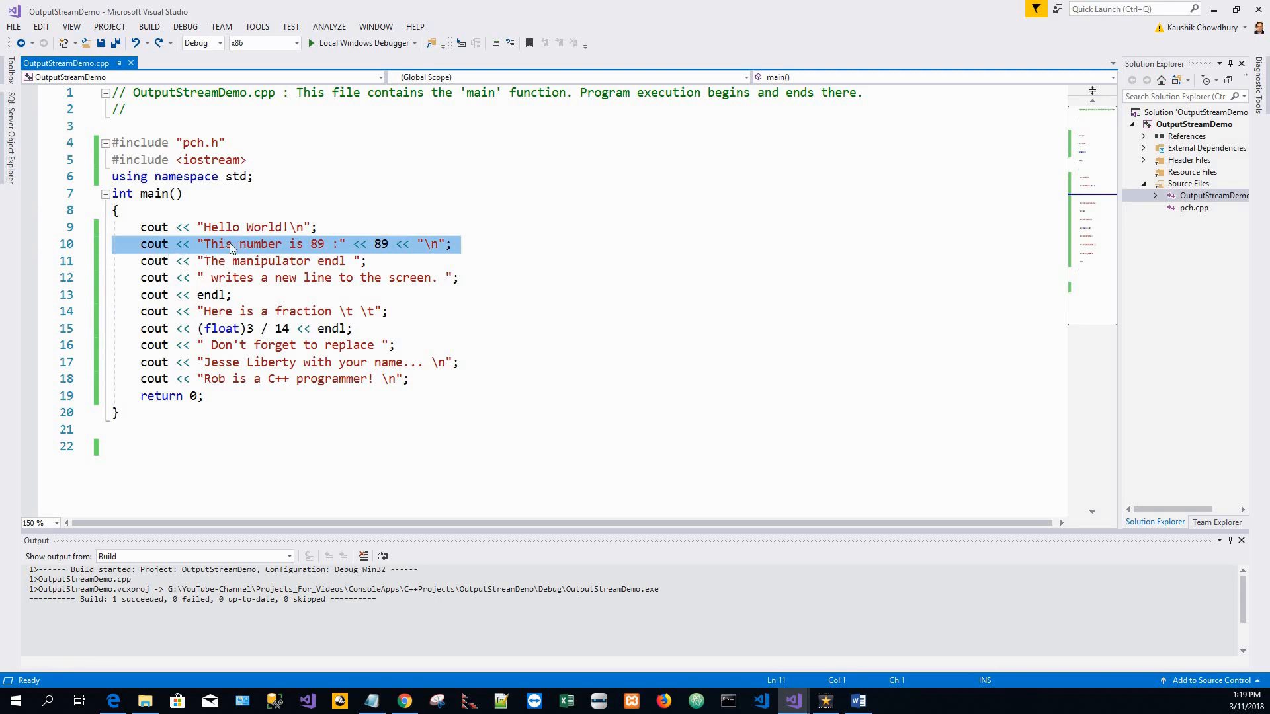
left_click(203, 243)
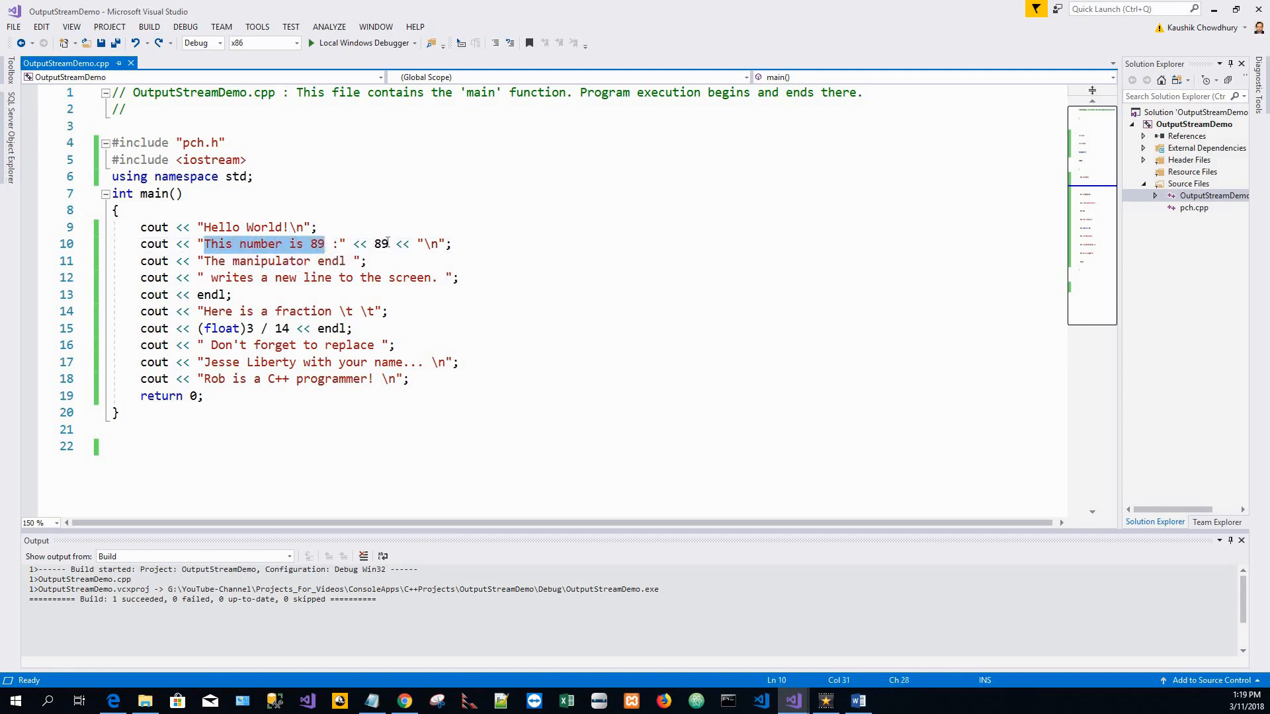
double_click(379, 244)
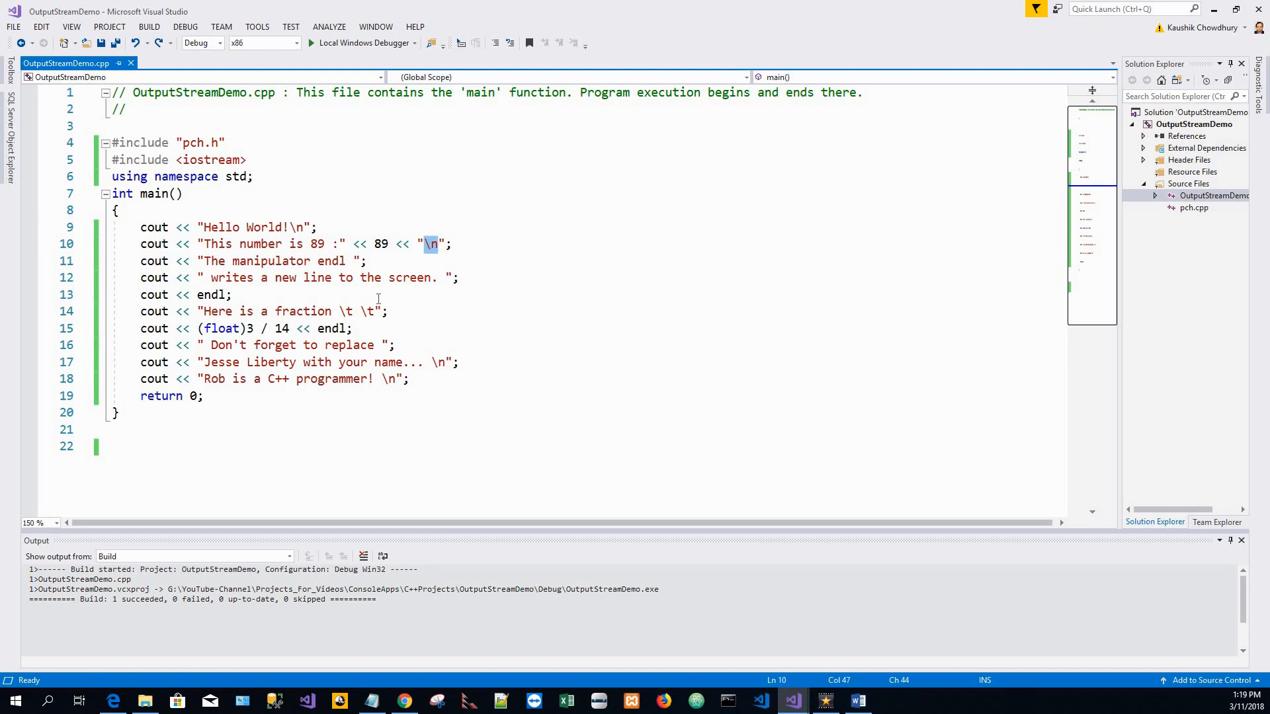
mouse_move(420, 276)
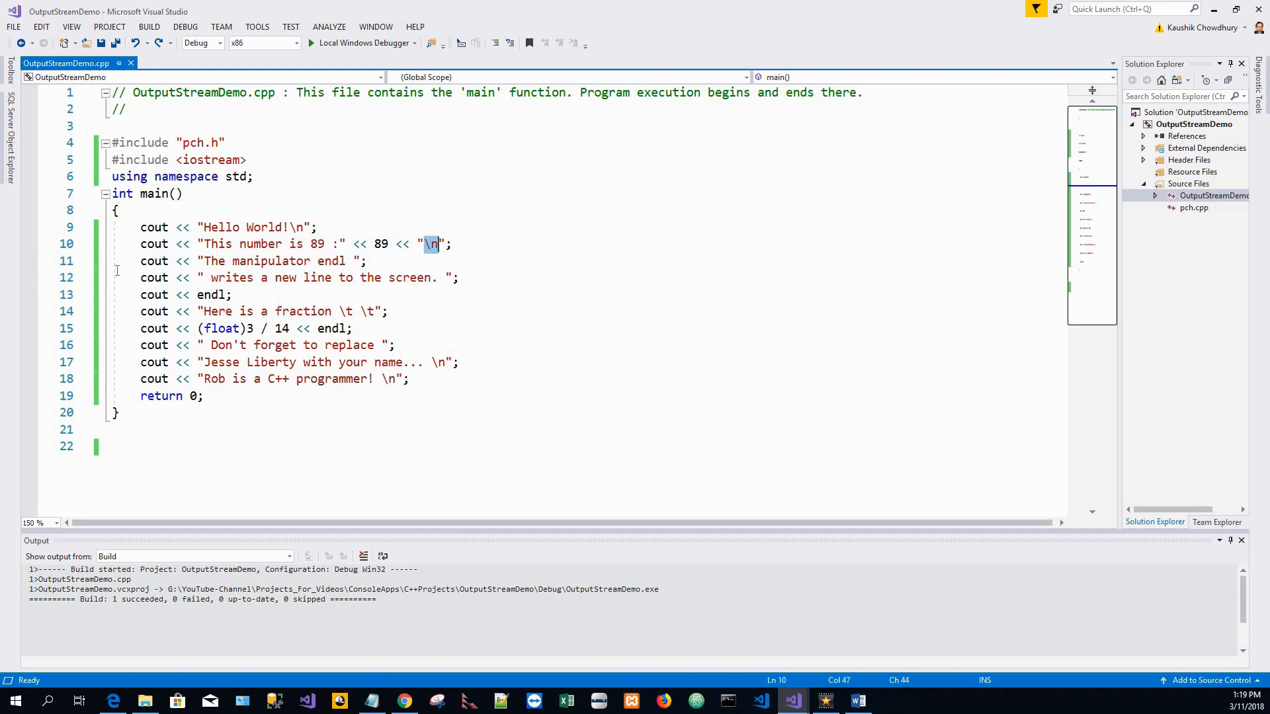
triple_click(243, 260)
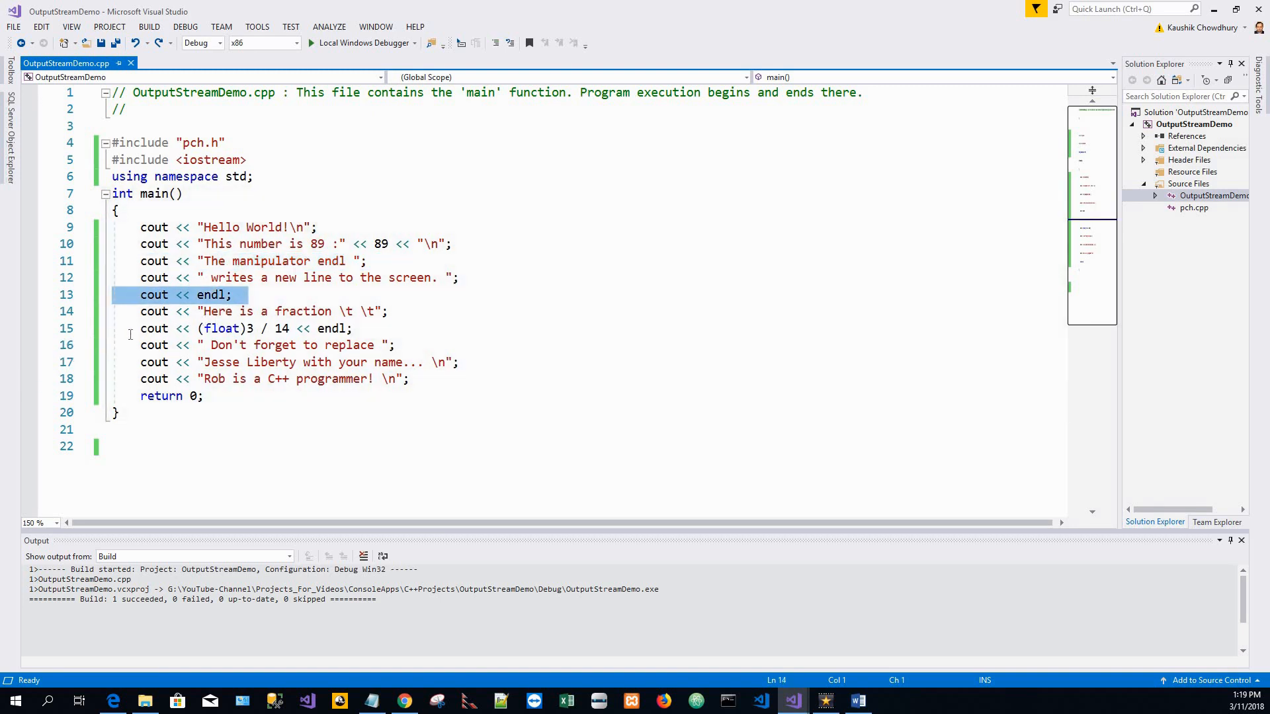
left_click(164, 328)
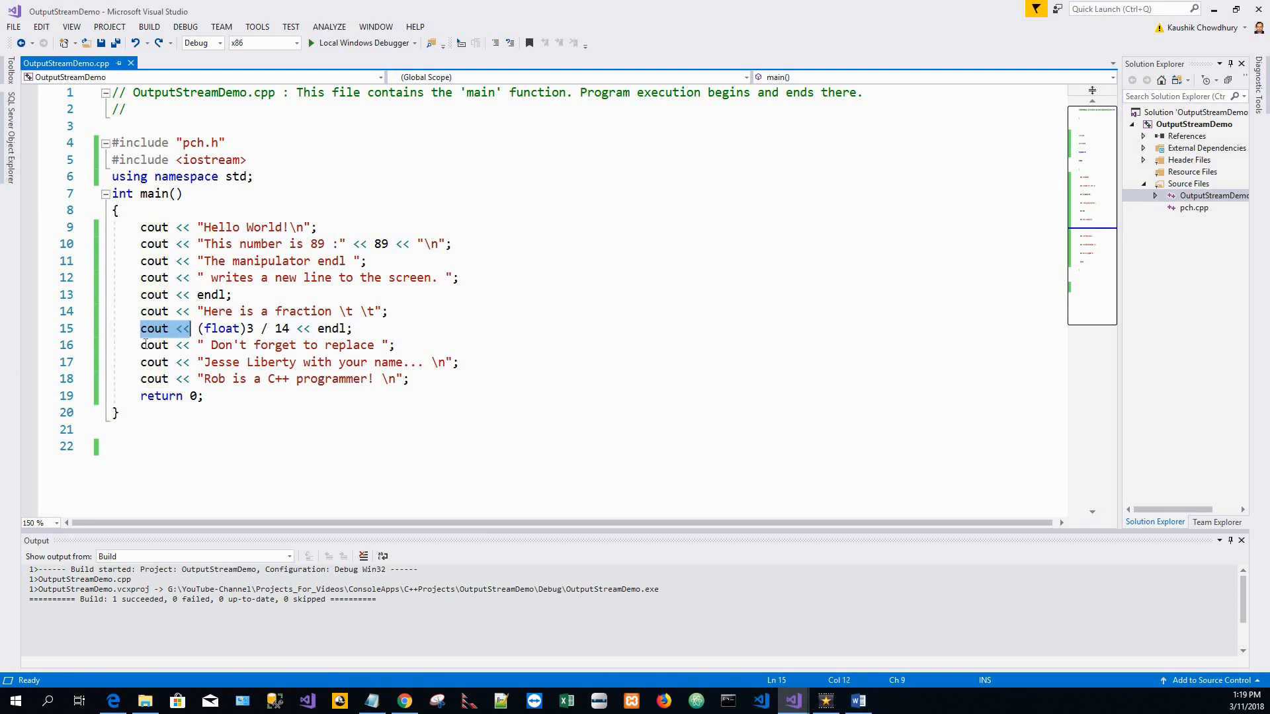
left_click(250, 328)
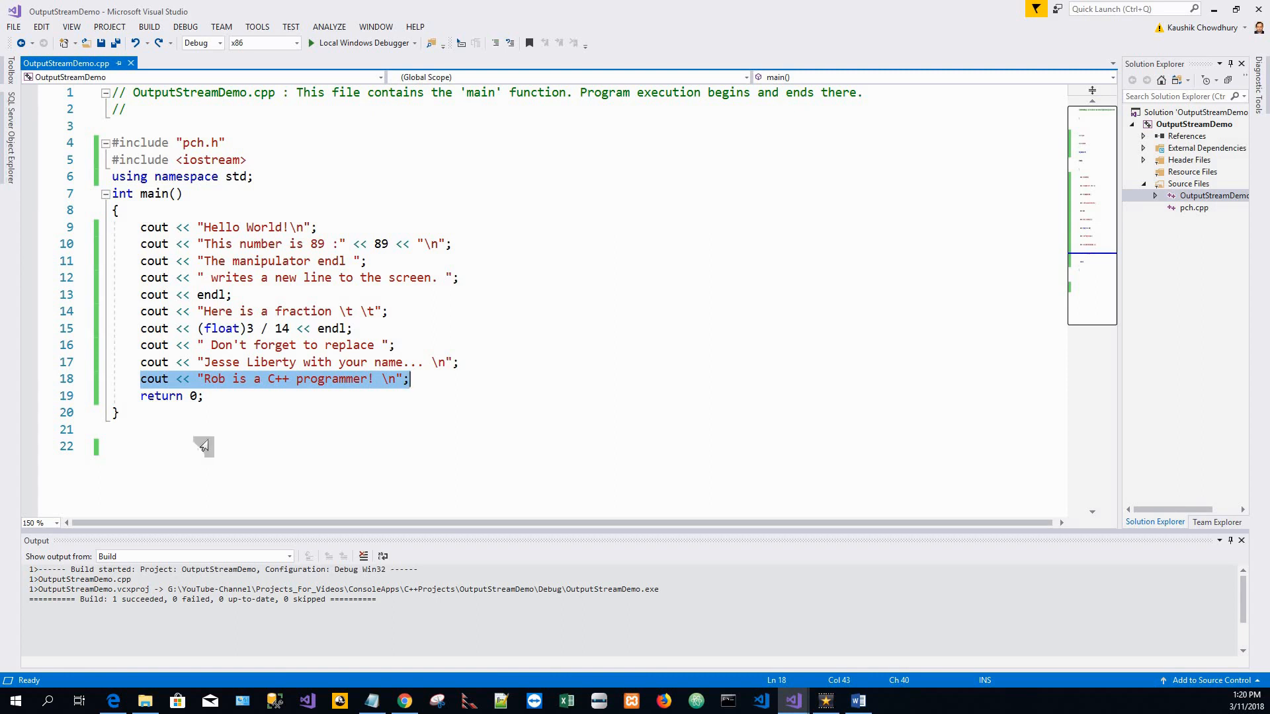
mouse_move(280, 434)
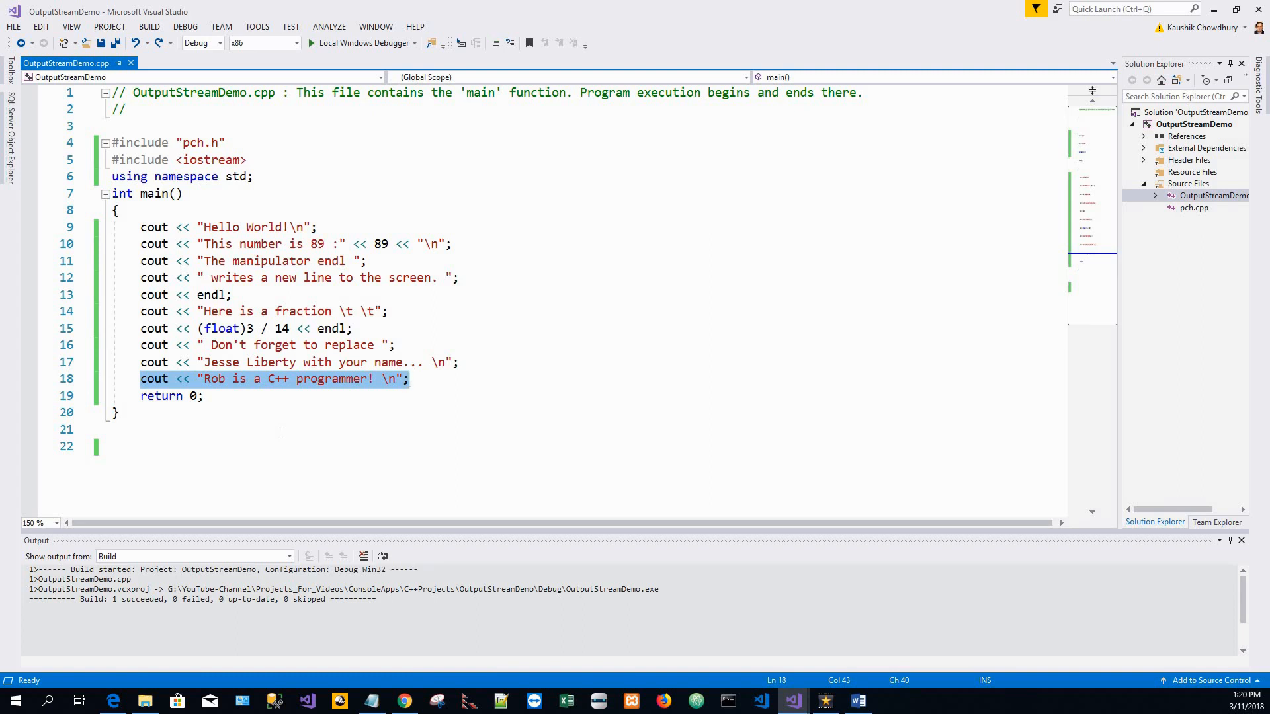
left_click(320, 446)
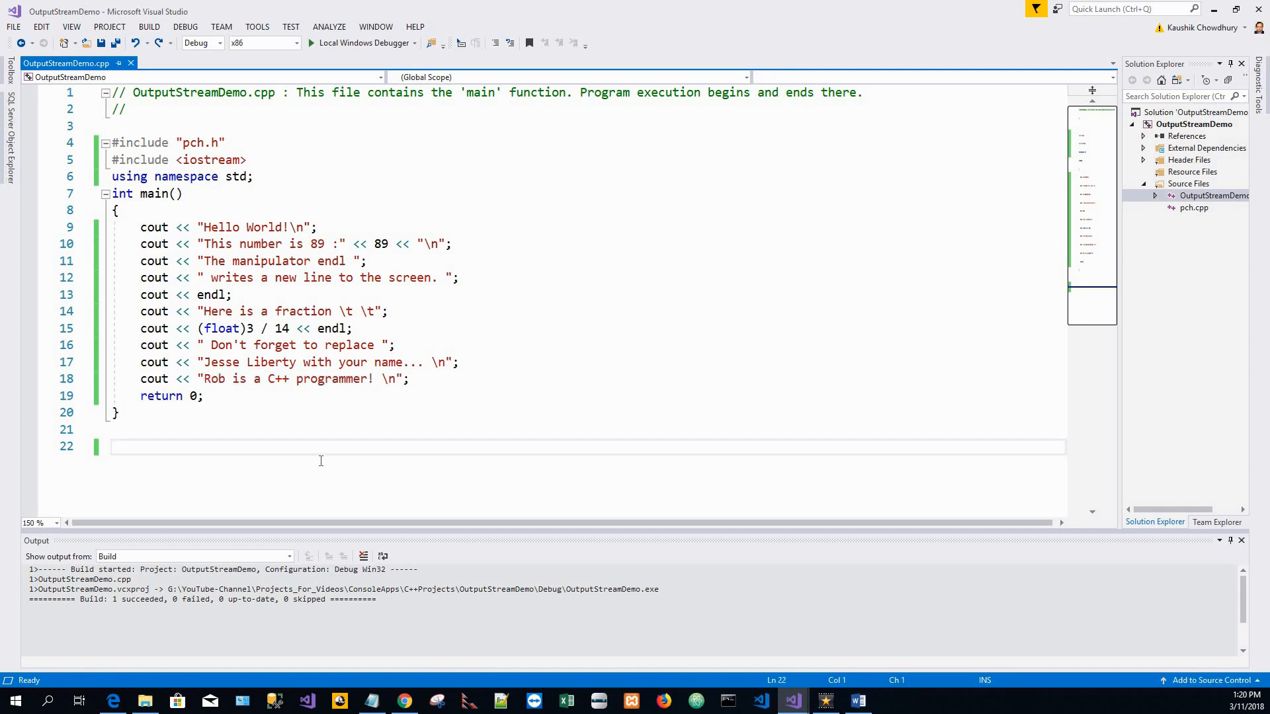